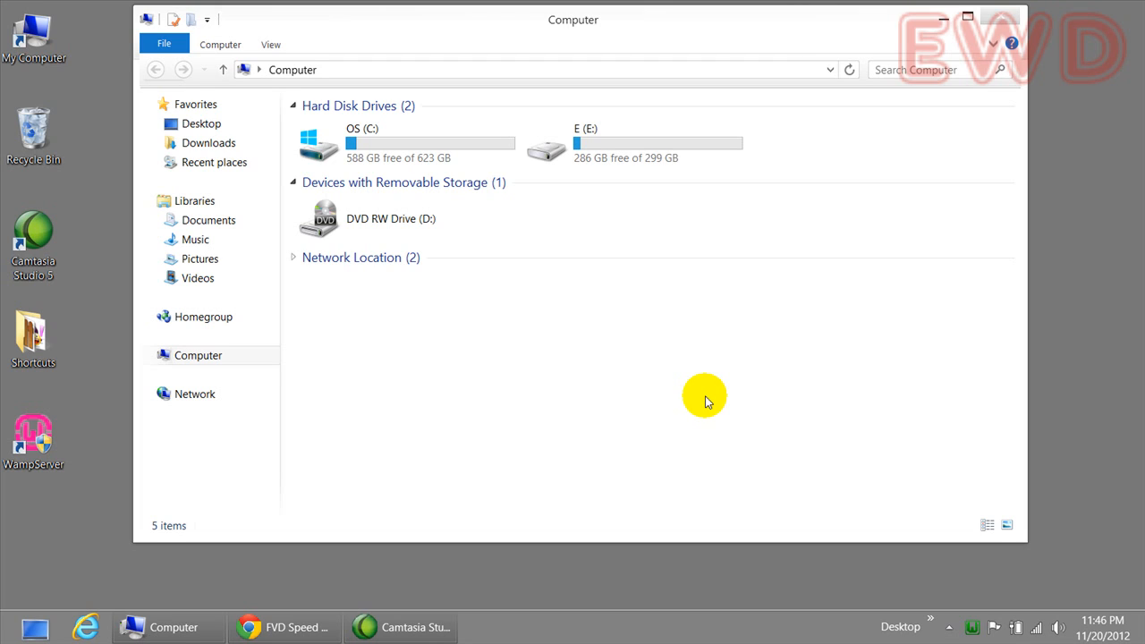
mouse_move(705, 394)
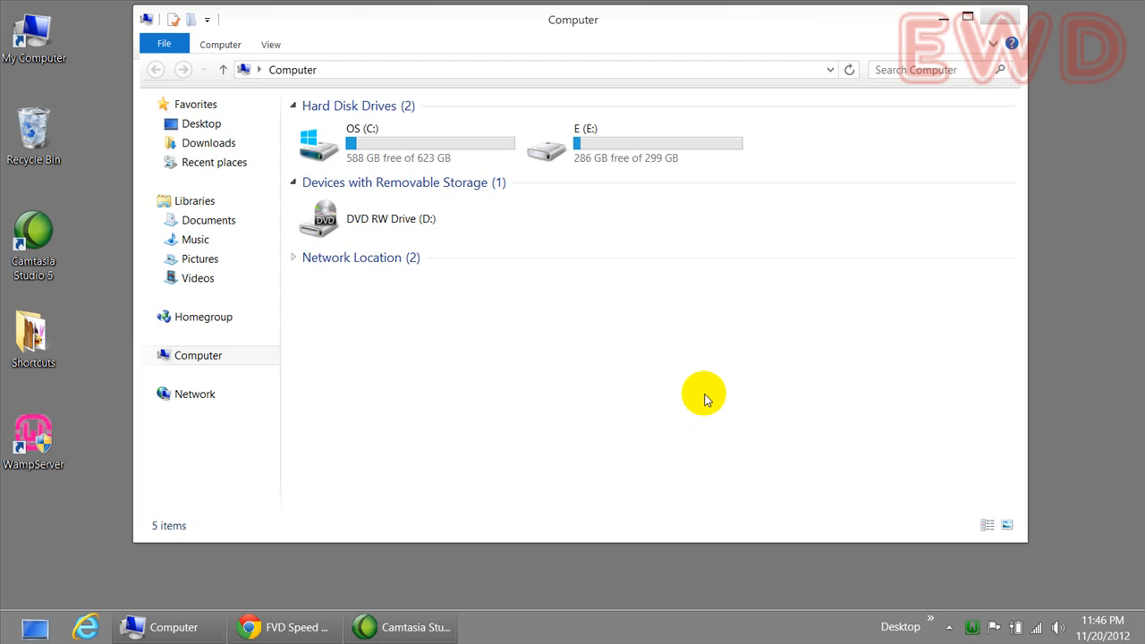
mouse_move(703, 394)
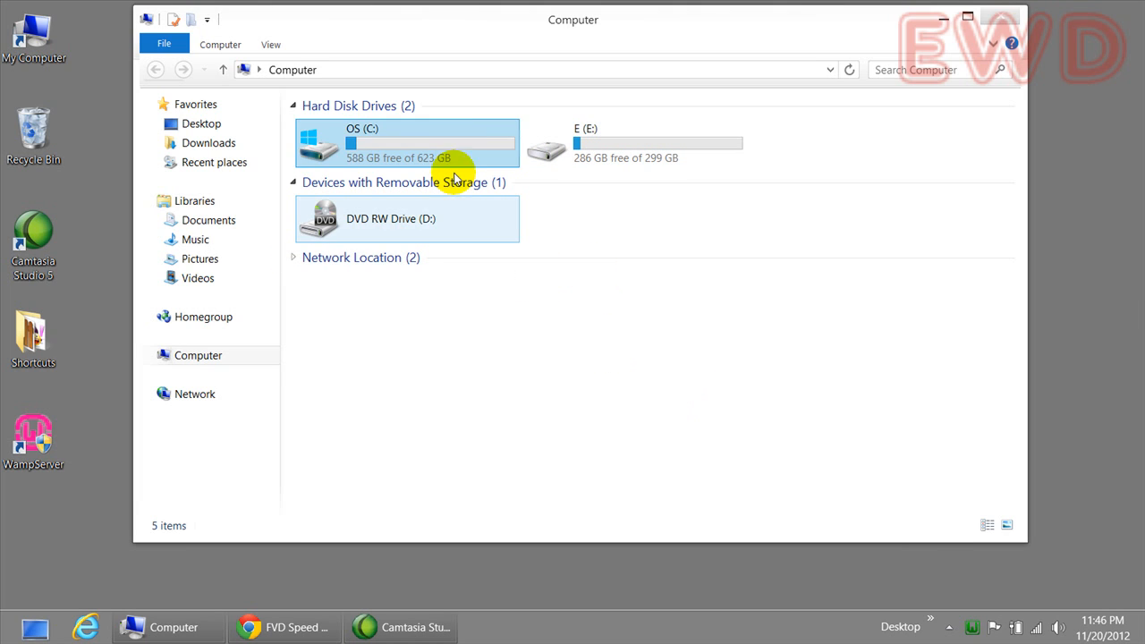
mouse_move(448, 141)
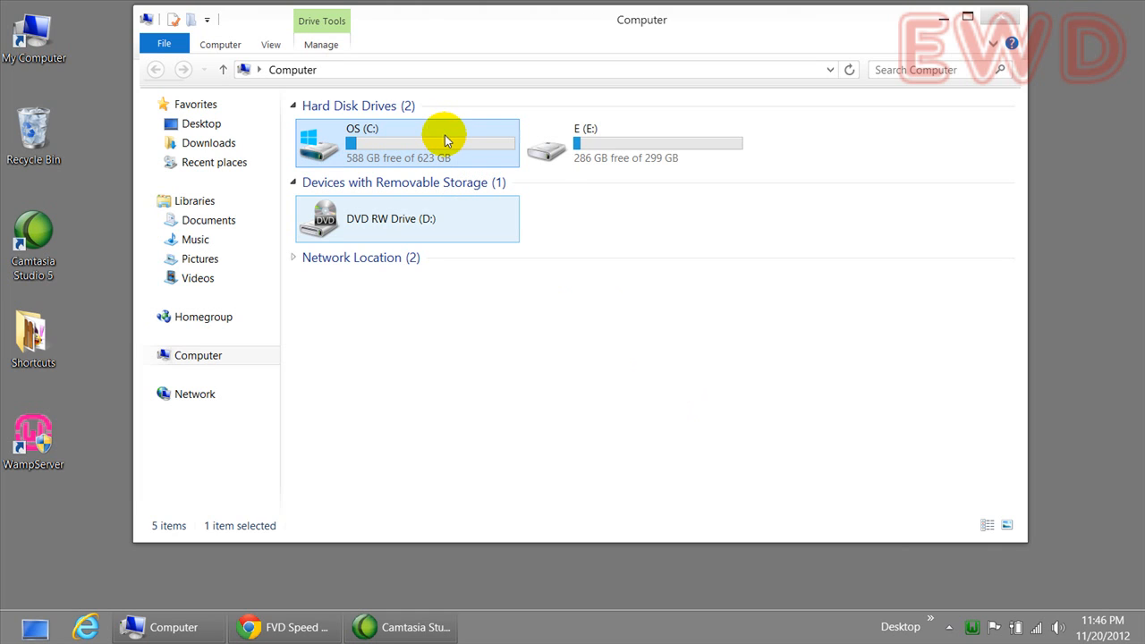
mouse_move(840, 117)
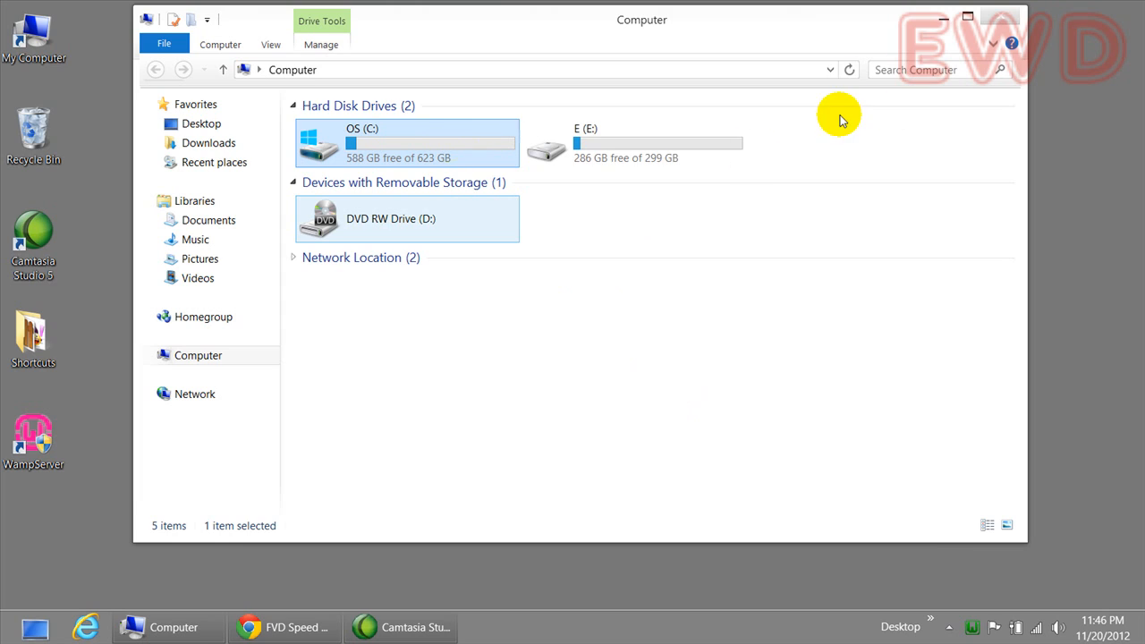
mouse_move(701, 158)
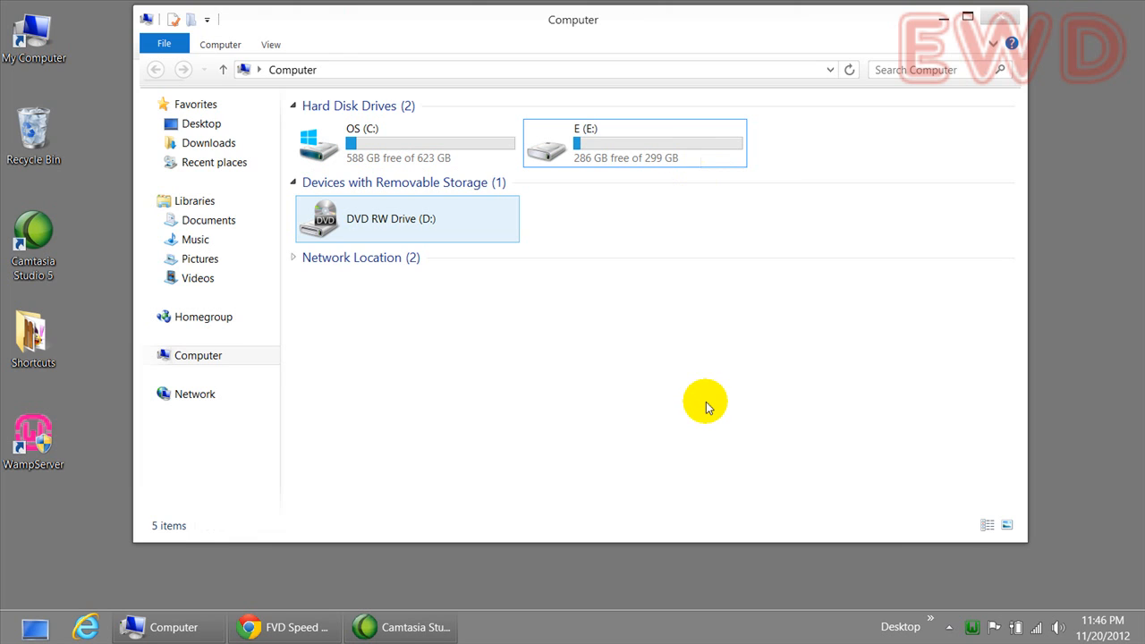
mouse_move(673, 383)
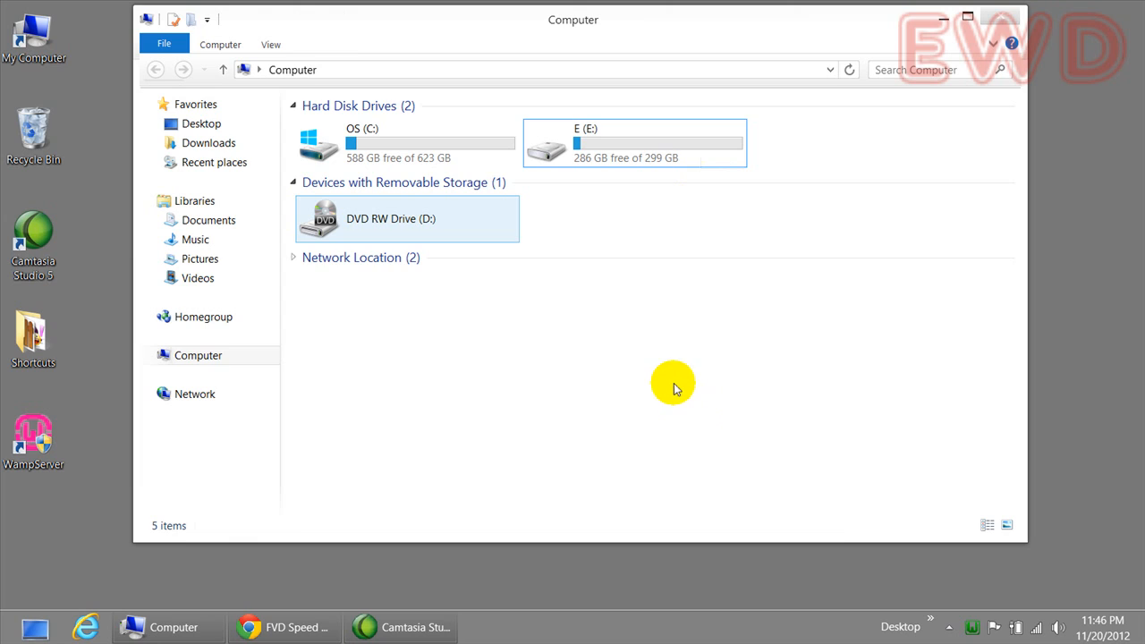
mouse_move(801, 397)
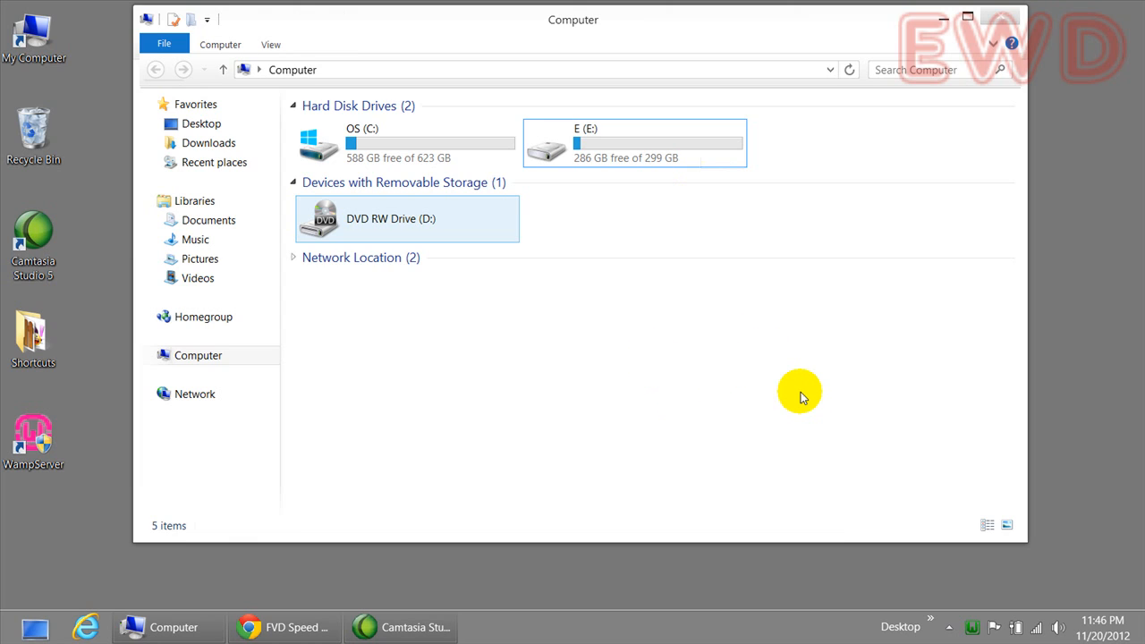
mouse_move(791, 396)
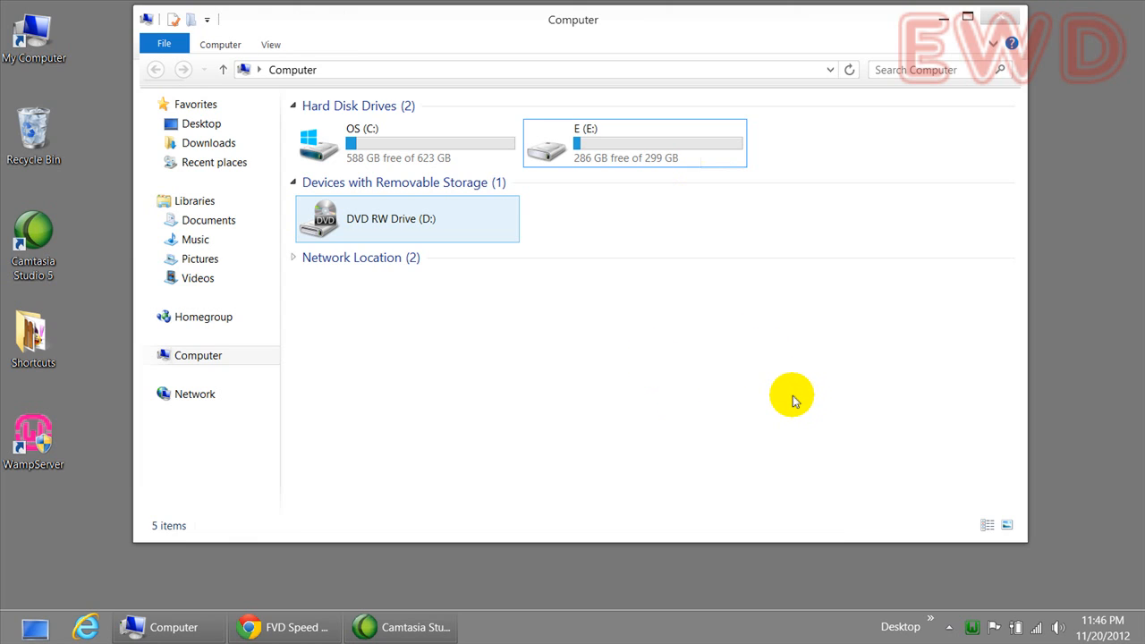
mouse_move(777, 390)
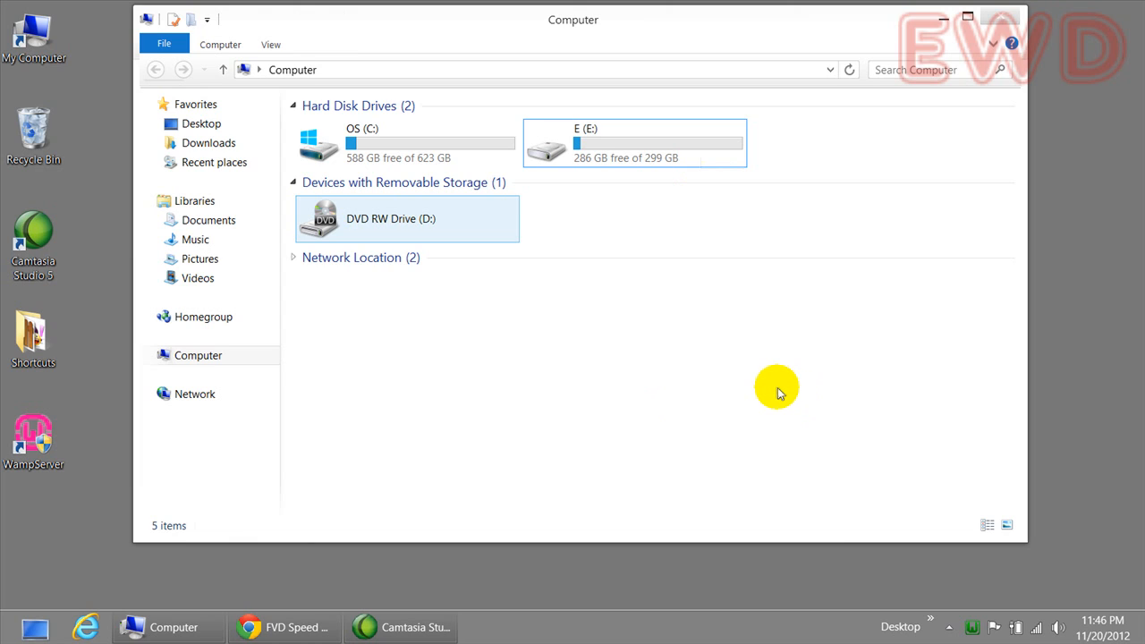
mouse_move(684, 387)
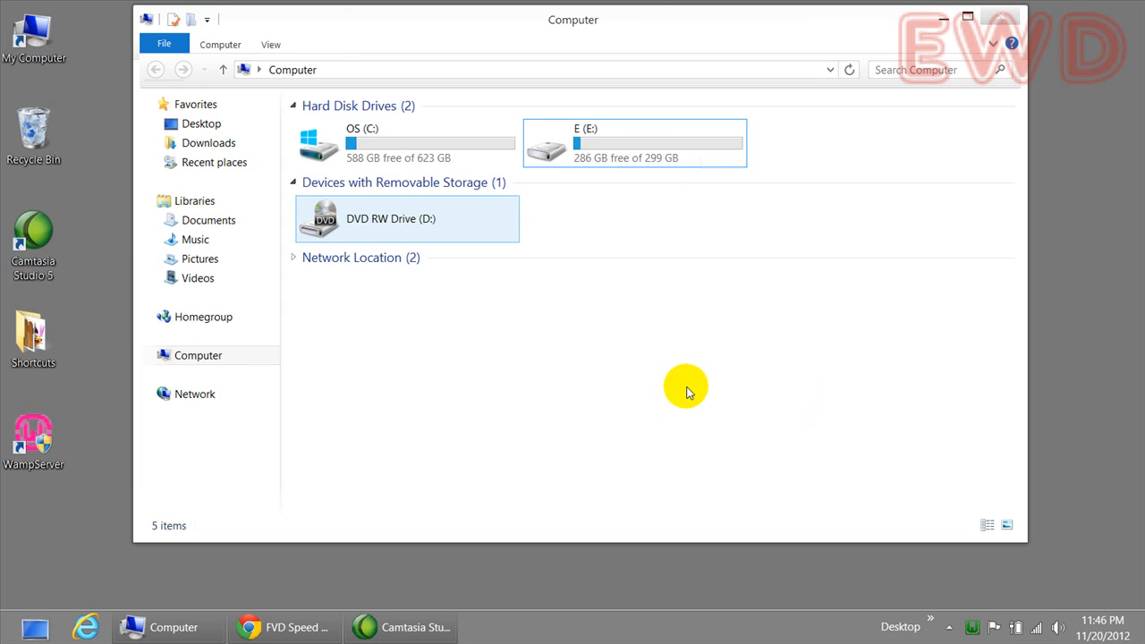
mouse_move(687, 387)
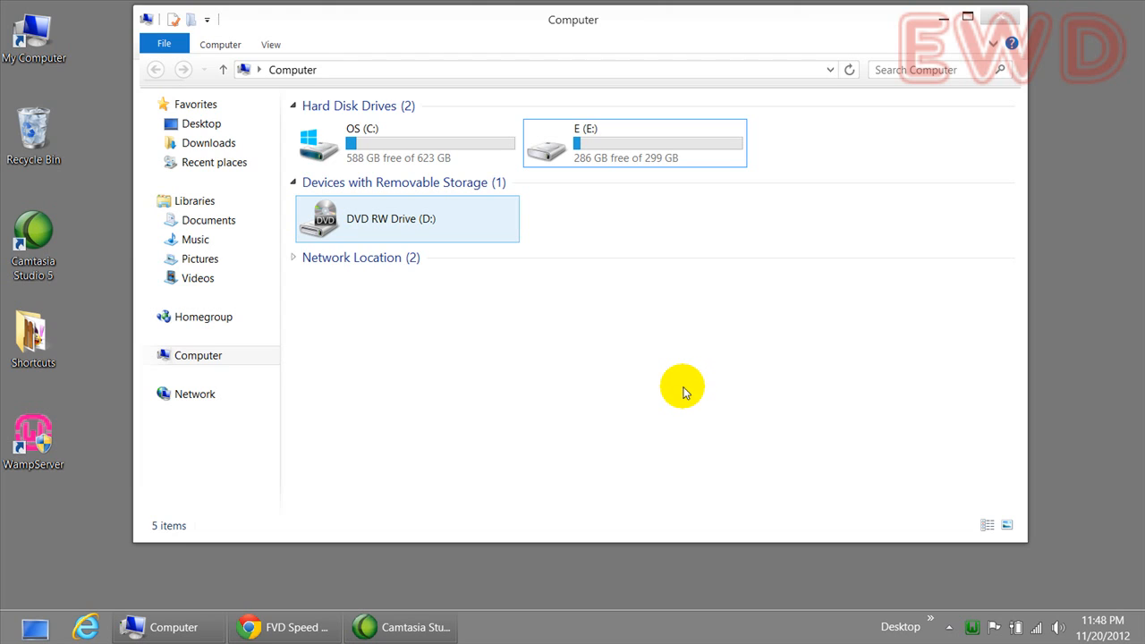
mouse_move(683, 394)
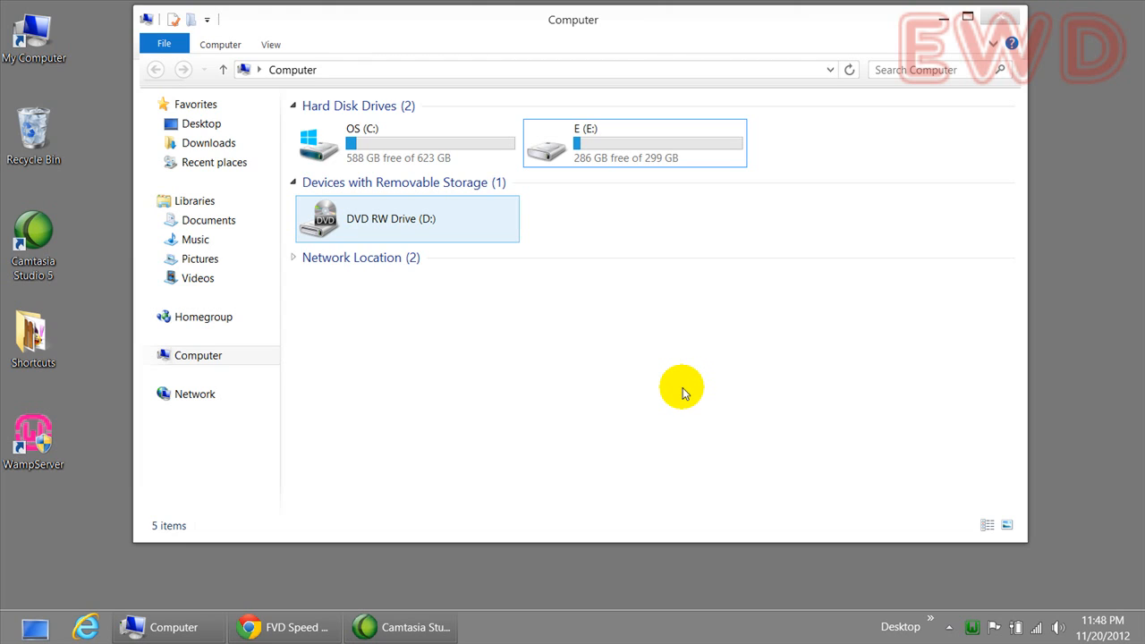
mouse_move(660, 405)
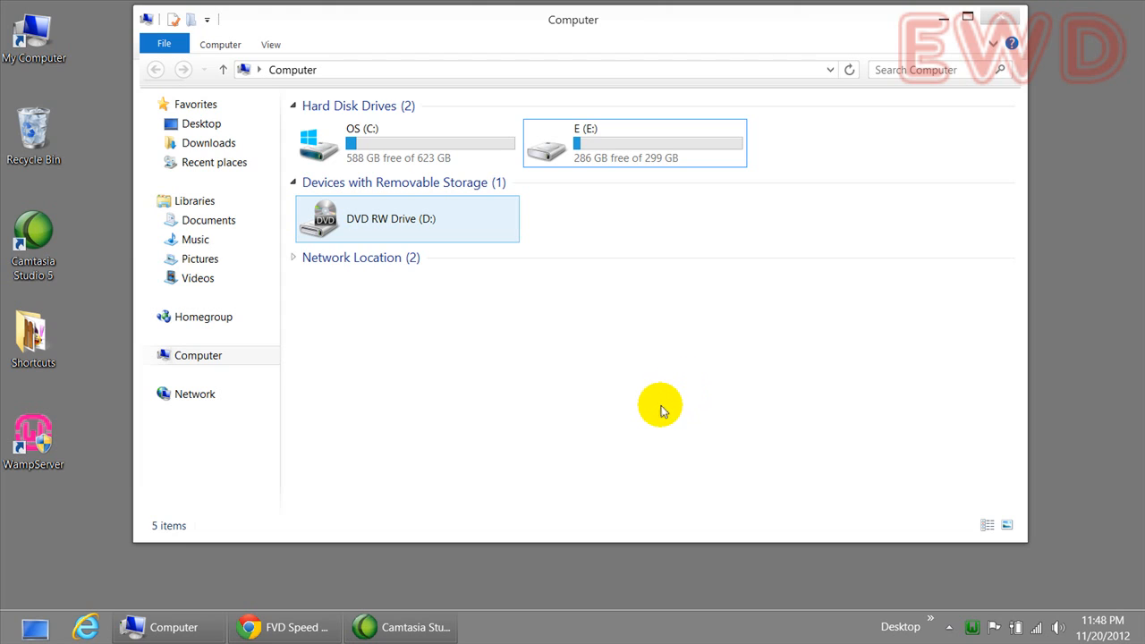
mouse_move(653, 421)
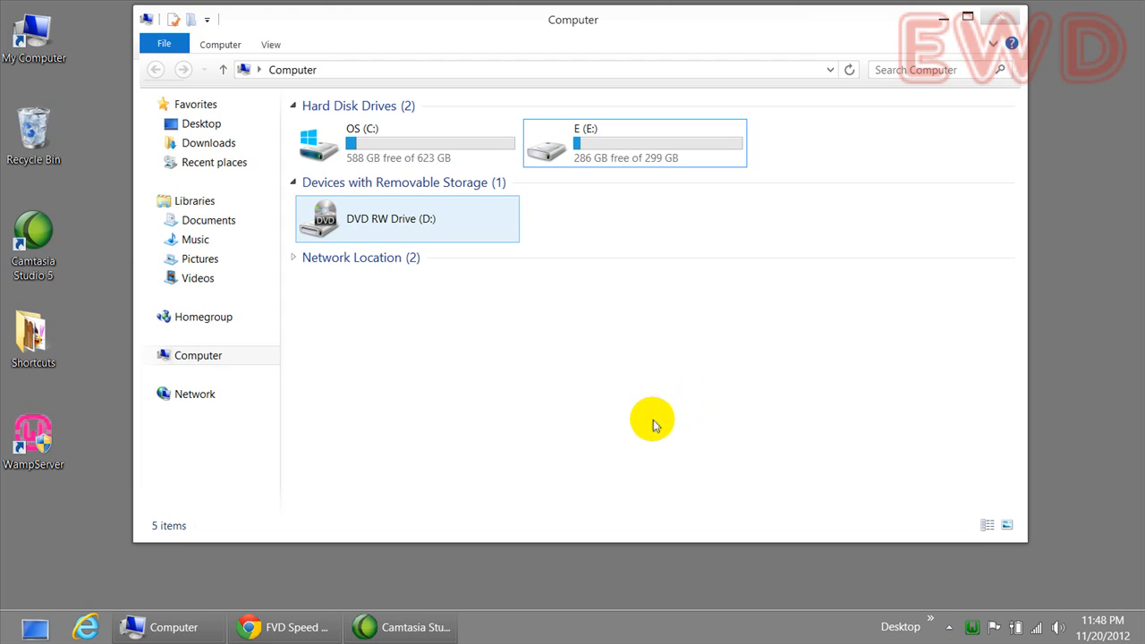
mouse_move(646, 416)
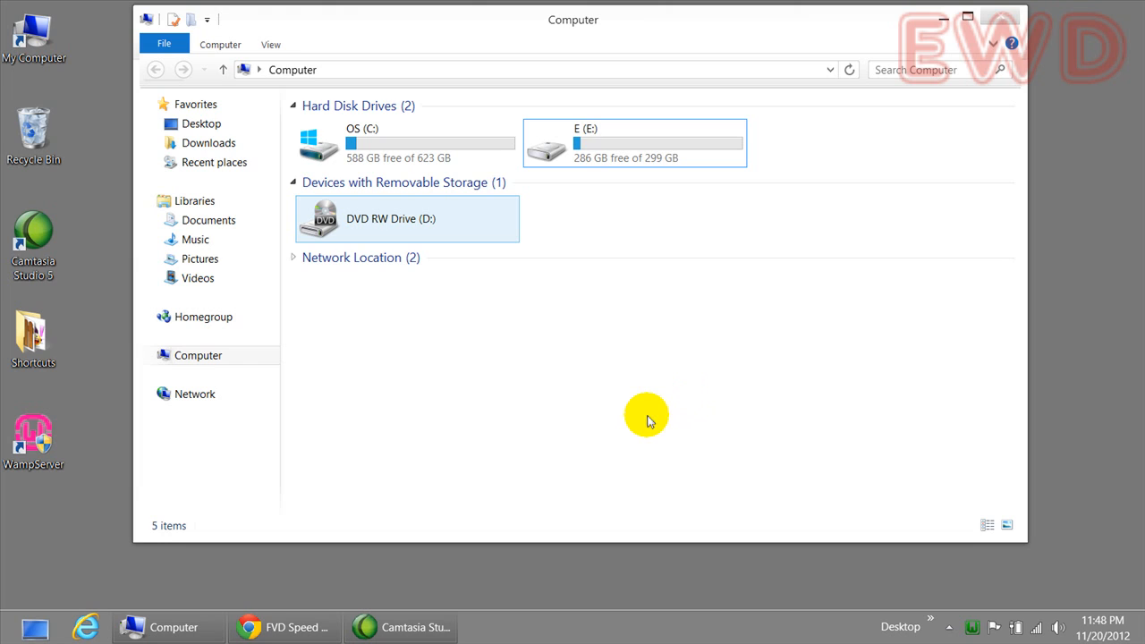
mouse_move(669, 446)
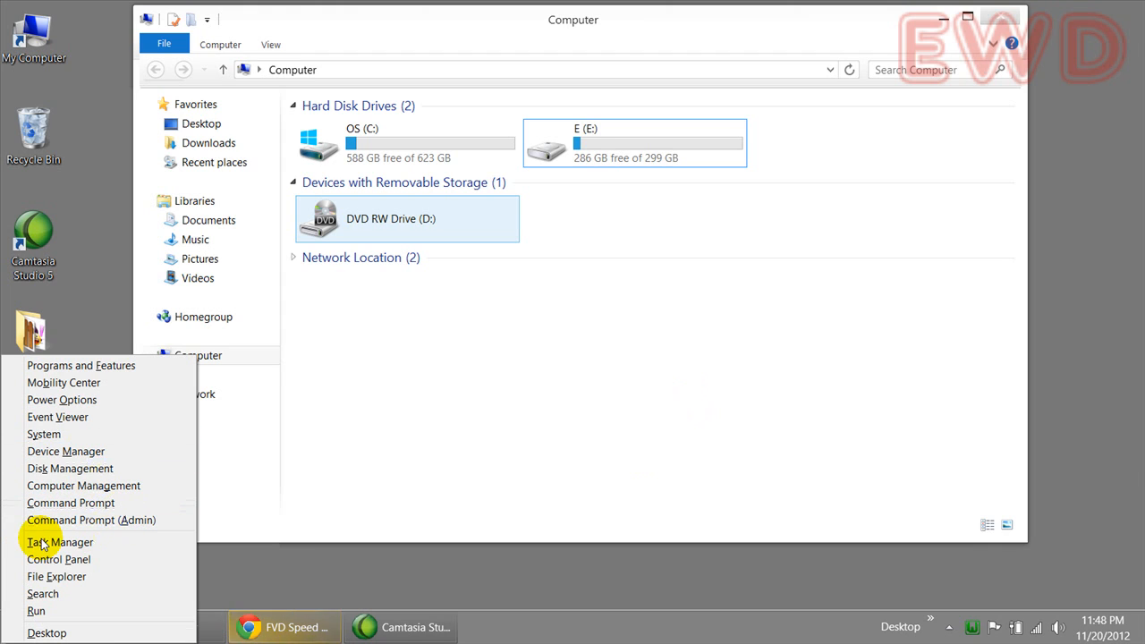
mouse_move(111, 469)
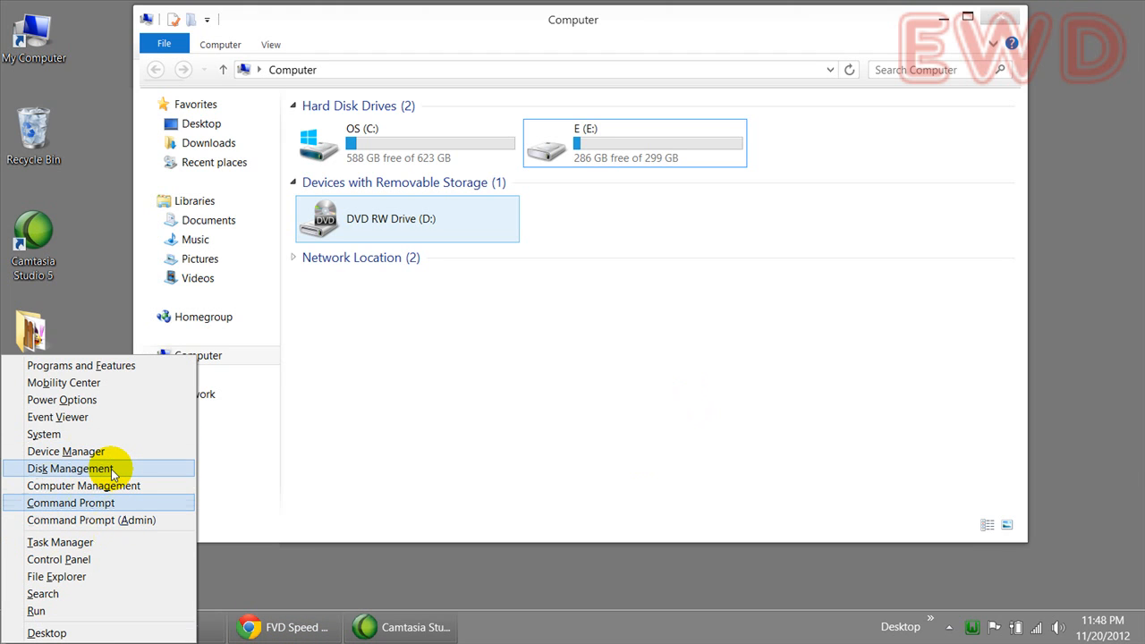
mouse_move(122, 472)
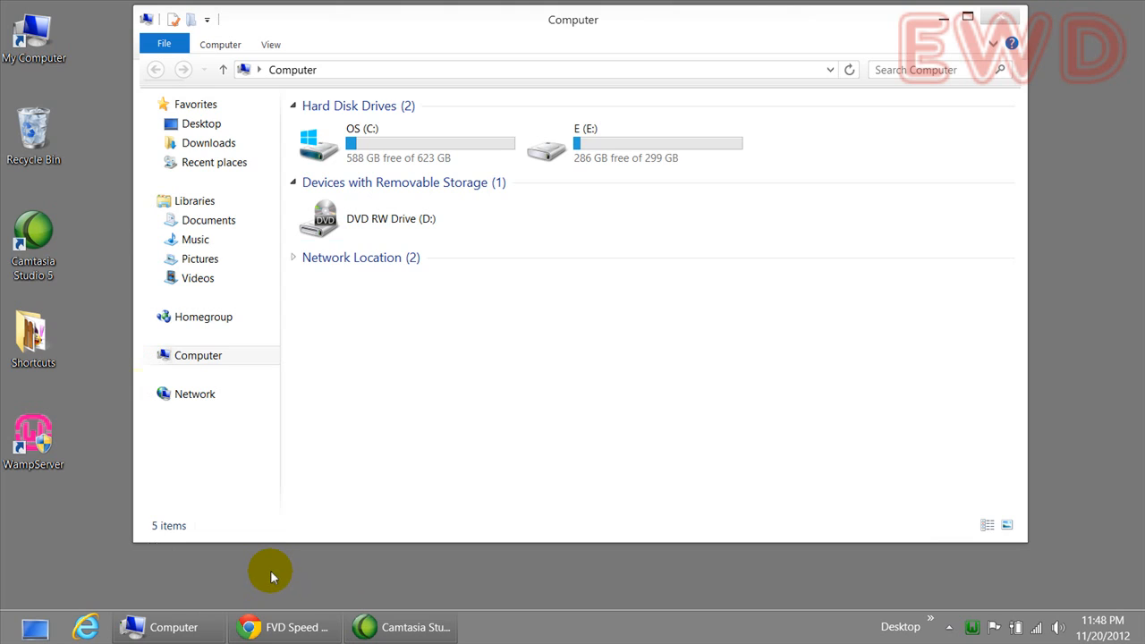
mouse_move(262, 571)
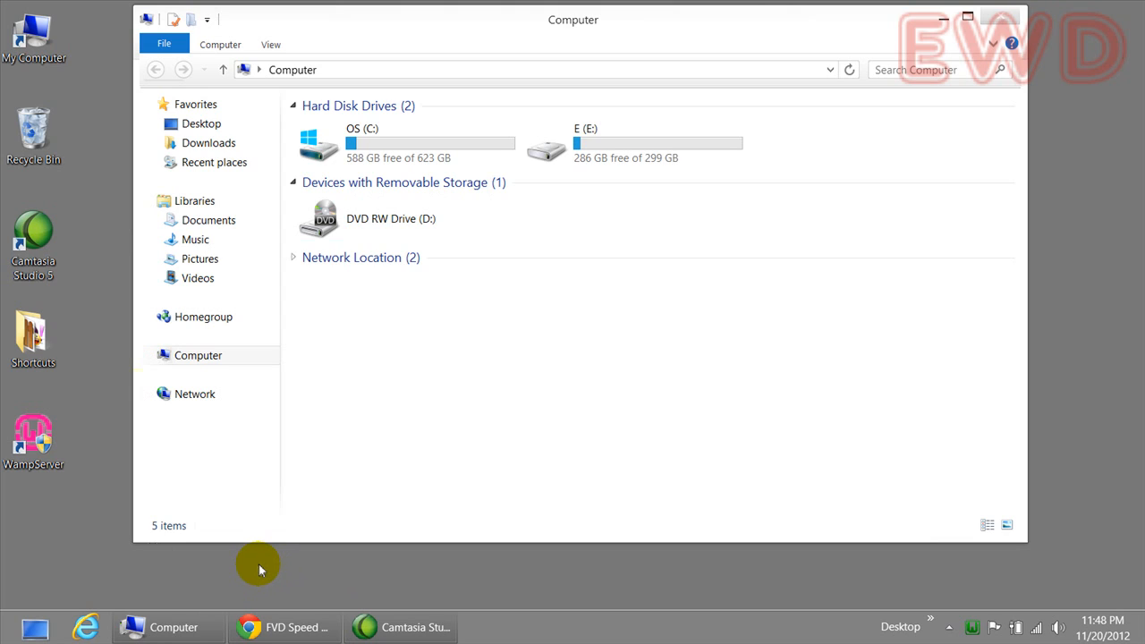
mouse_move(249, 559)
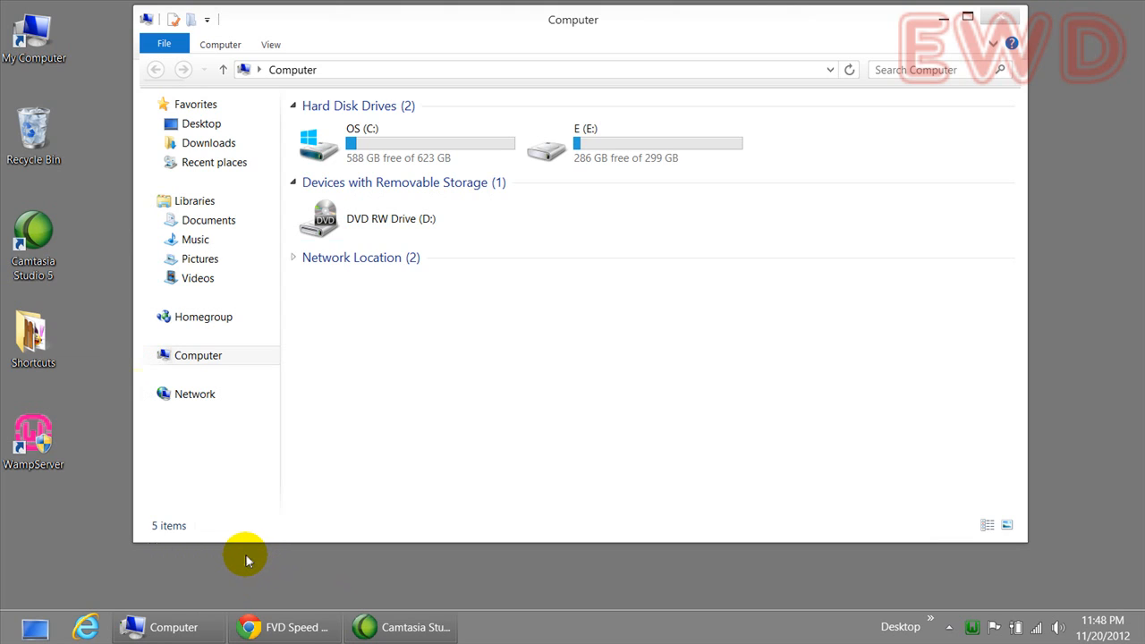
mouse_move(241, 562)
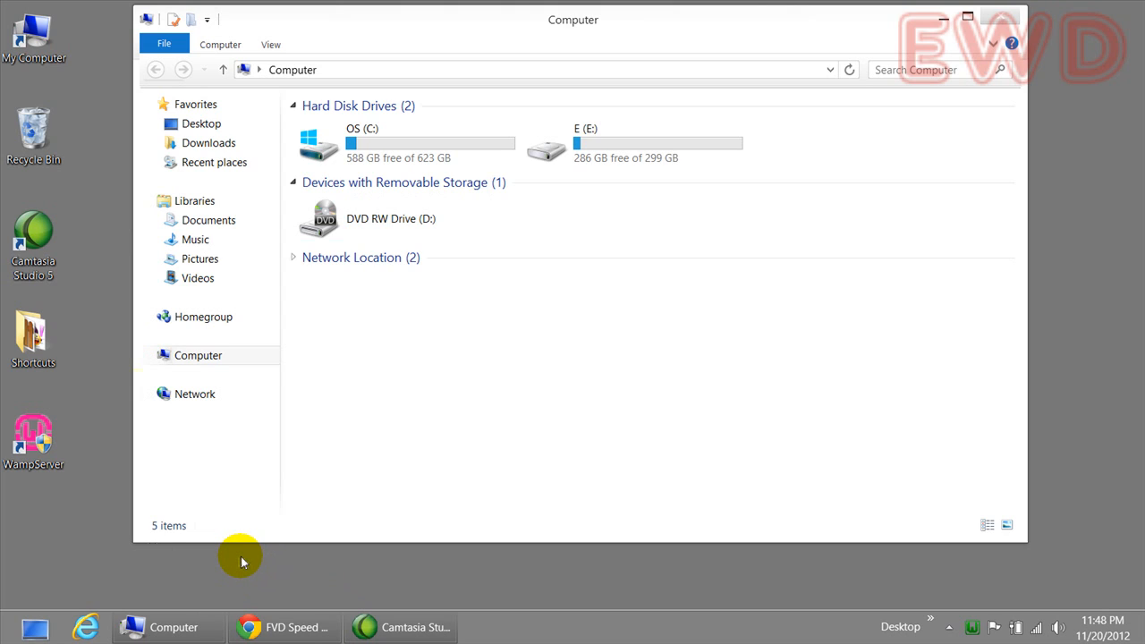
mouse_move(151, 580)
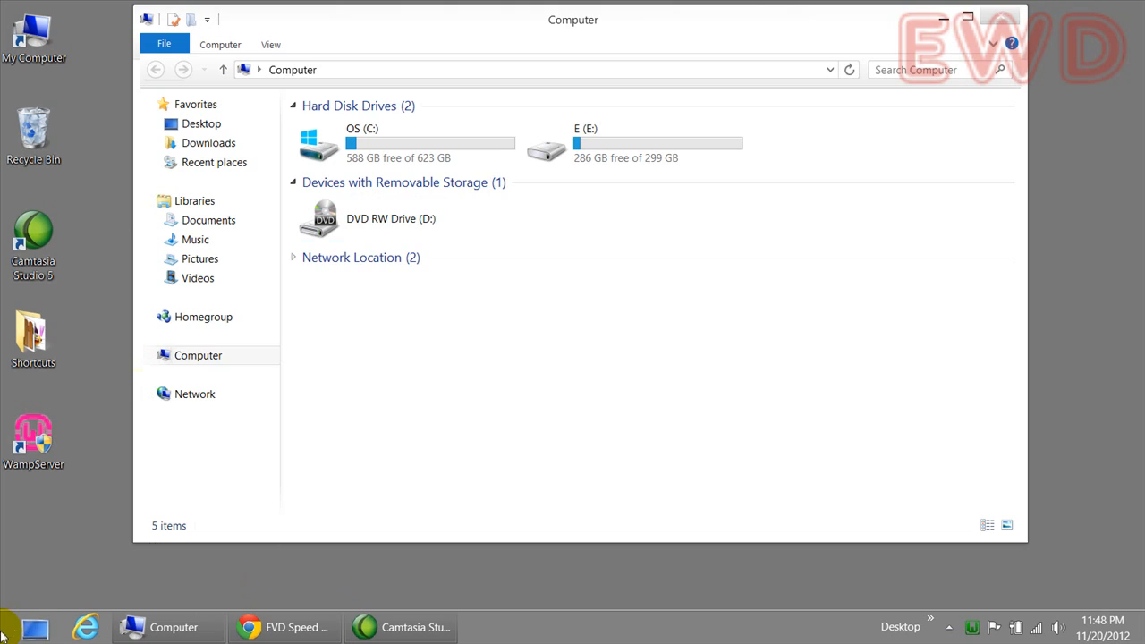
mouse_move(9, 630)
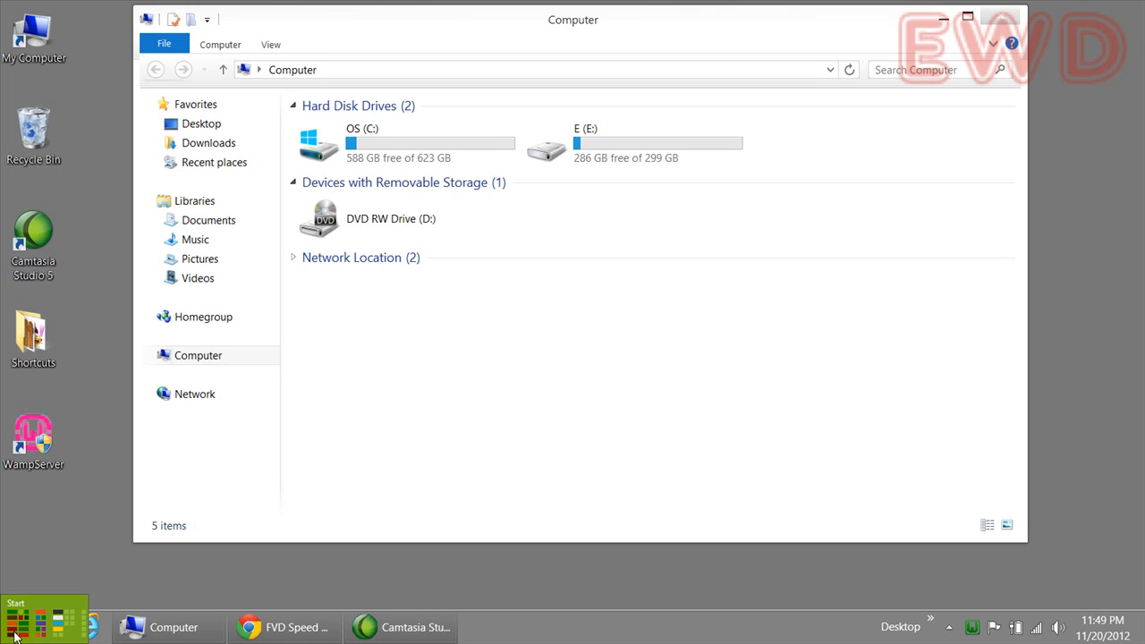
Step: Bring up the Win+X system-tools menu over the Computer view of drives C, E and DVD
right_click(14, 630)
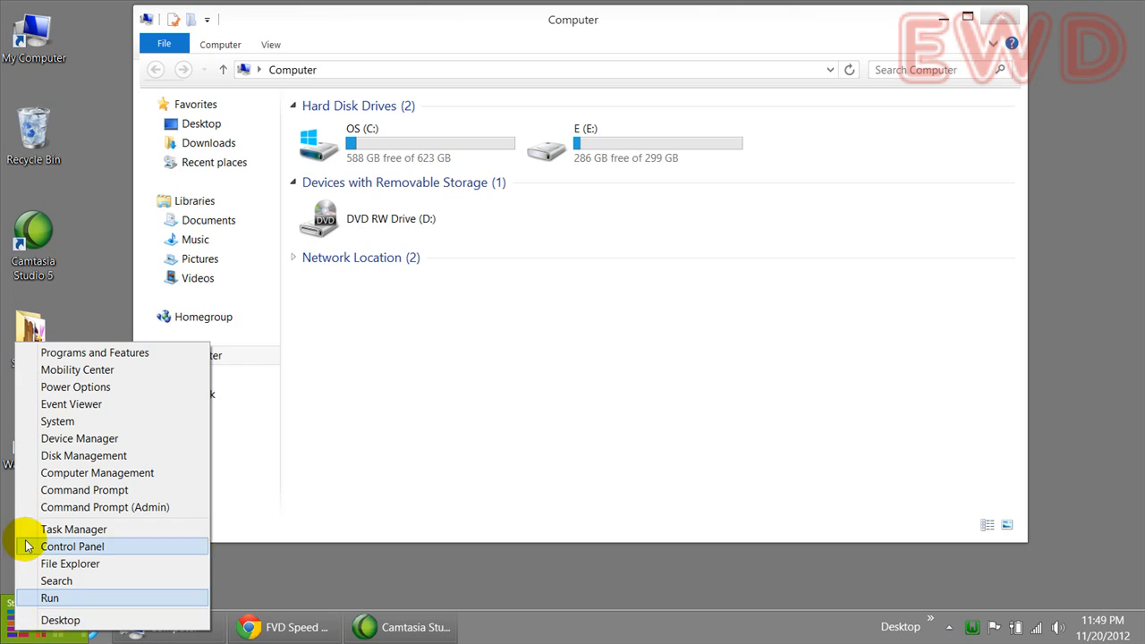
mouse_move(100, 457)
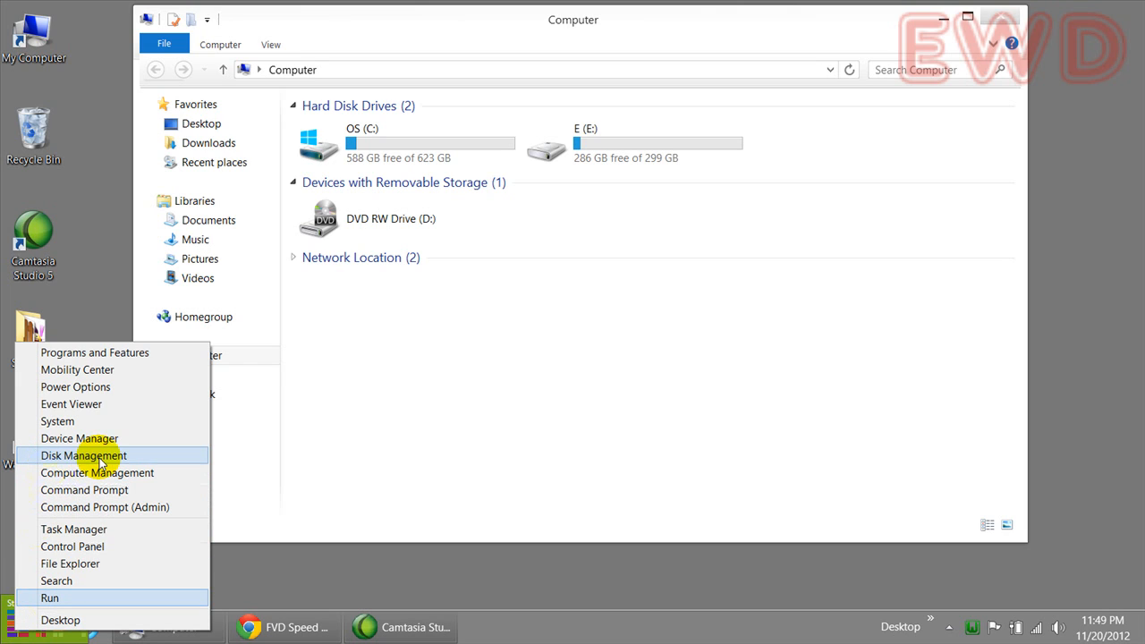
mouse_move(107, 456)
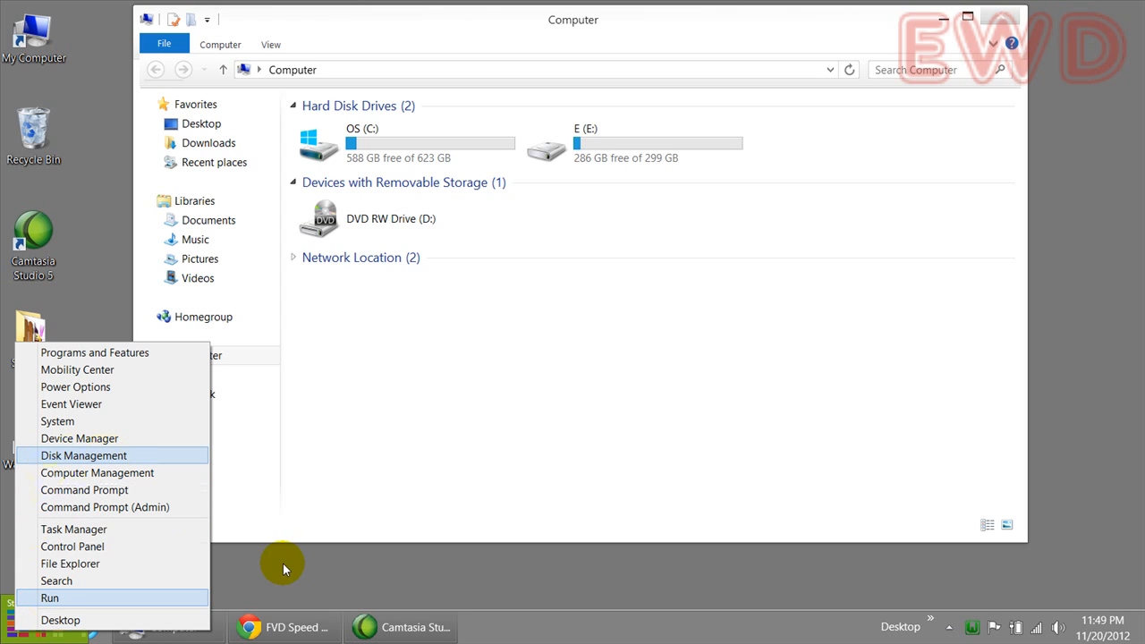
mouse_move(73, 530)
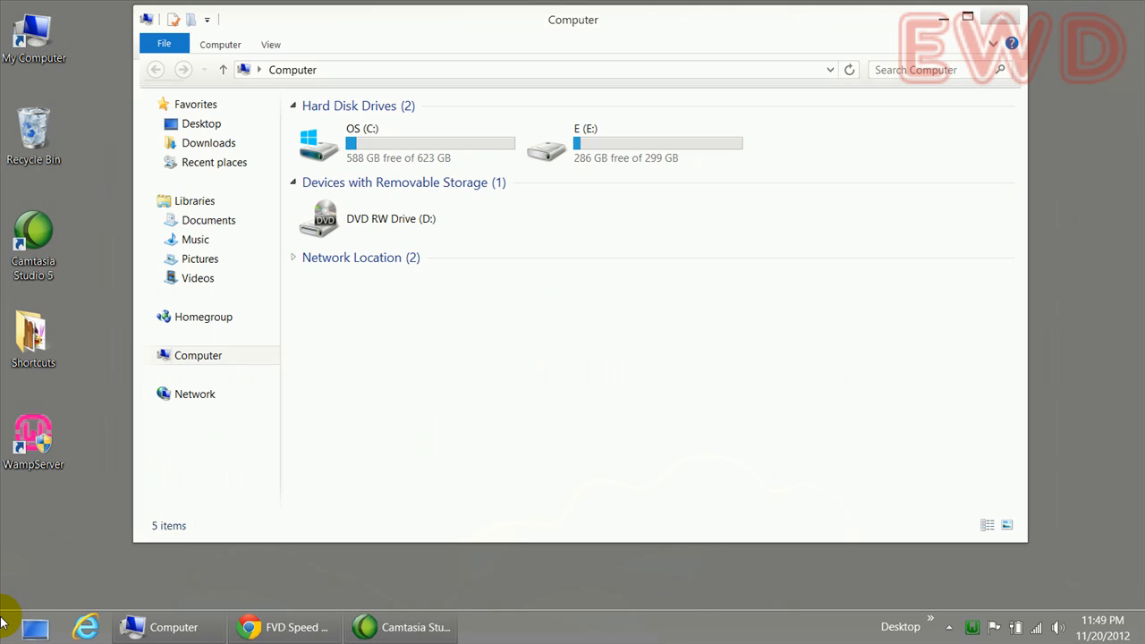
mouse_move(14, 626)
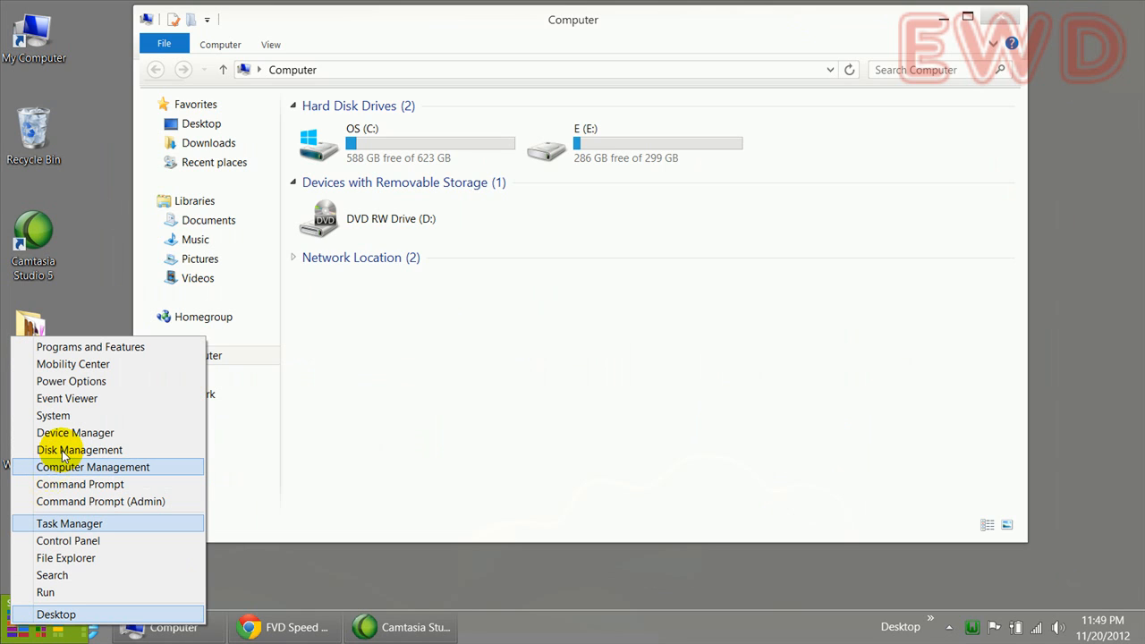
Step: Launch Disk Management from the menu and select the 623.35 GB OS (C:) partition
click(79, 450)
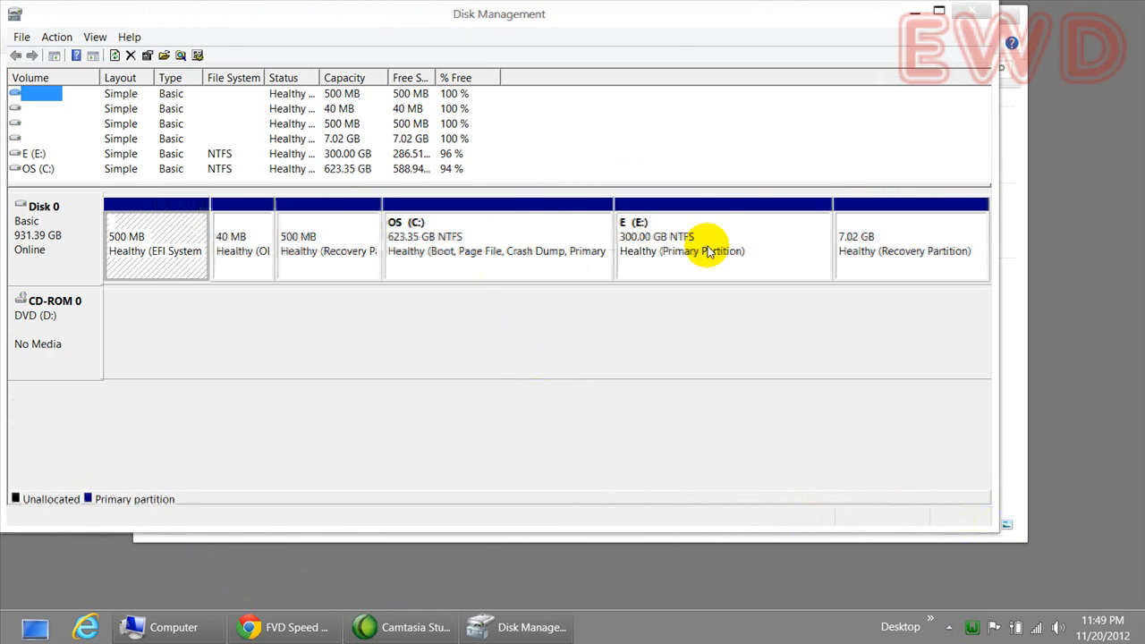
click(497, 242)
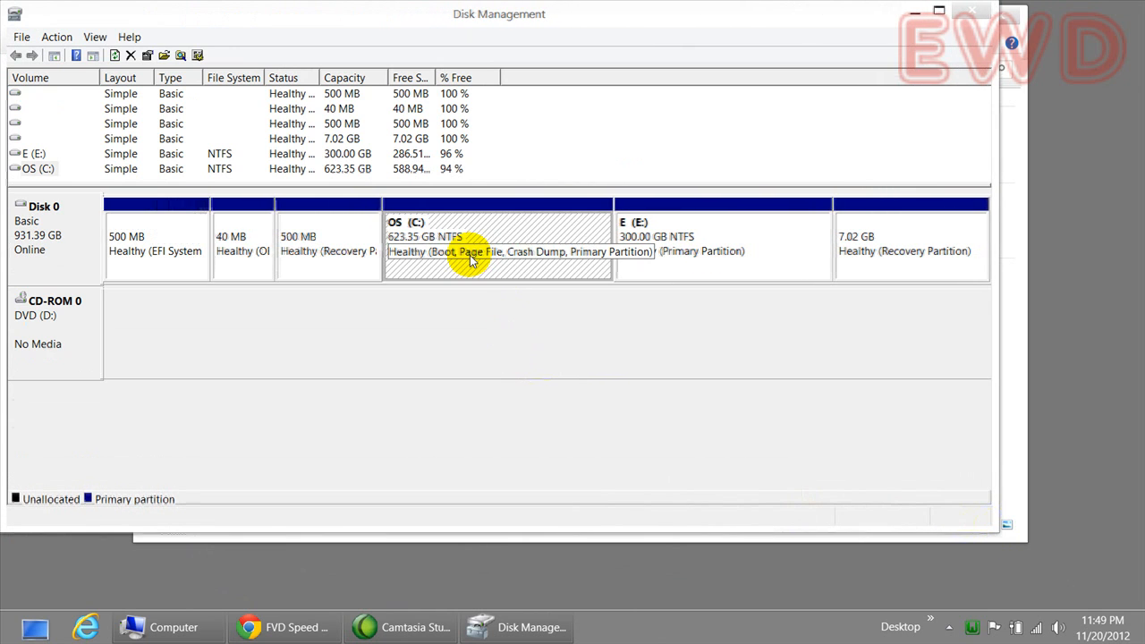
mouse_move(671, 272)
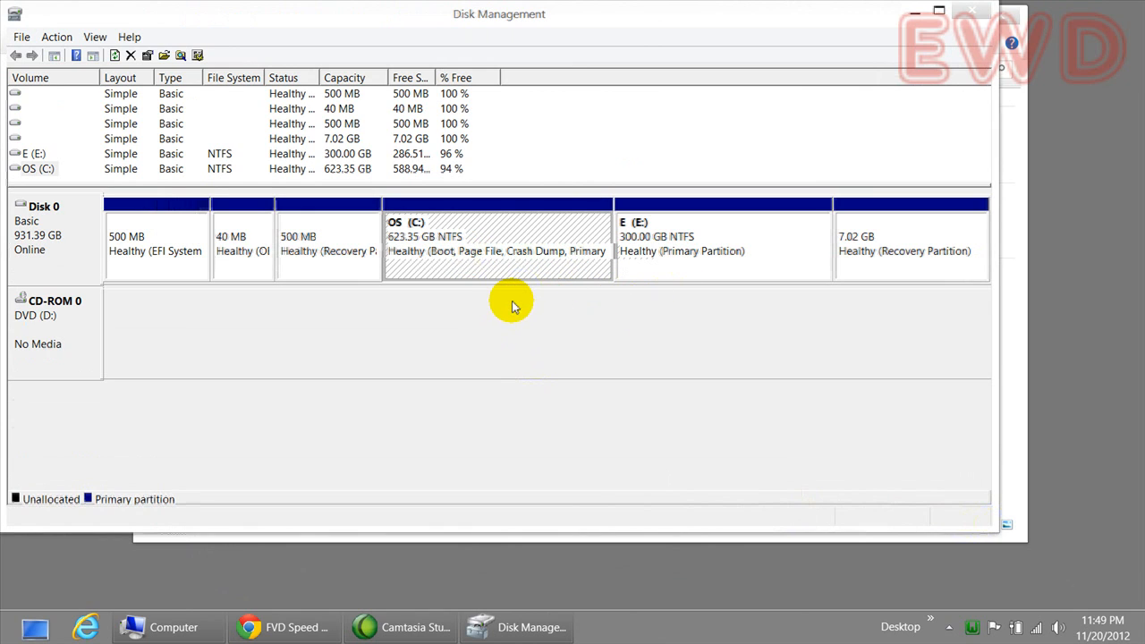
mouse_move(476, 254)
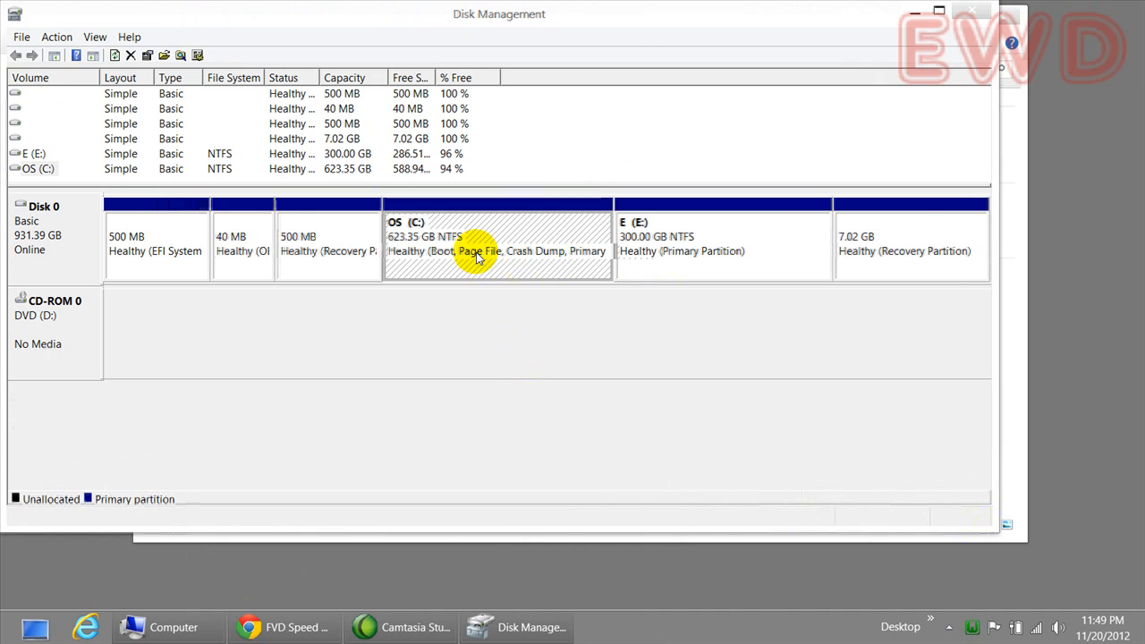
mouse_move(469, 257)
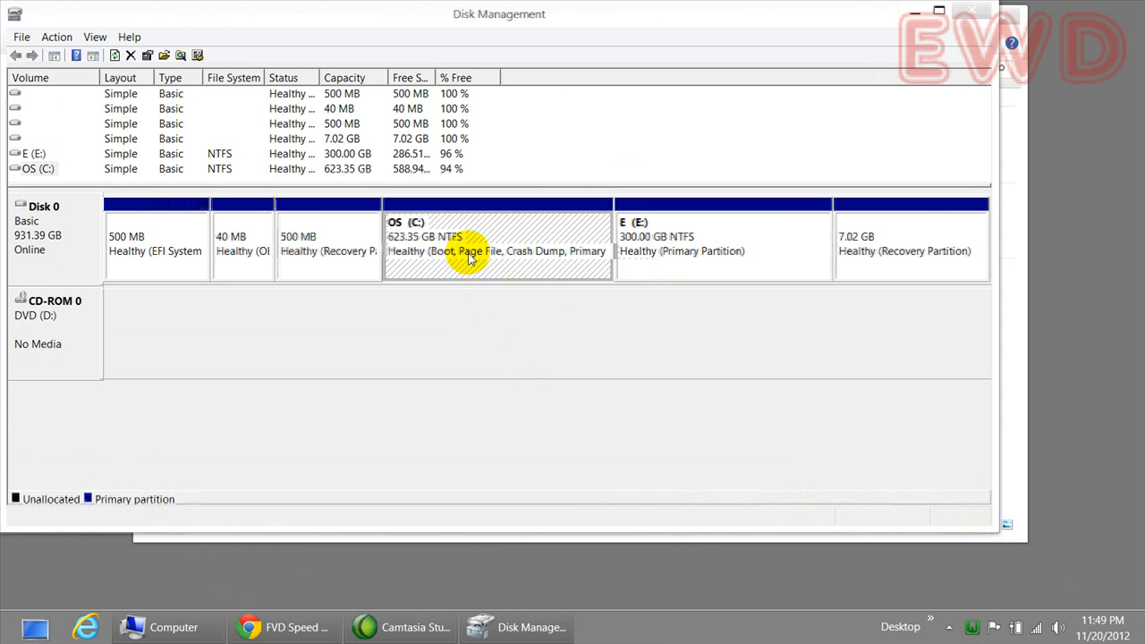
Step: Start Shrink Volume on C: and enter 120400 MB to shrink, leaving 517913 MB
right_click(469, 250)
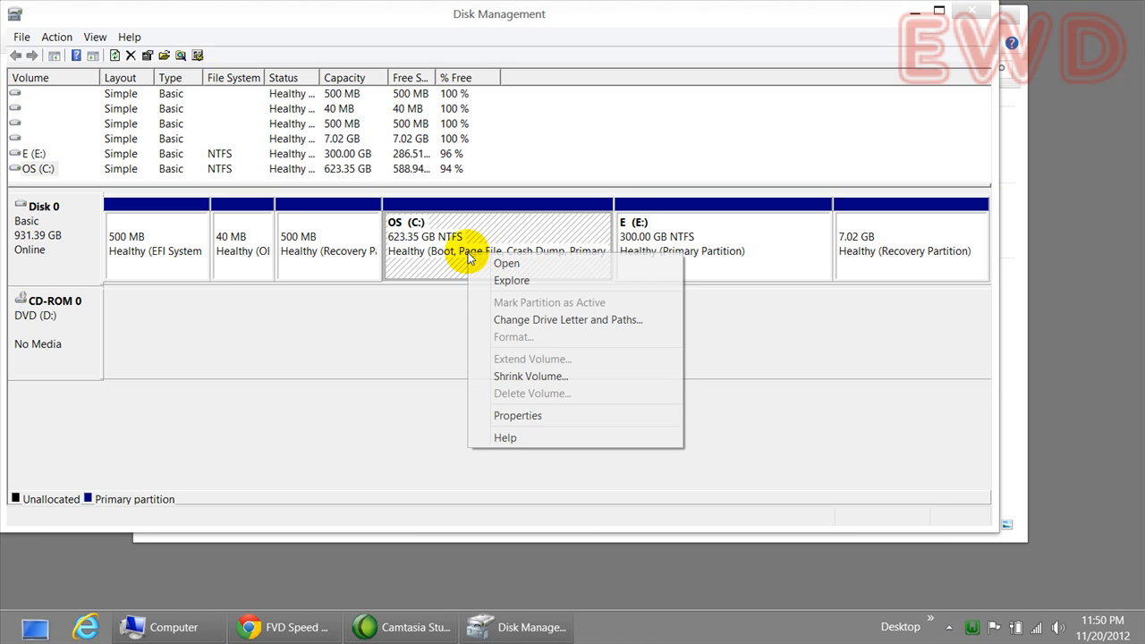
mouse_move(487, 338)
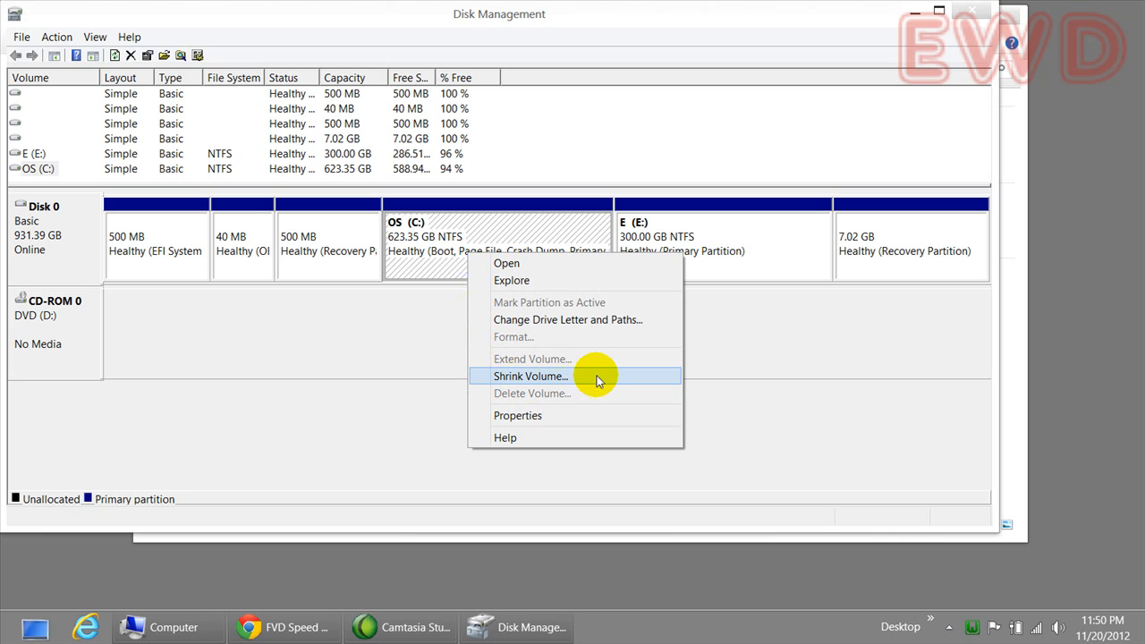
click(530, 375)
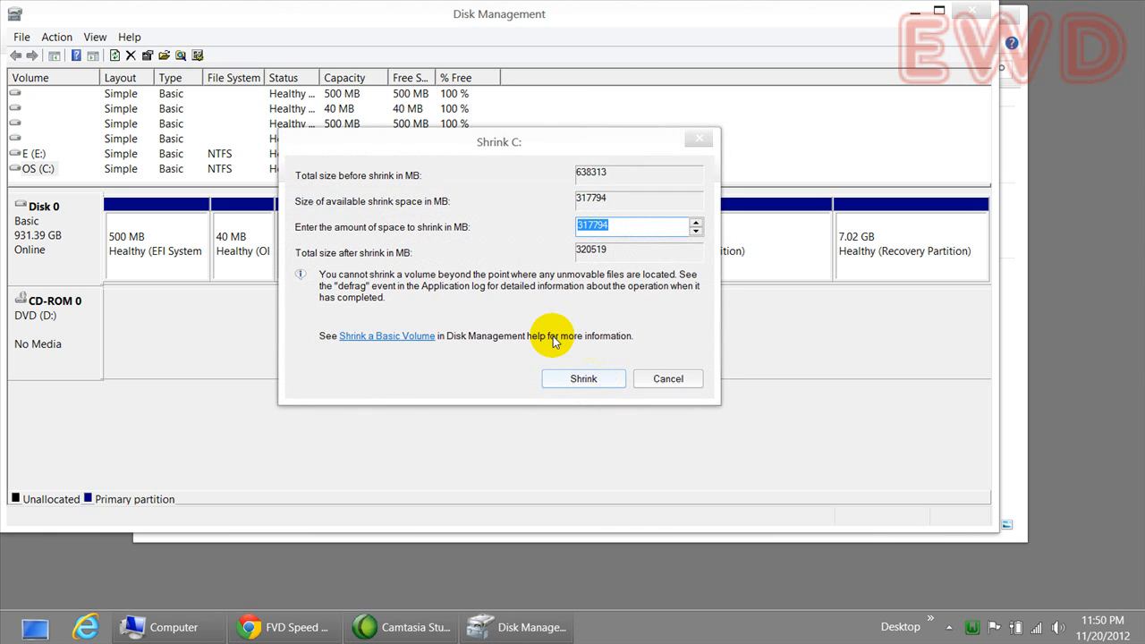
mouse_move(338, 249)
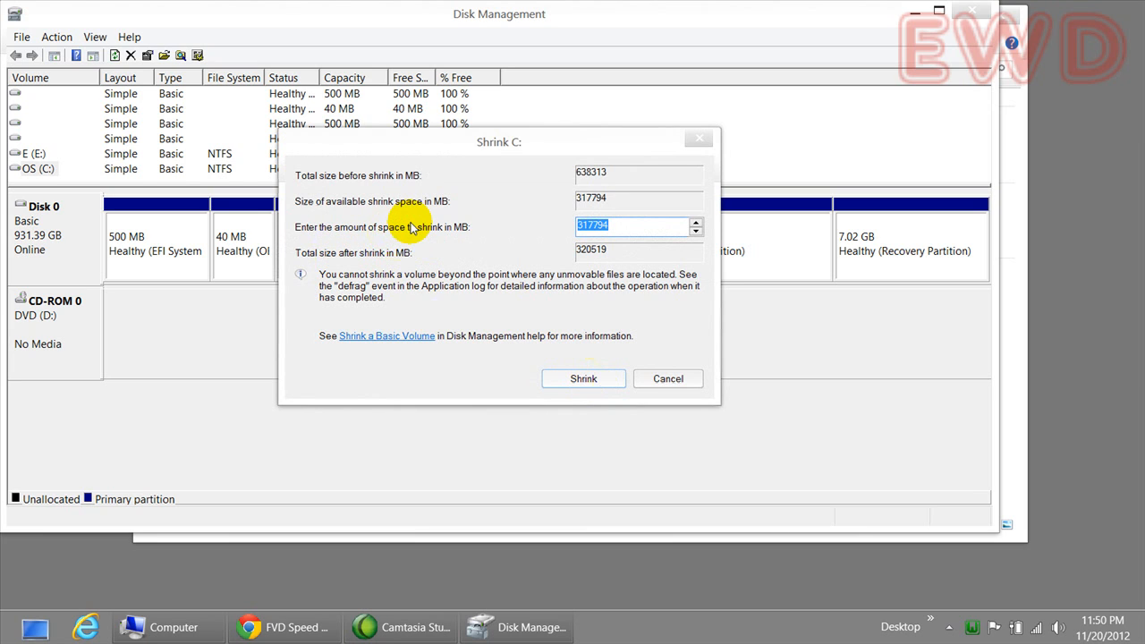
mouse_move(409, 248)
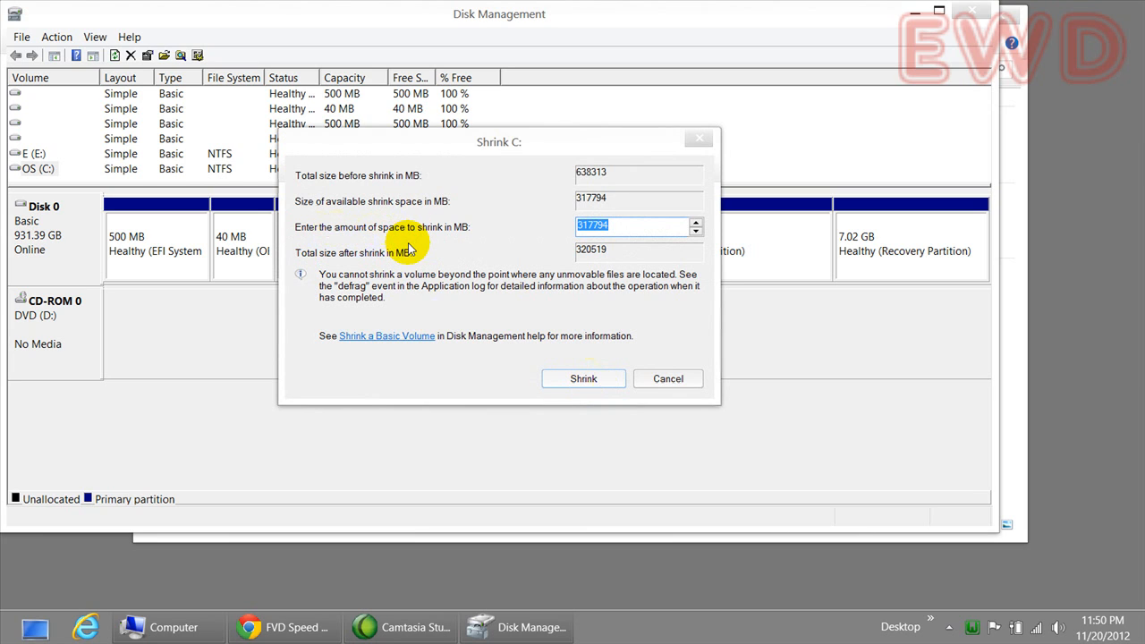
mouse_move(476, 253)
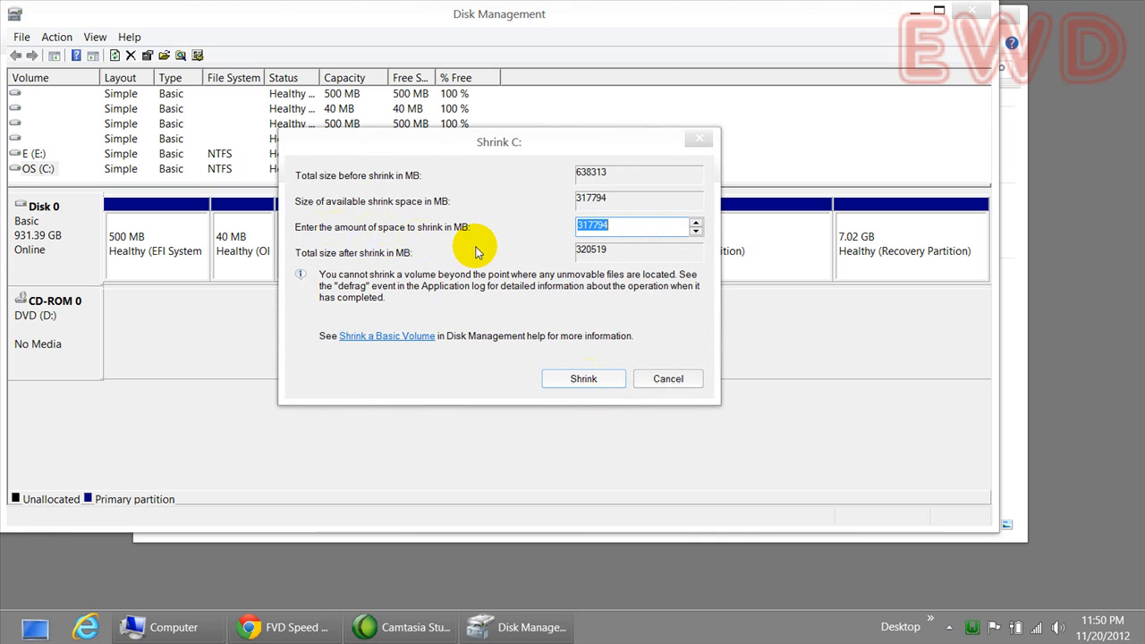
mouse_move(482, 255)
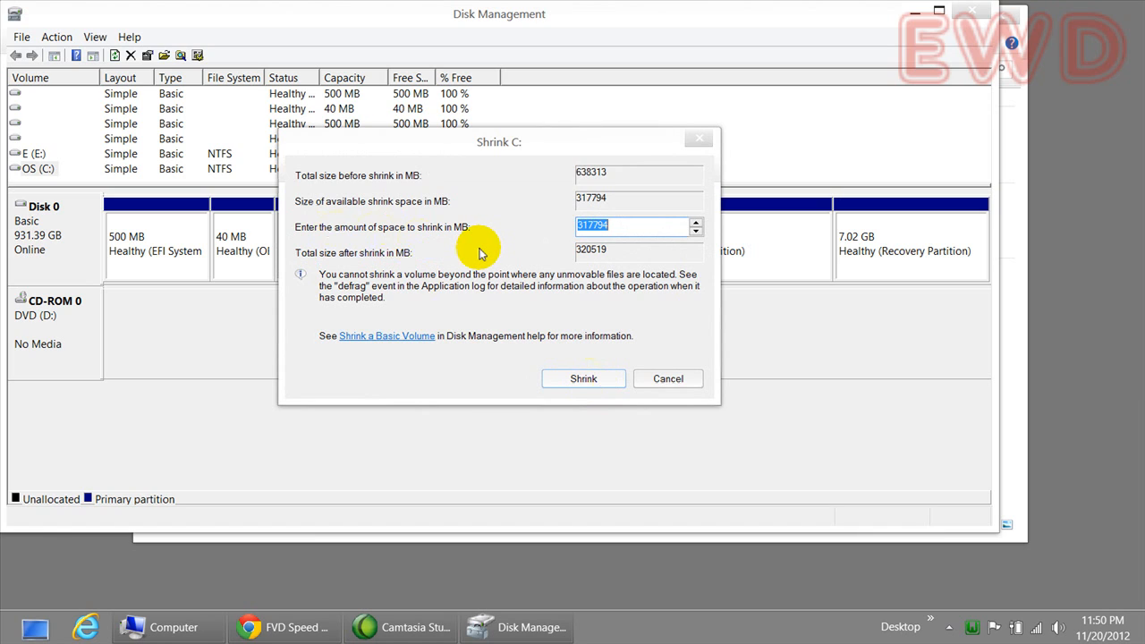
mouse_move(510, 304)
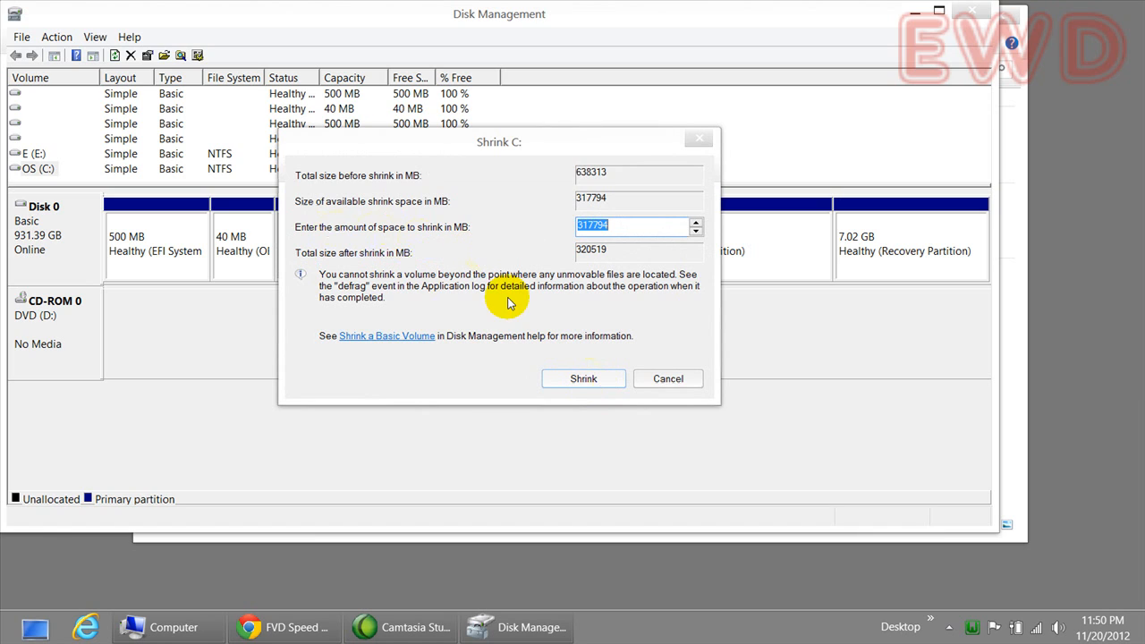
mouse_move(505, 268)
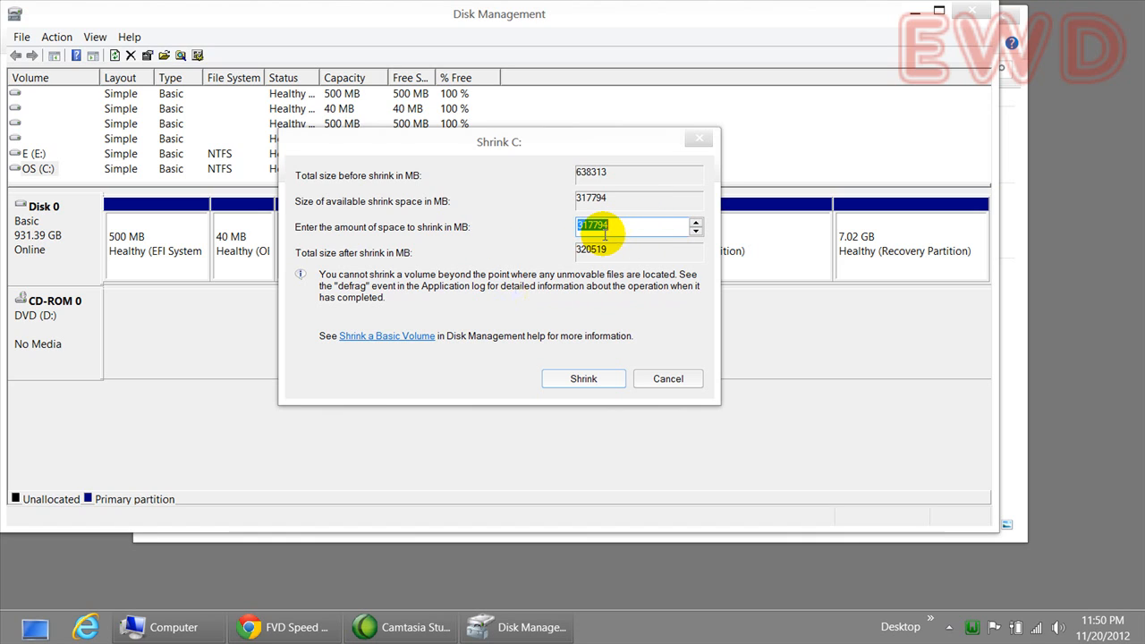
text(1)
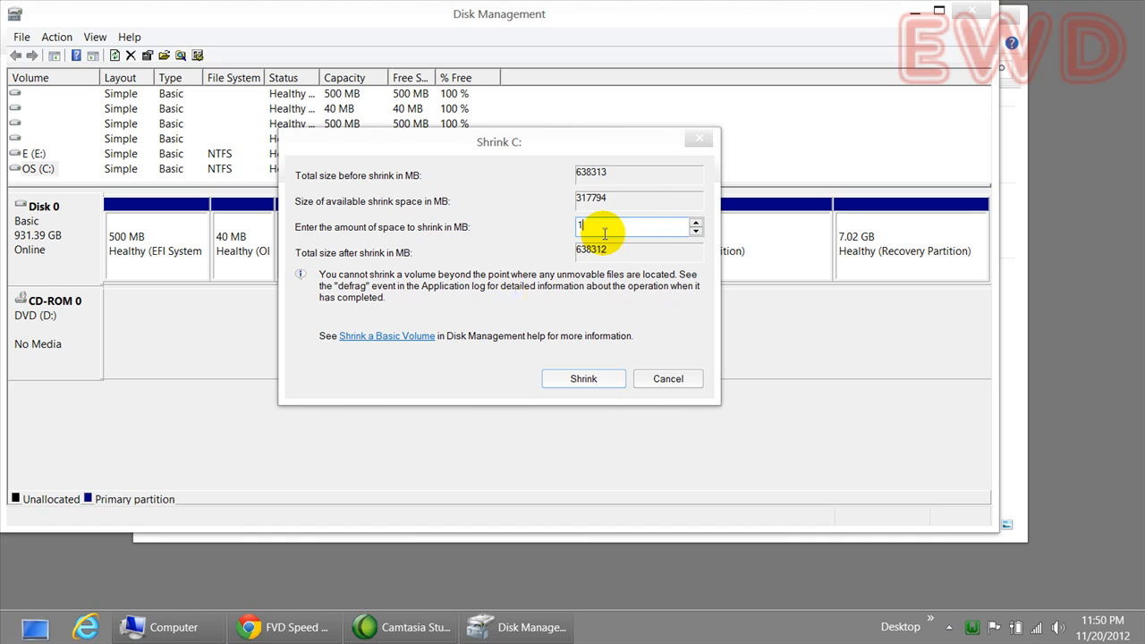
text(200)
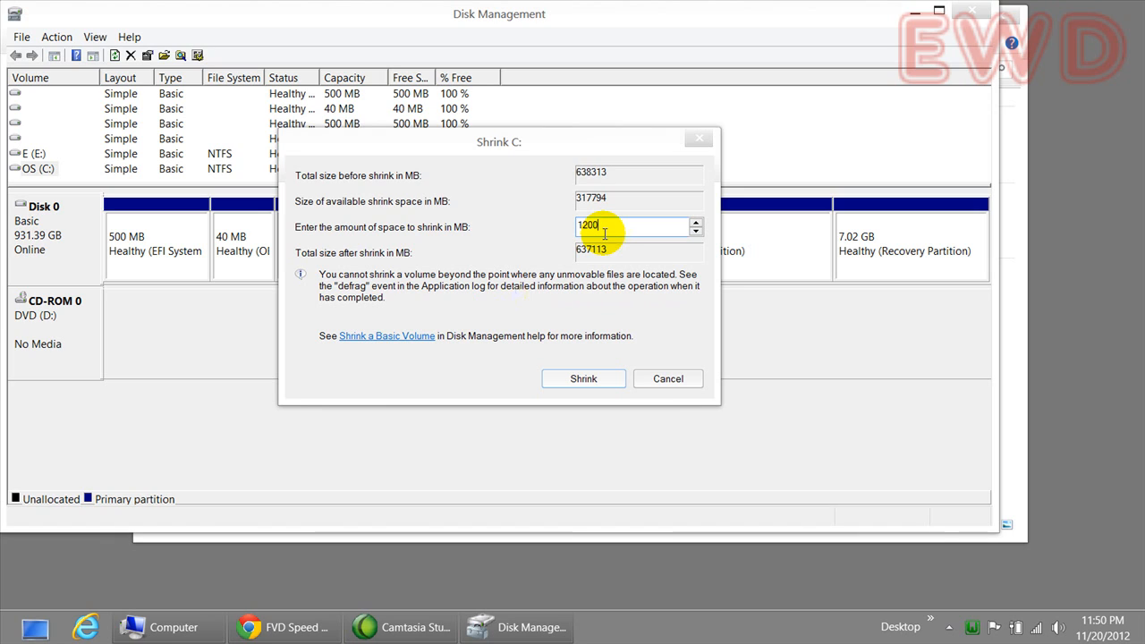
click(696, 222)
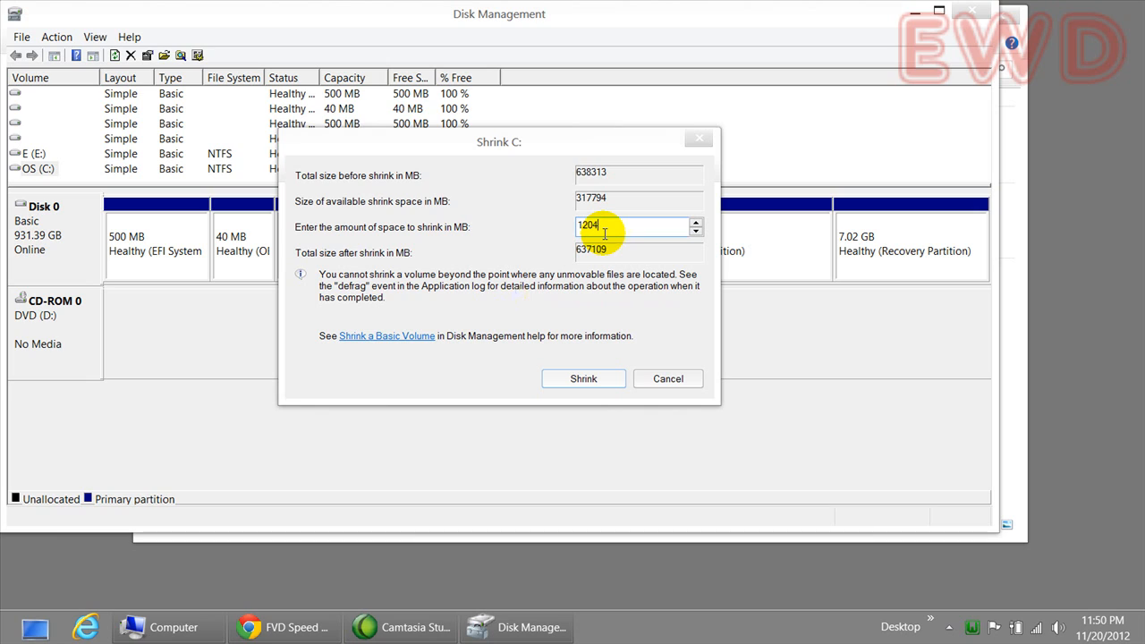
text(00)
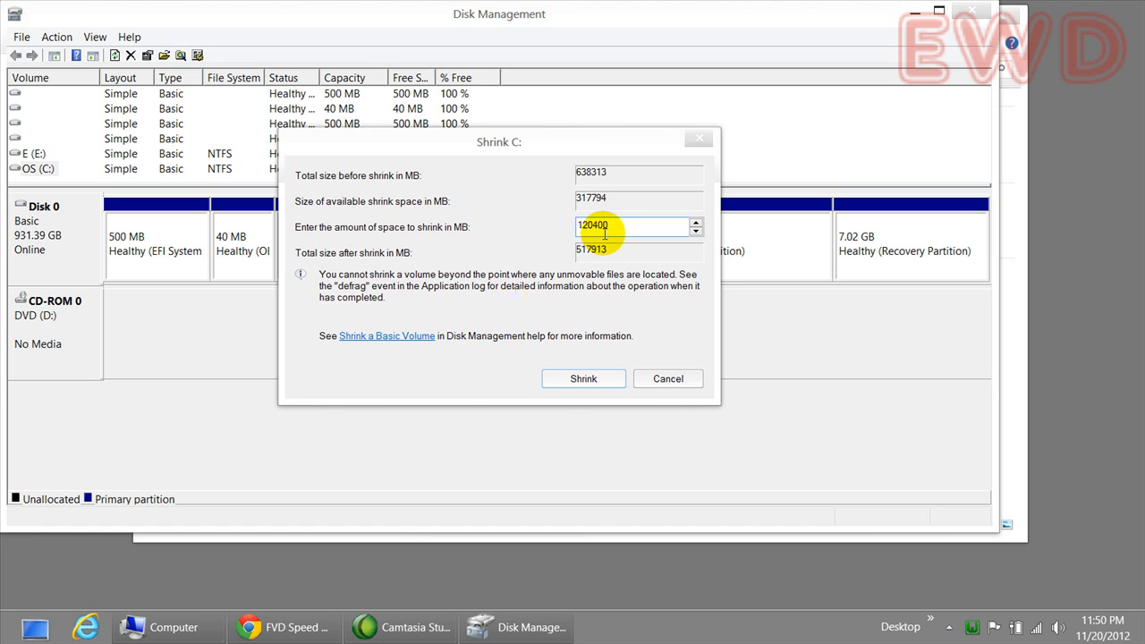
triple_click(612, 225)
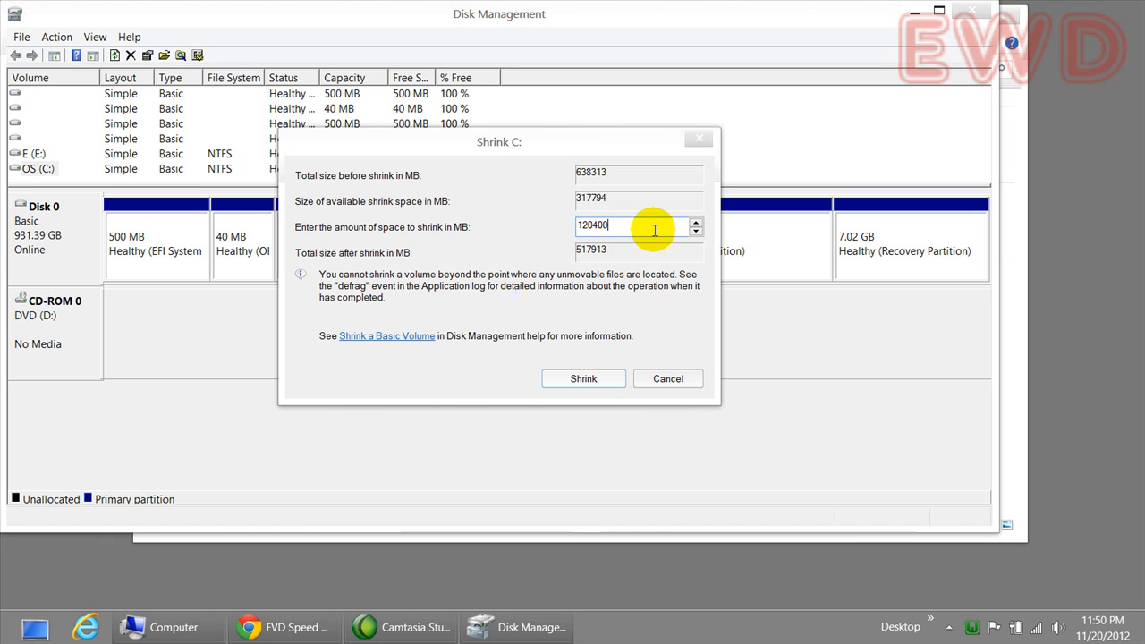
mouse_move(655, 234)
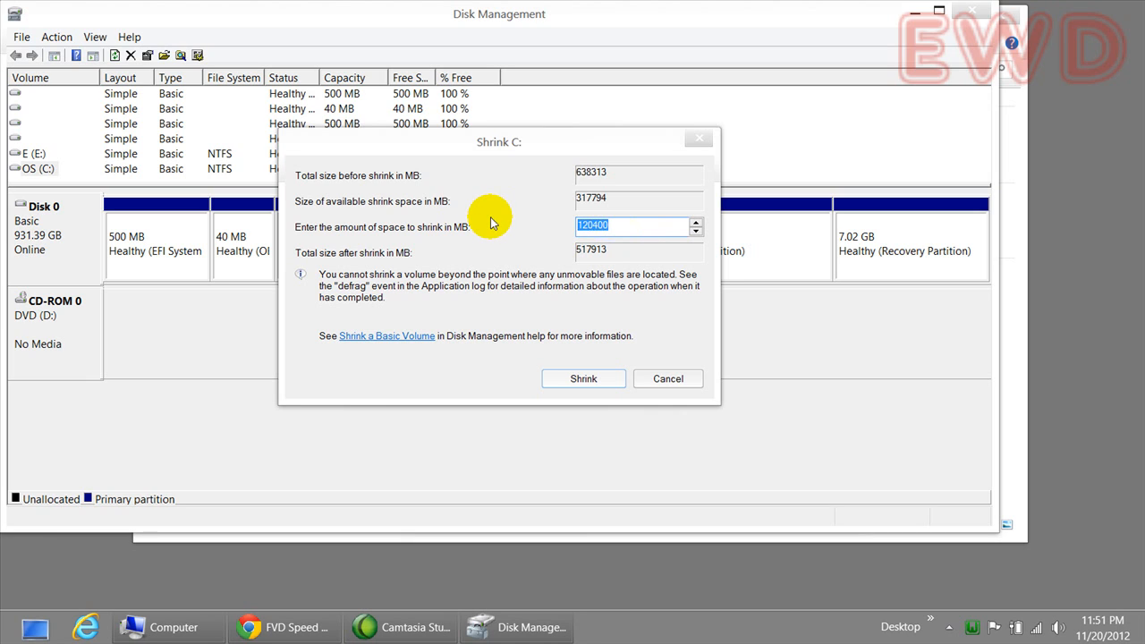
mouse_move(490, 231)
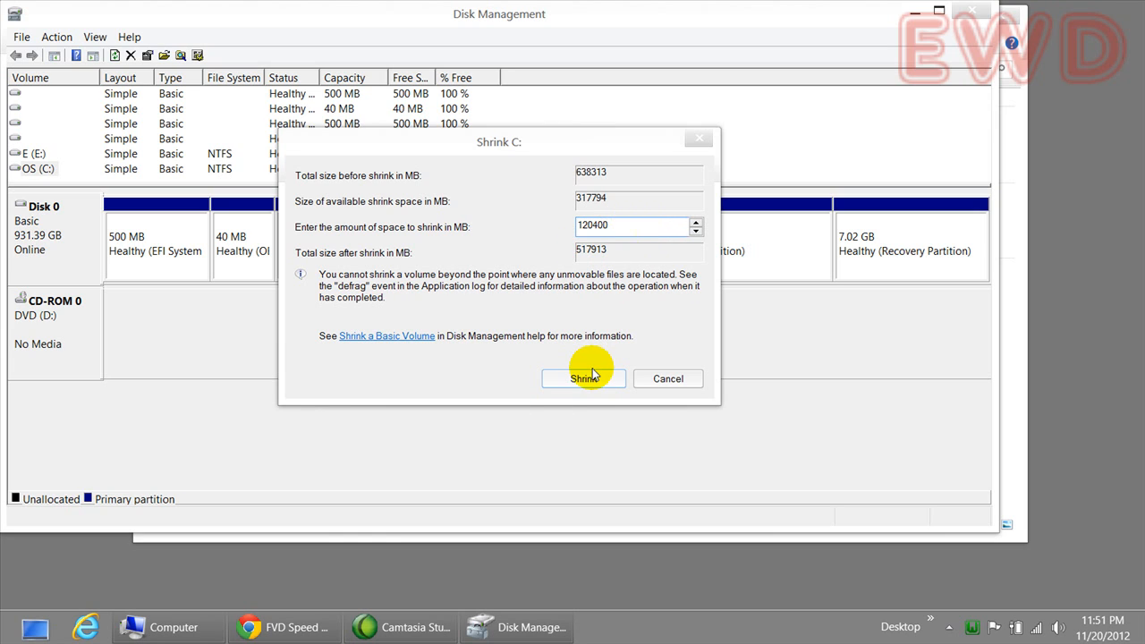
Step: Apply the shrink so C: becomes 505.77 GB with 117.58 GB unallocated beside it
click(583, 380)
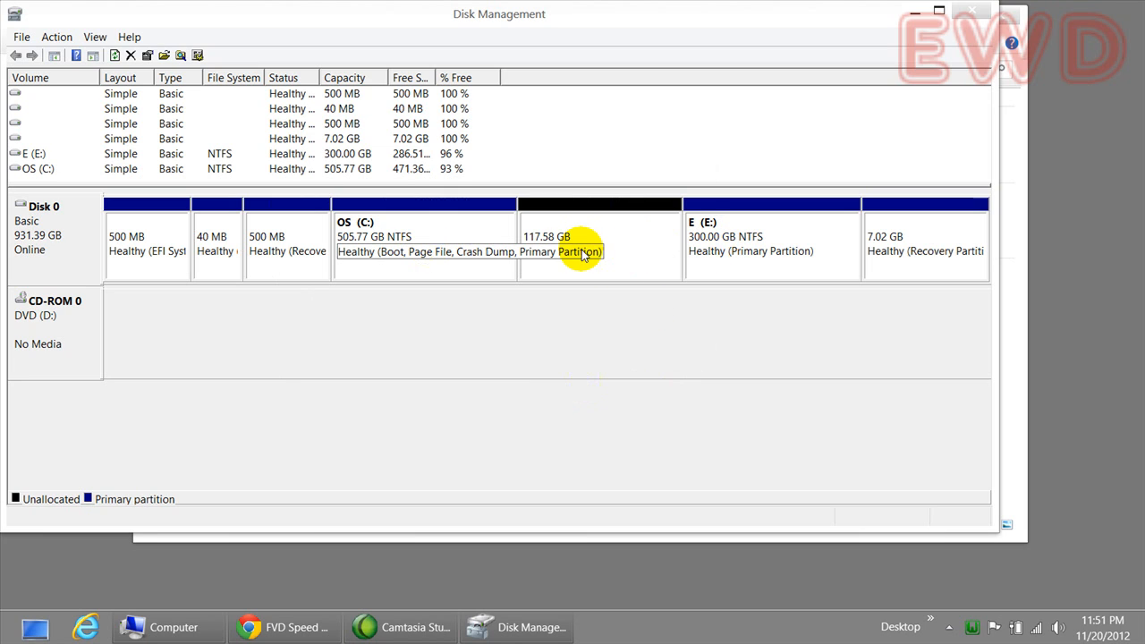
click(600, 247)
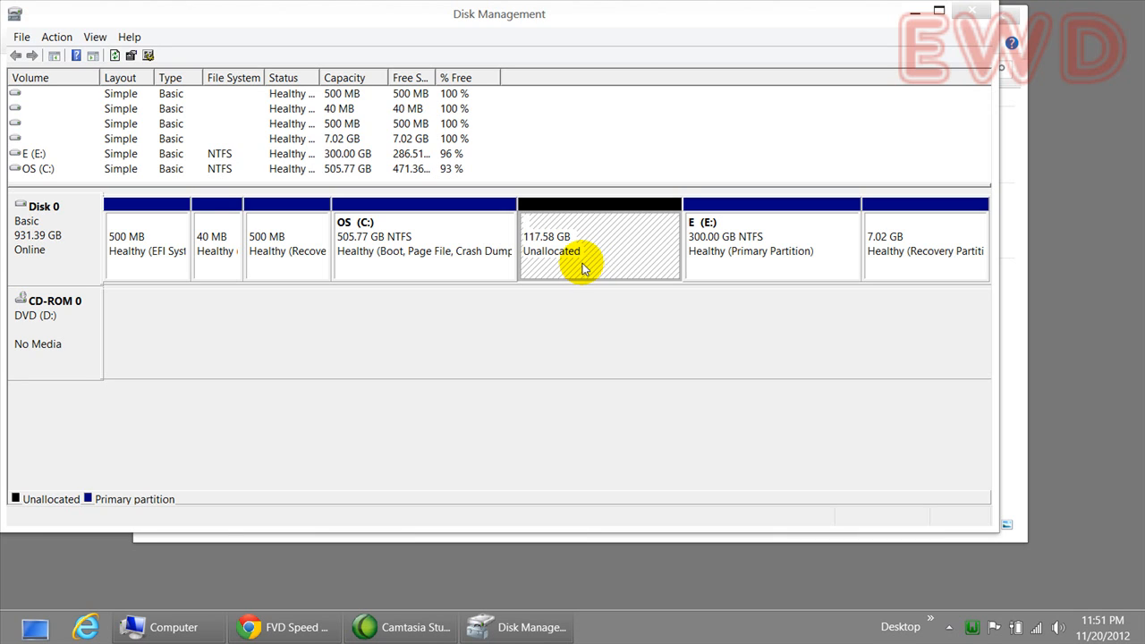
mouse_move(623, 250)
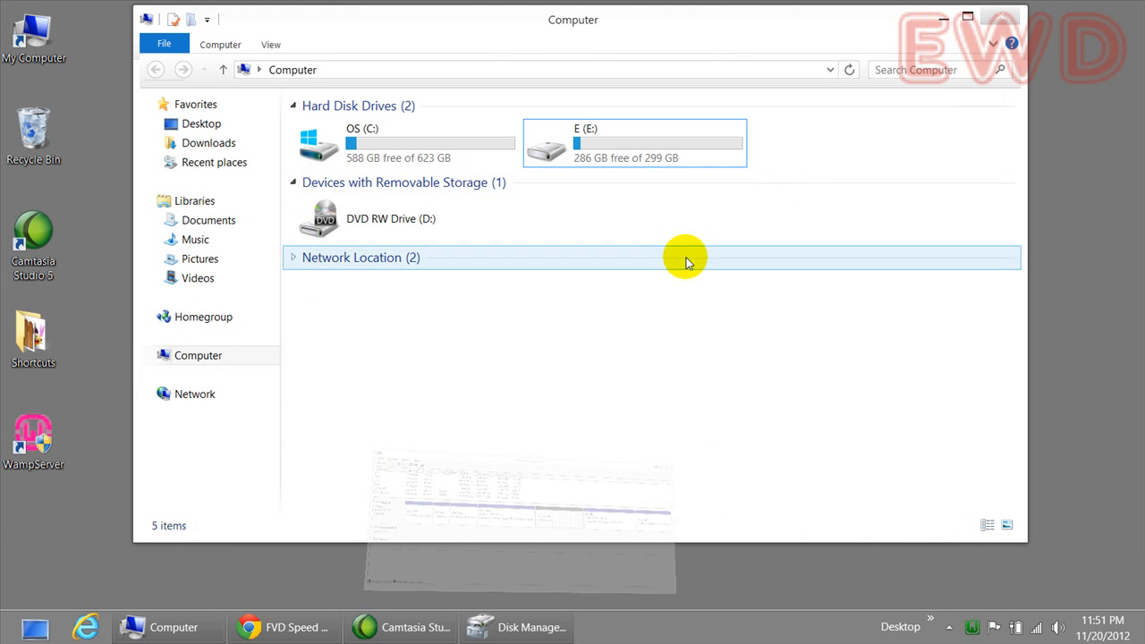
click(564, 143)
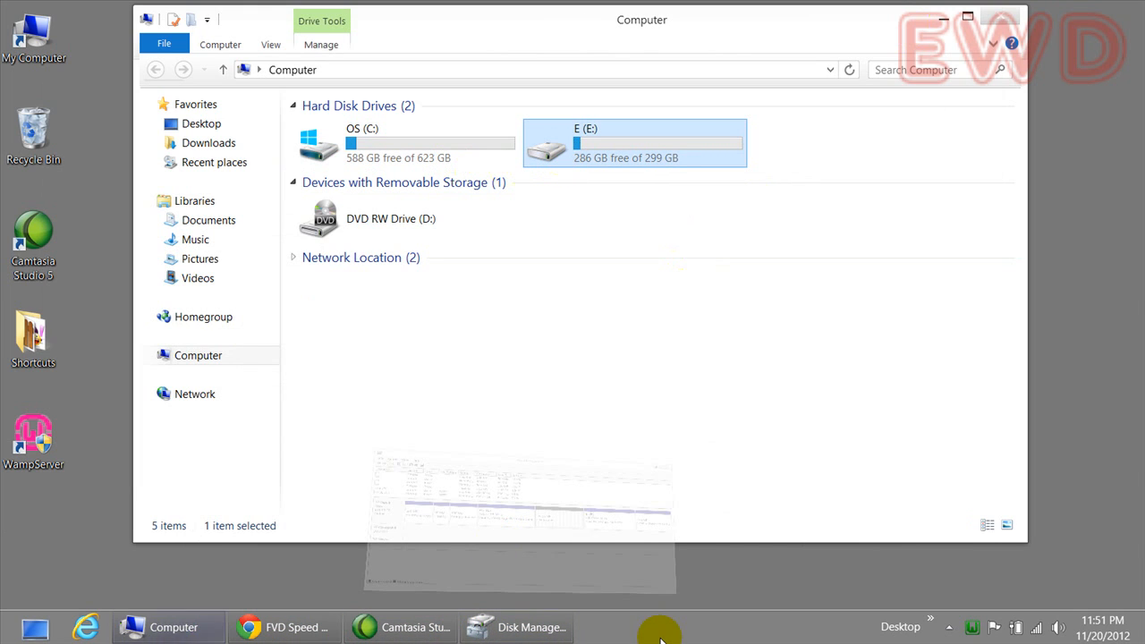
click(517, 627)
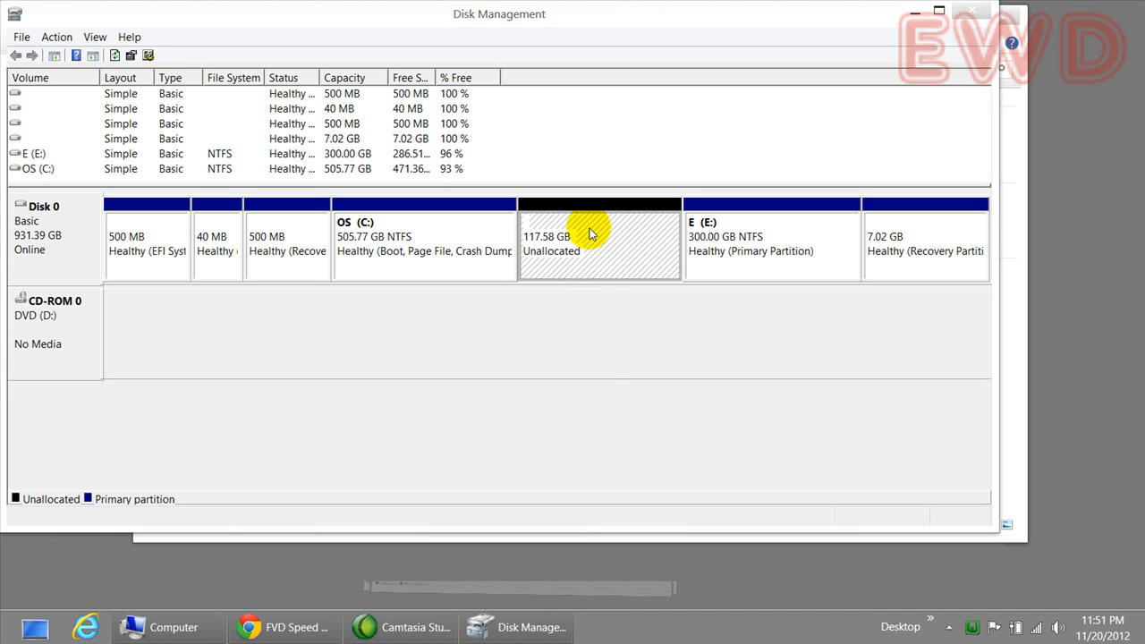
Step: Begin a New Simple Volume on the unallocated space using the full 120399 MB size
right_click(591, 242)
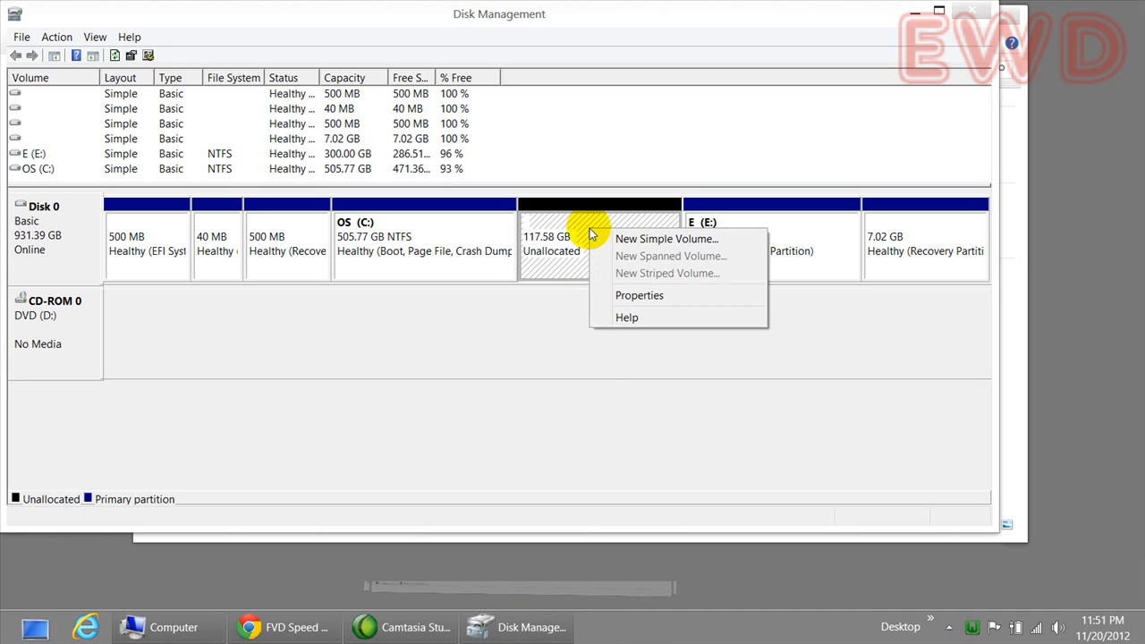
mouse_move(689, 240)
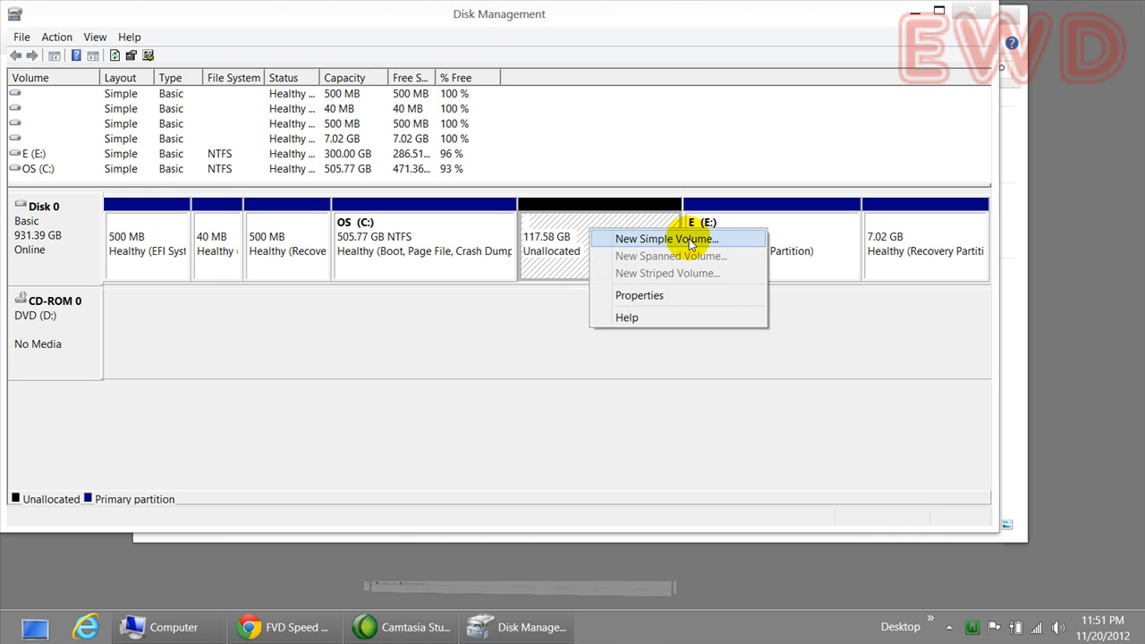
click(665, 238)
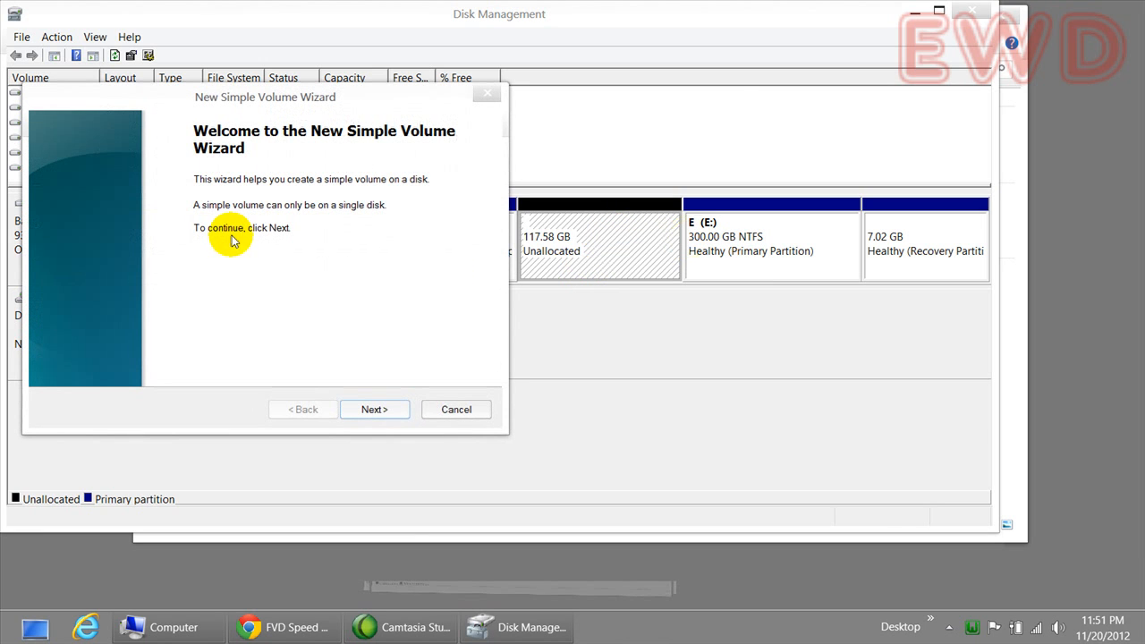
mouse_move(335, 397)
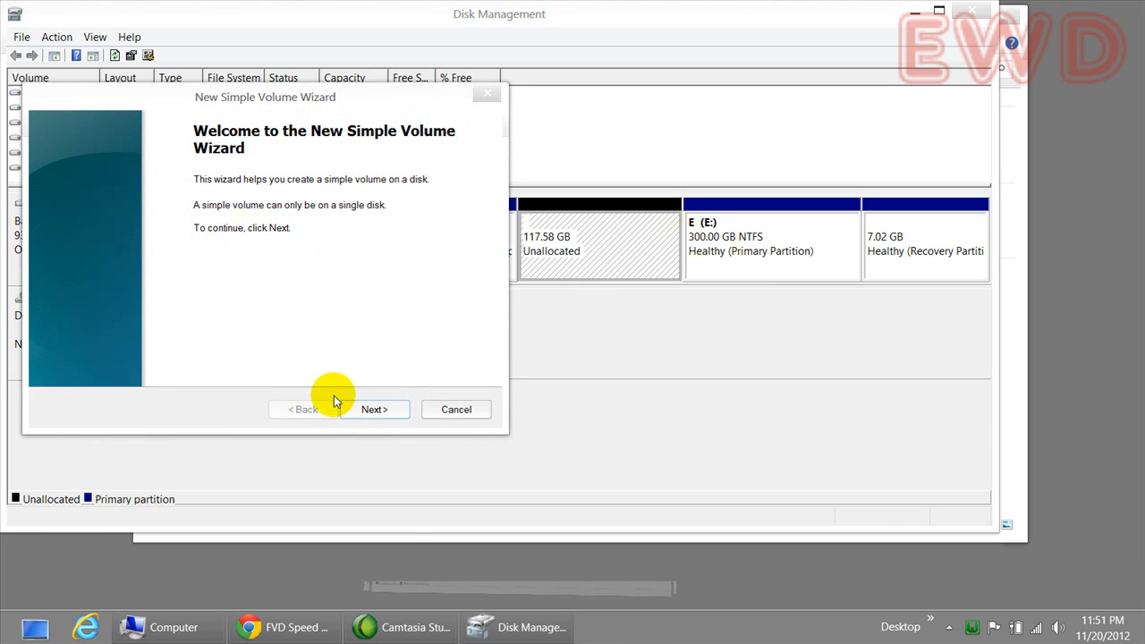
click(374, 408)
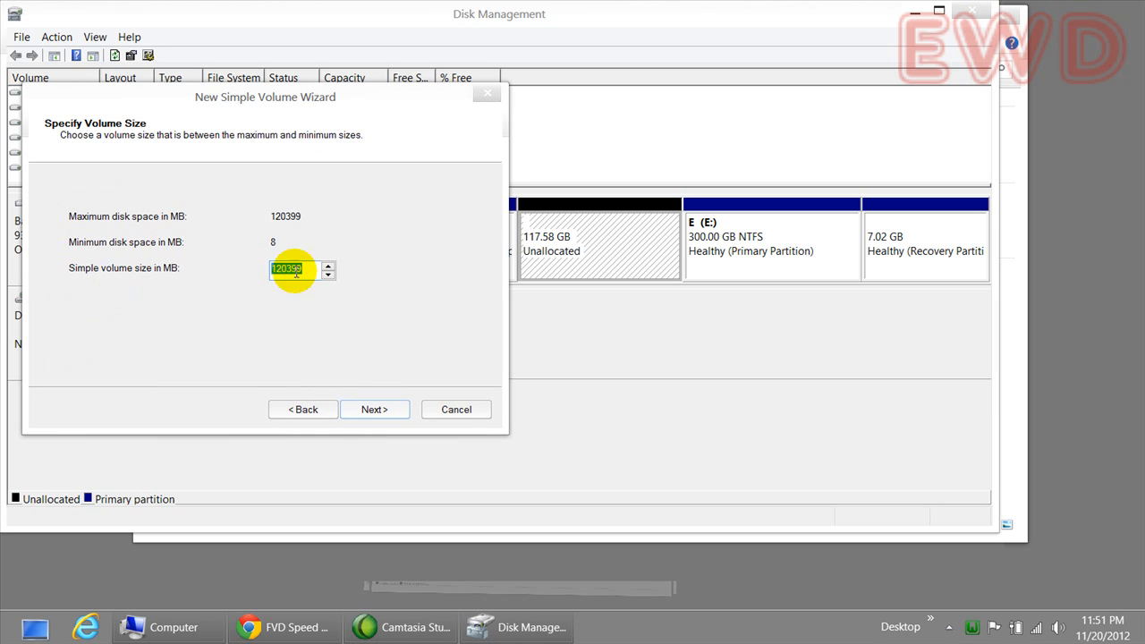
mouse_move(308, 285)
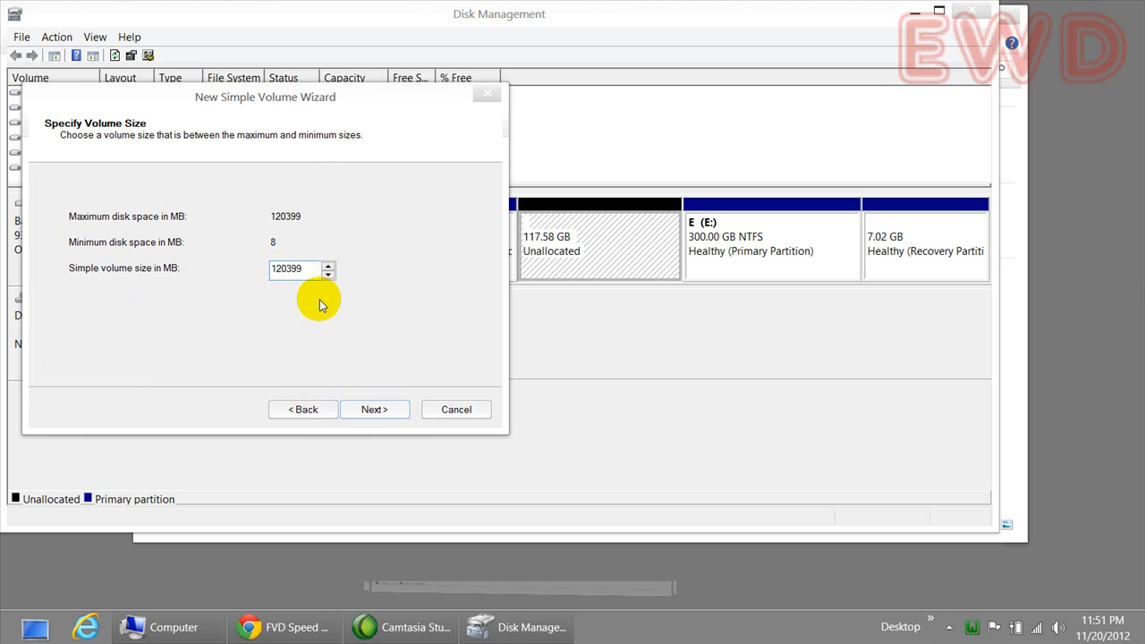
click(374, 408)
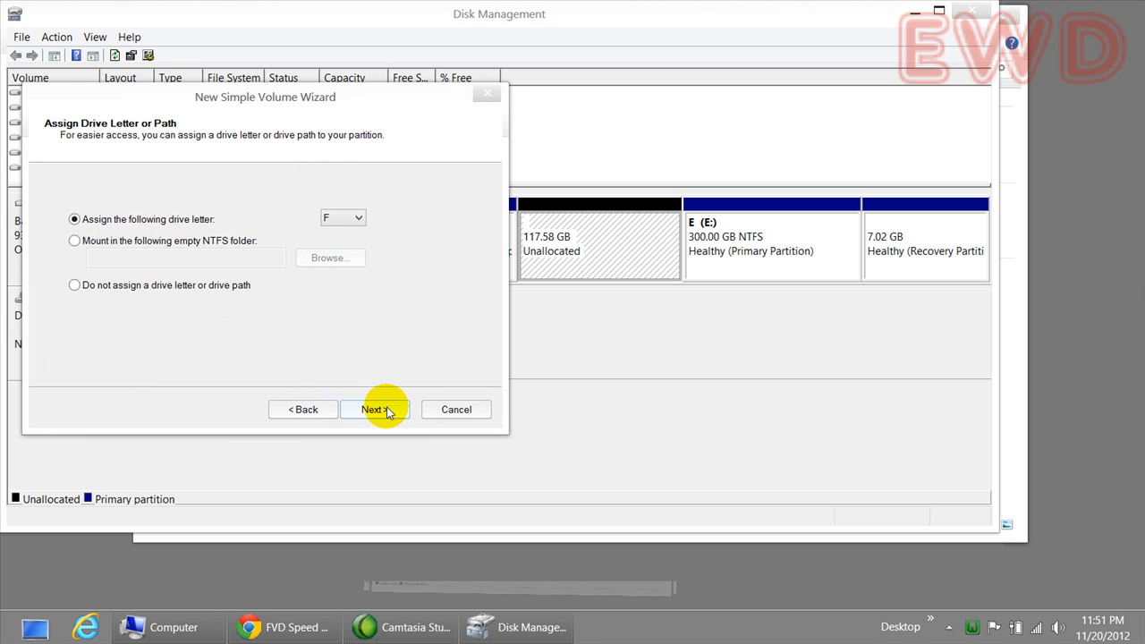
mouse_move(344, 218)
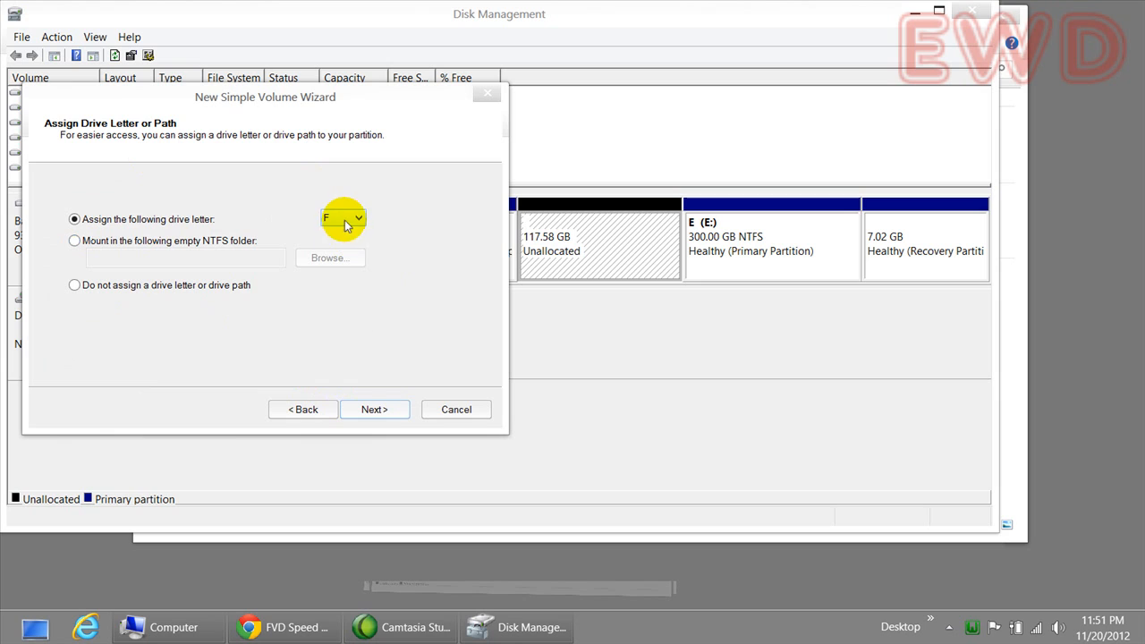
Step: Review the available drive letters and keep F for the new volume
click(358, 218)
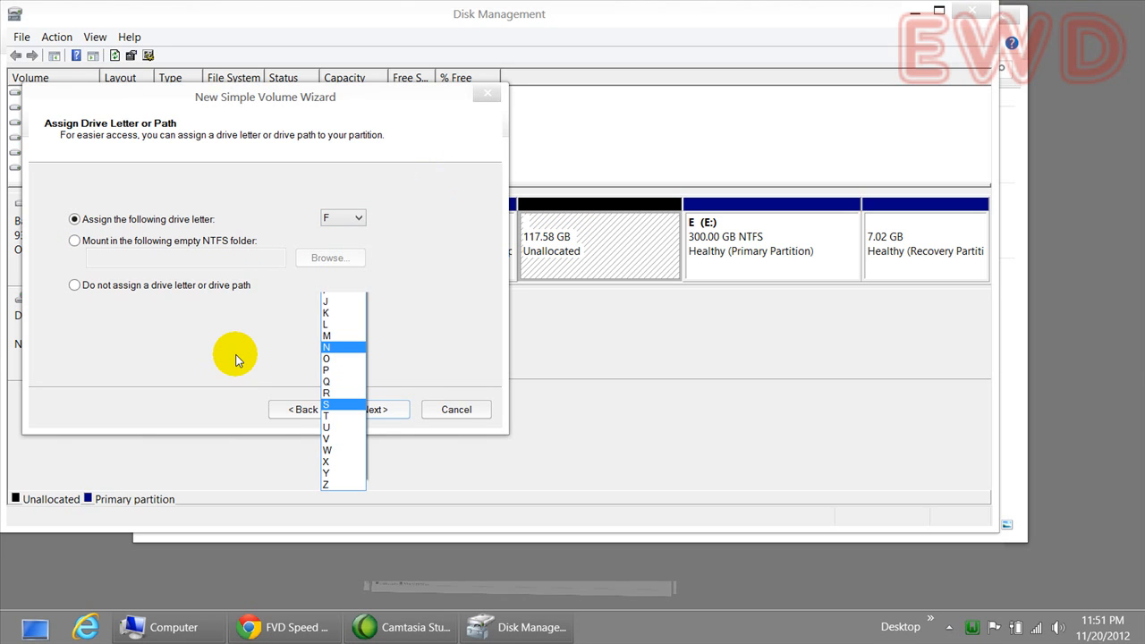
mouse_move(158, 301)
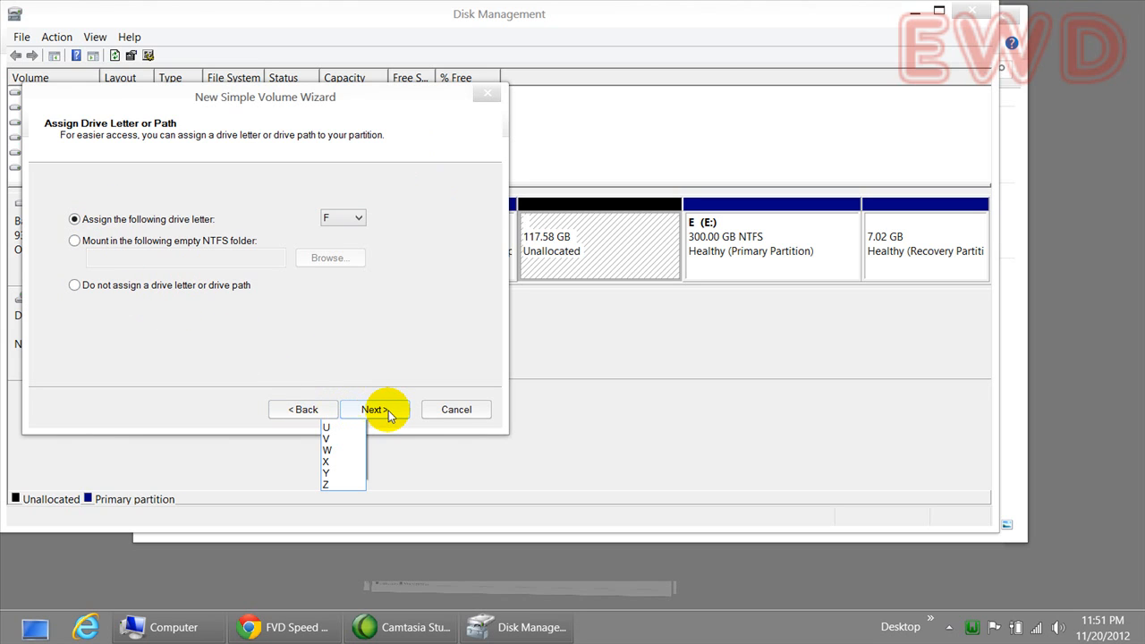
click(374, 408)
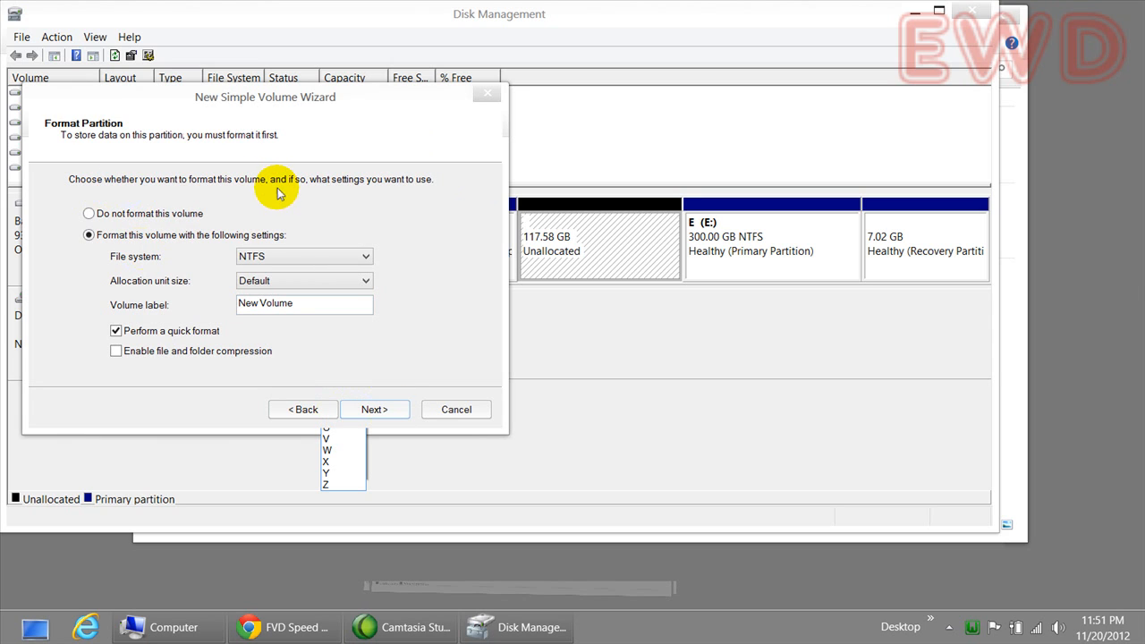
mouse_move(311, 254)
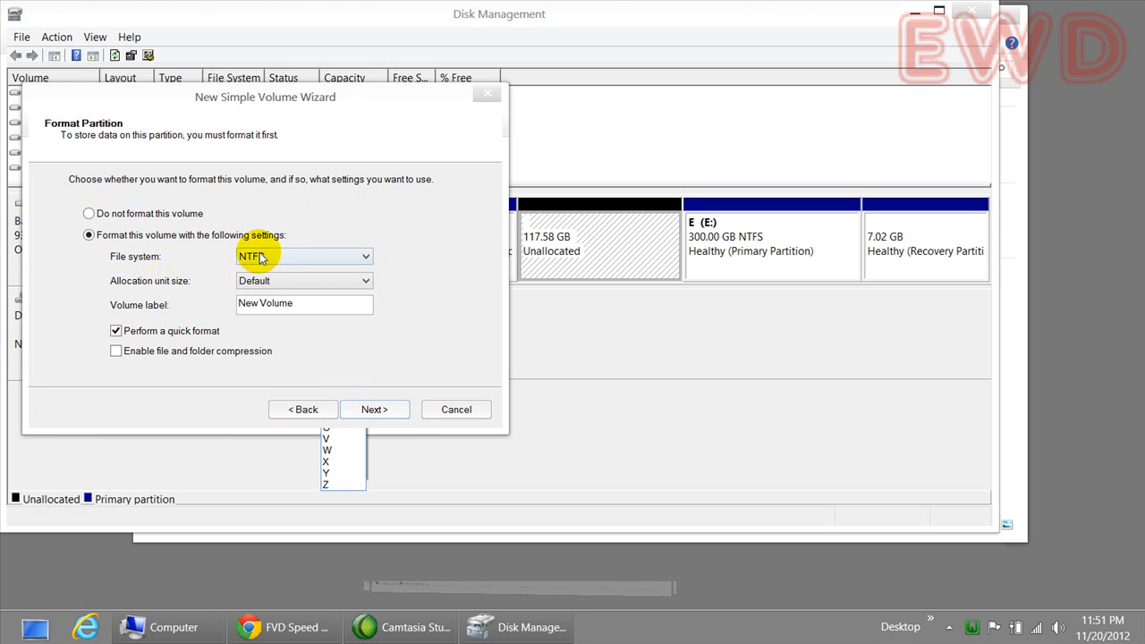
mouse_move(212, 254)
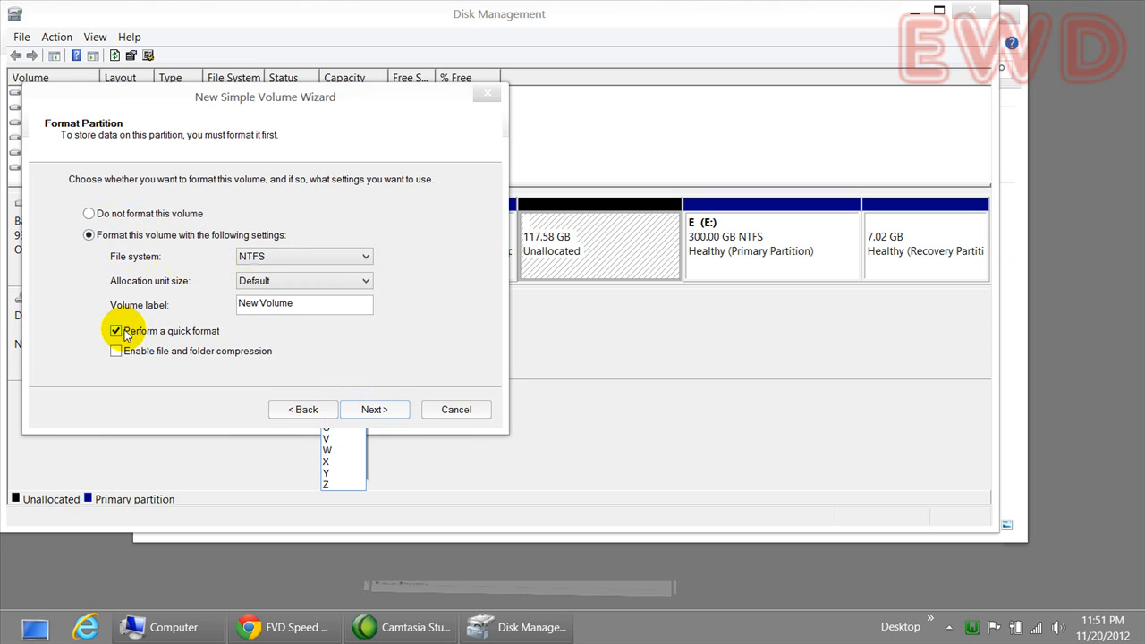
Step: Keep NTFS, default allocation size, label New Volume and quick format, reaching the summary
click(114, 330)
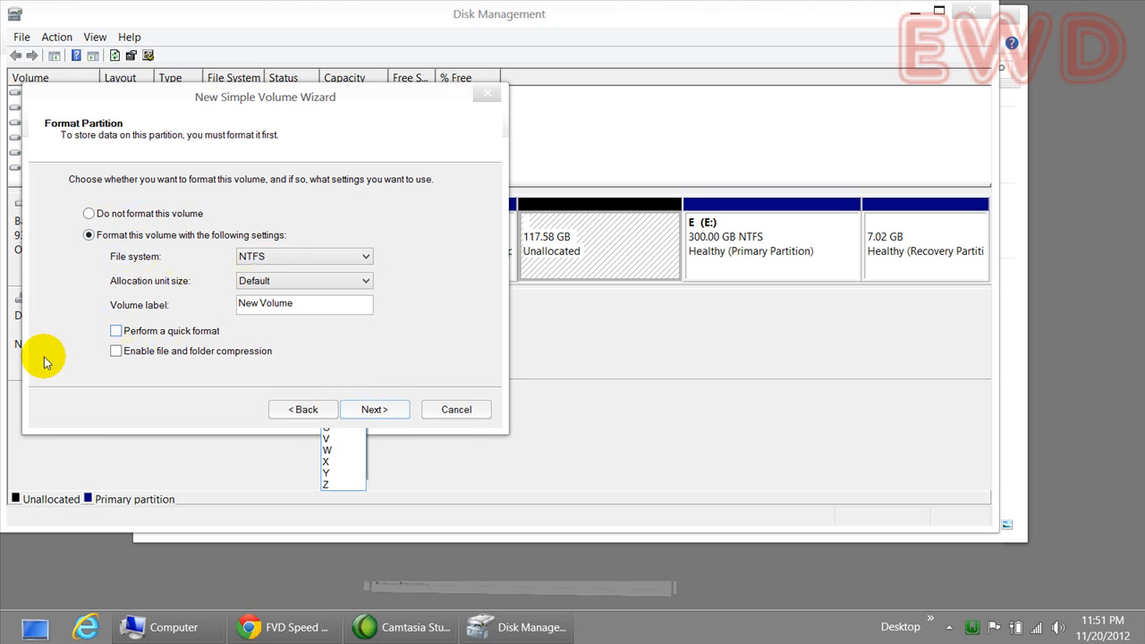
click(115, 329)
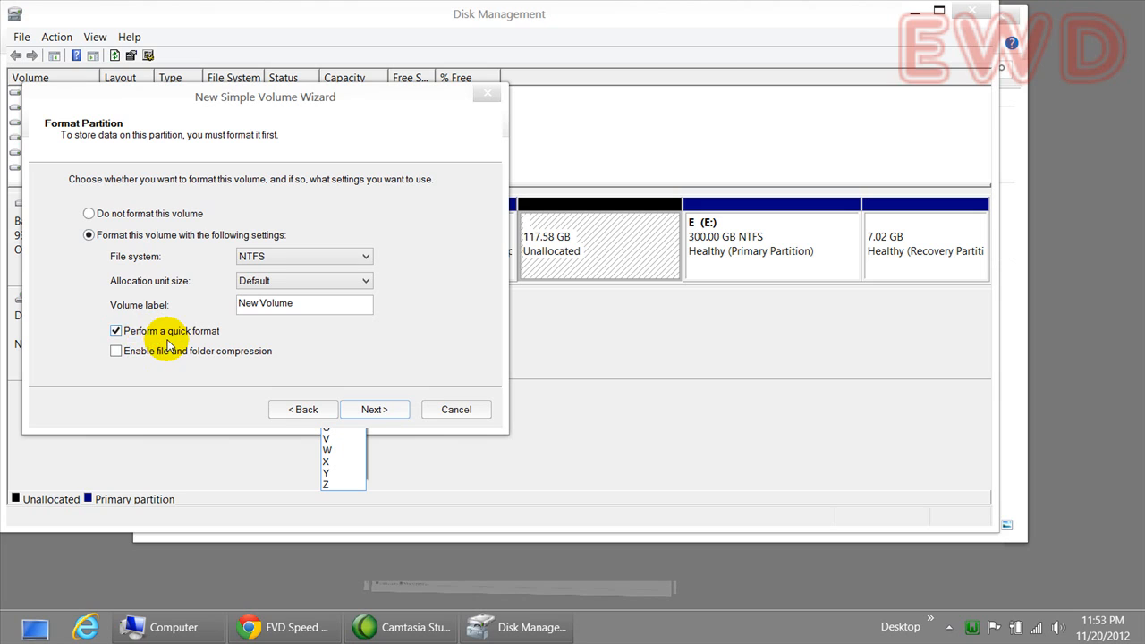
mouse_move(179, 321)
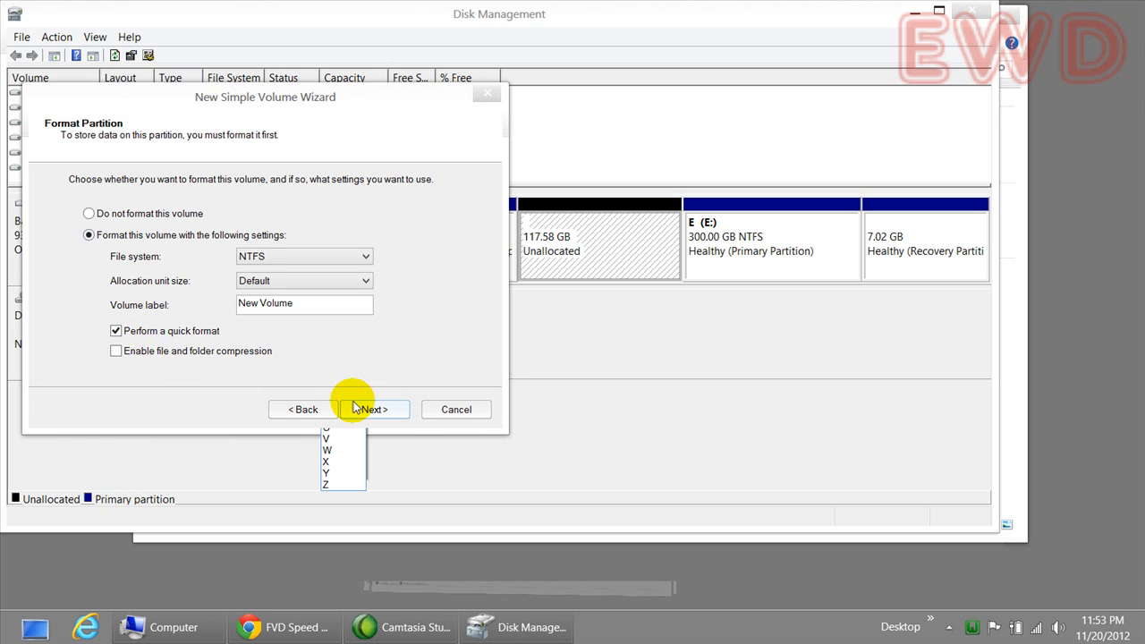
click(368, 408)
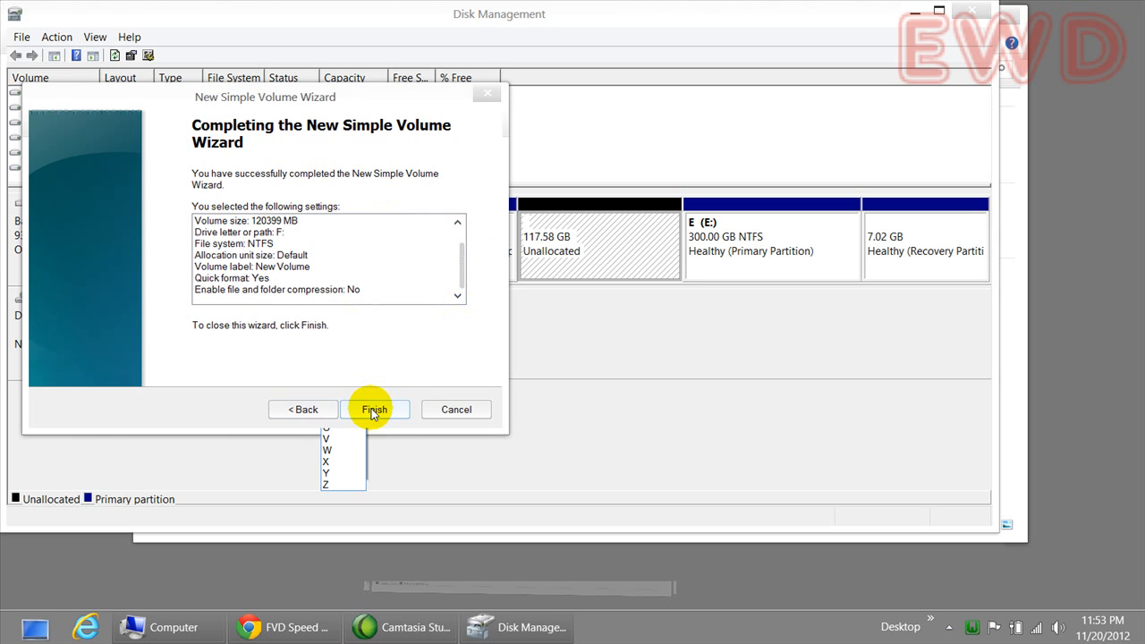
Step: Finish the wizard so the 117.58 GB NTFS New Volume (F:) appears on Disk 0
click(374, 408)
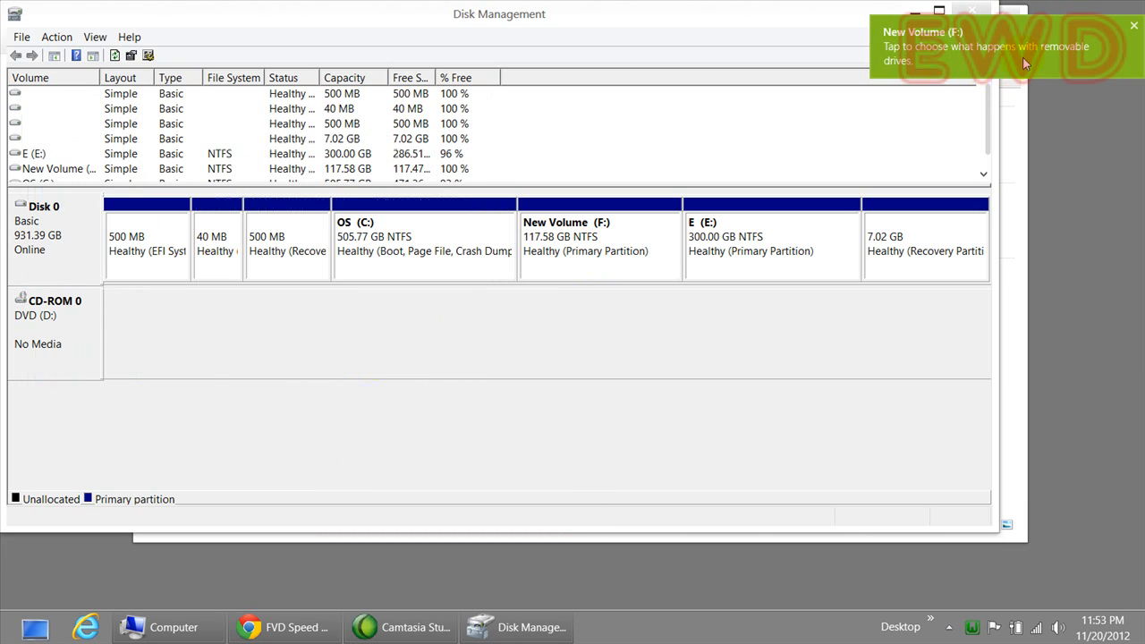
mouse_move(1017, 61)
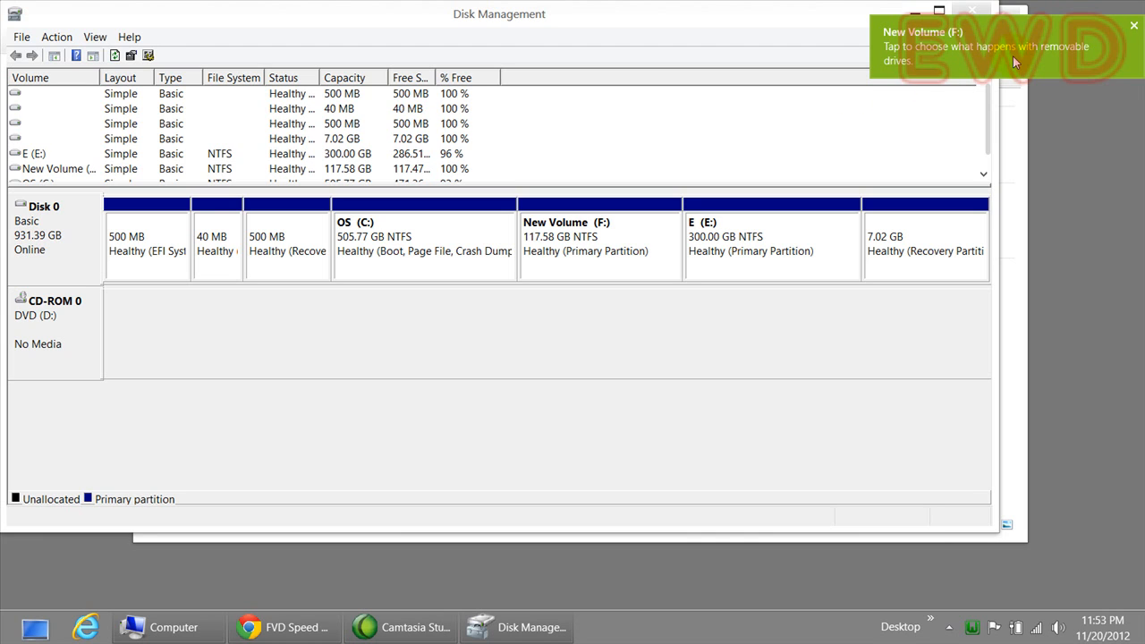
click(587, 242)
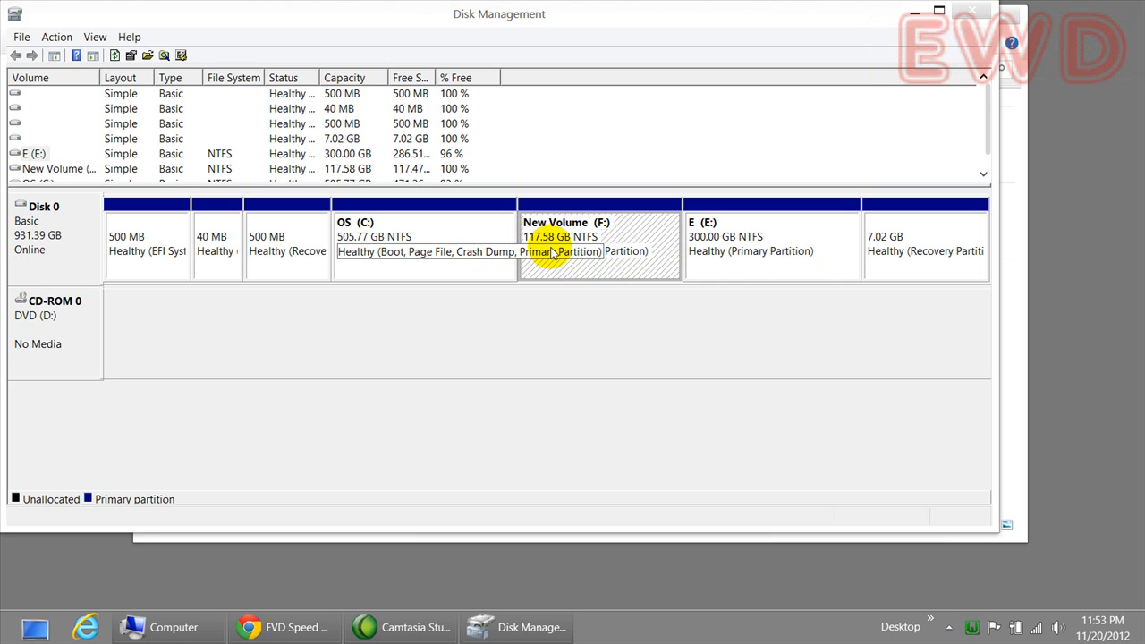
mouse_move(580, 265)
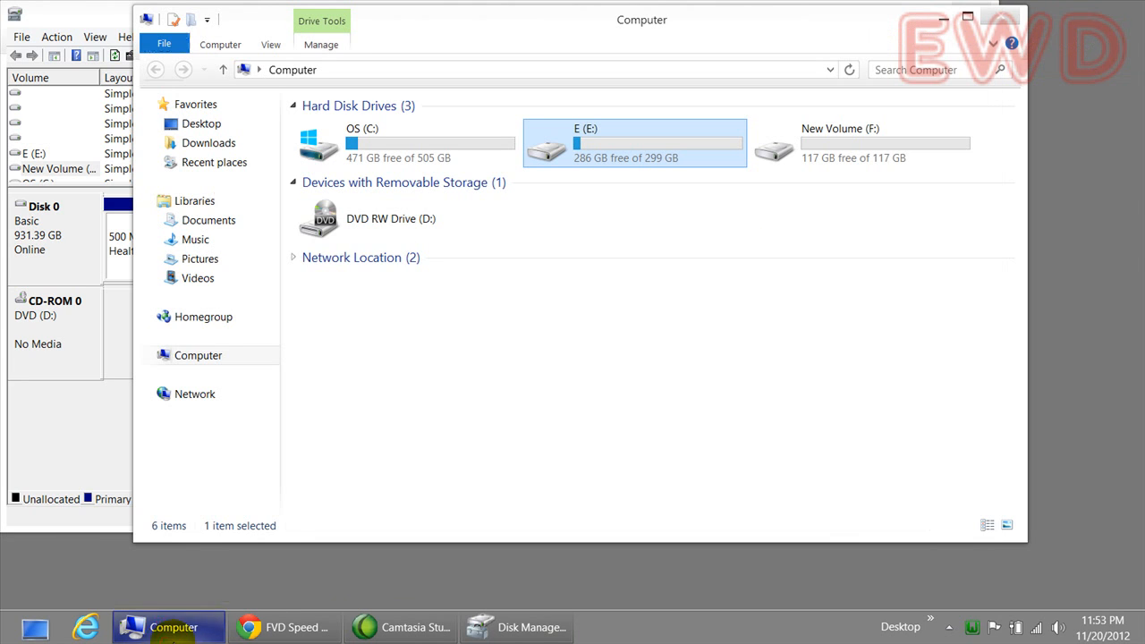
Step: Browse into the empty New Volume (F:) from Computer and back to the drive list
click(863, 144)
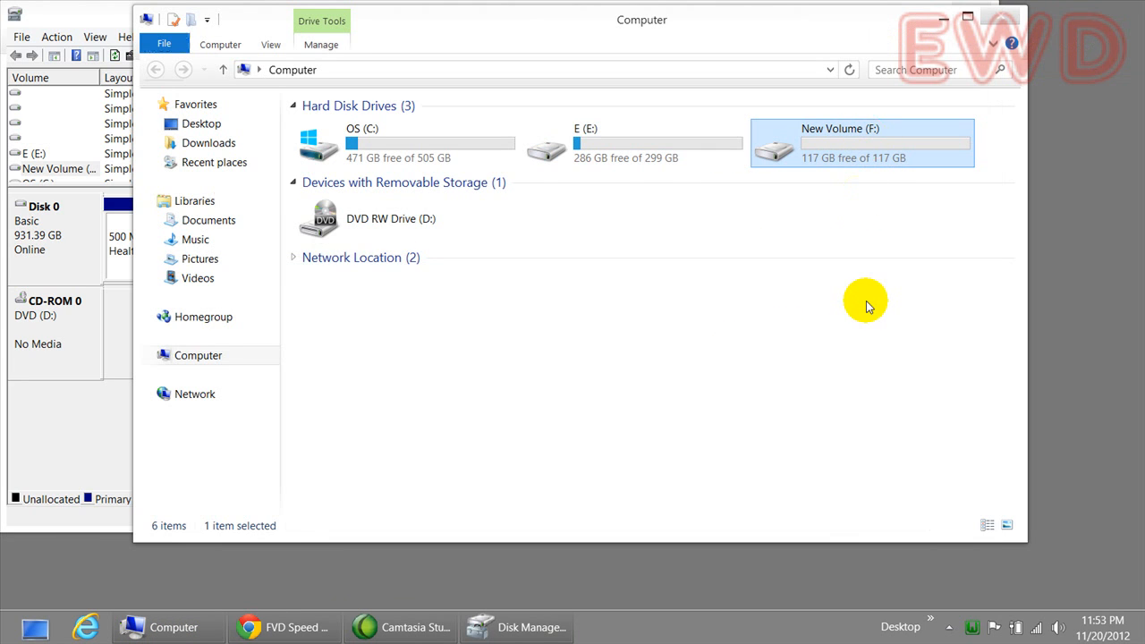
double_click(862, 144)
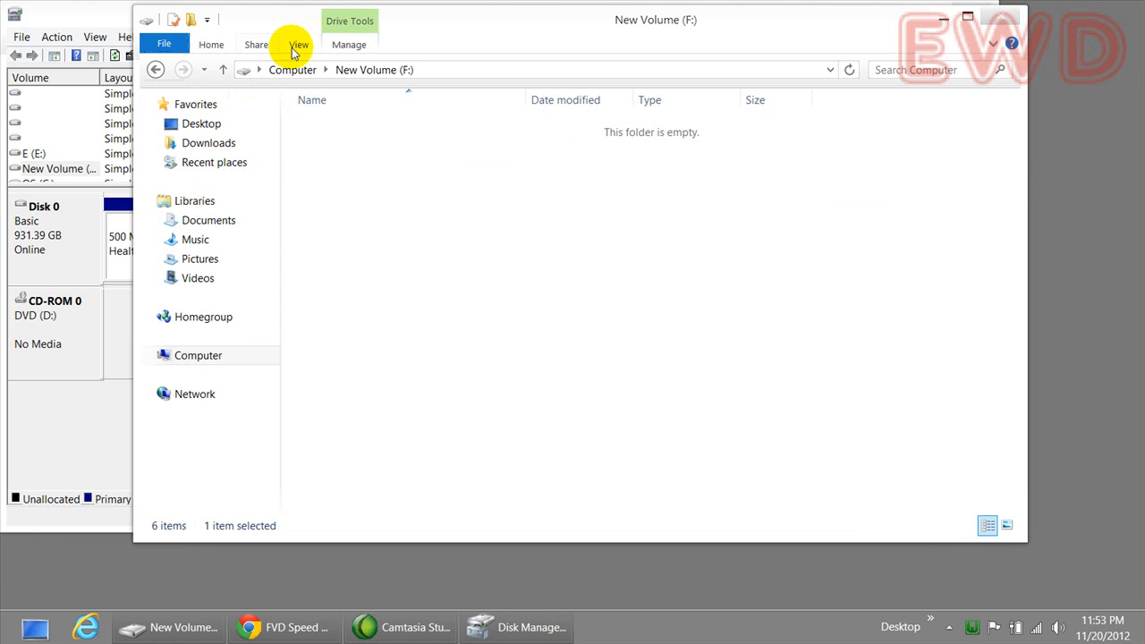
click(294, 70)
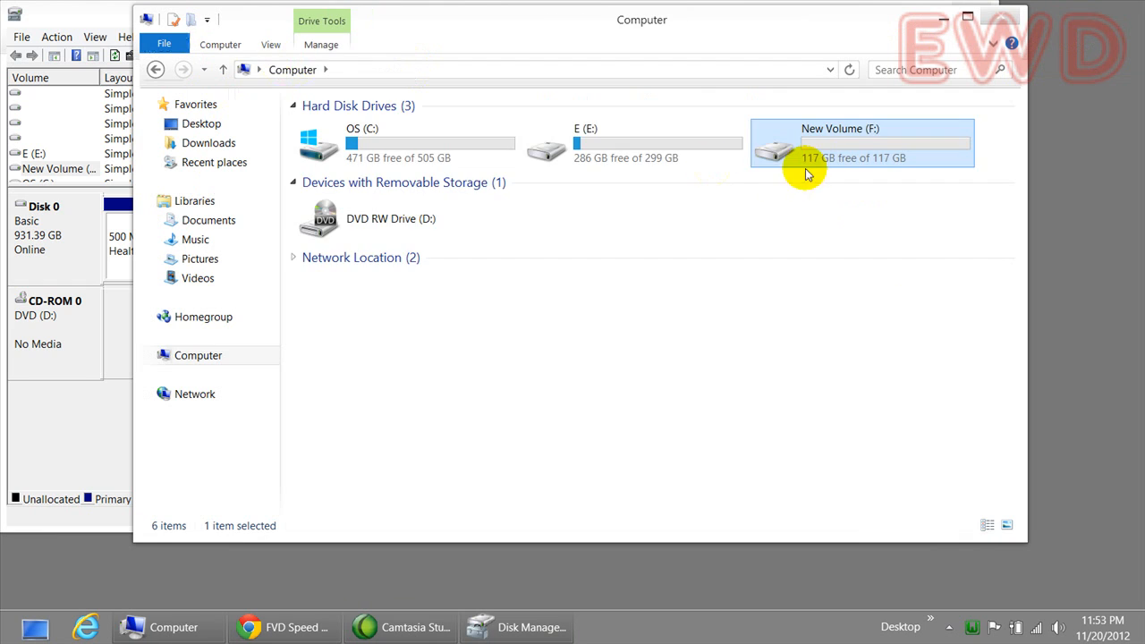
double_click(862, 143)
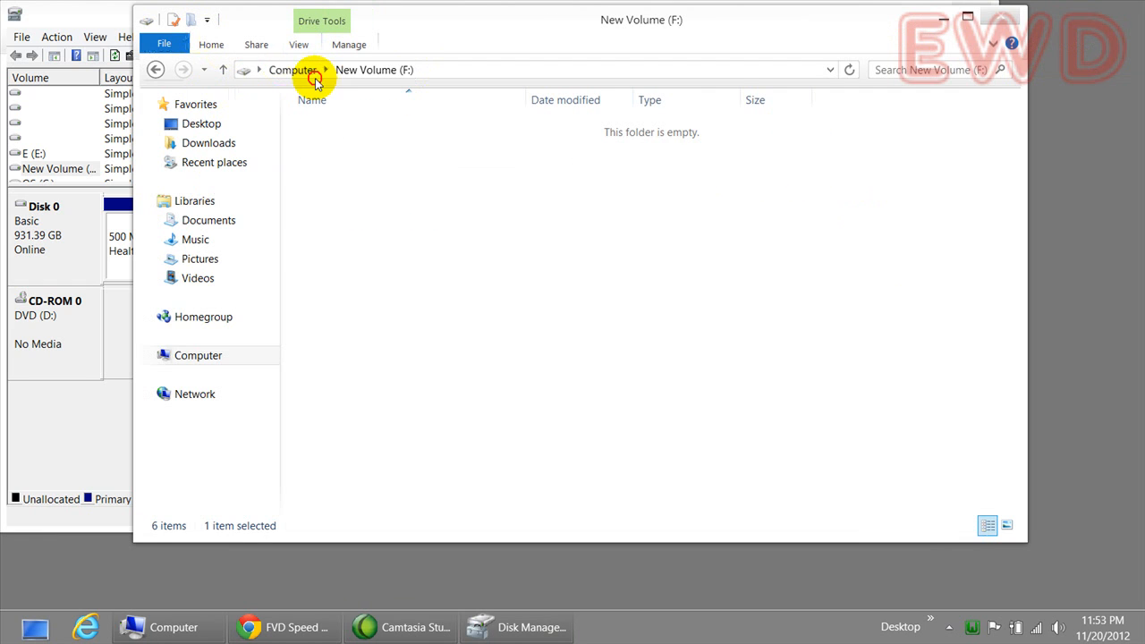
click(293, 70)
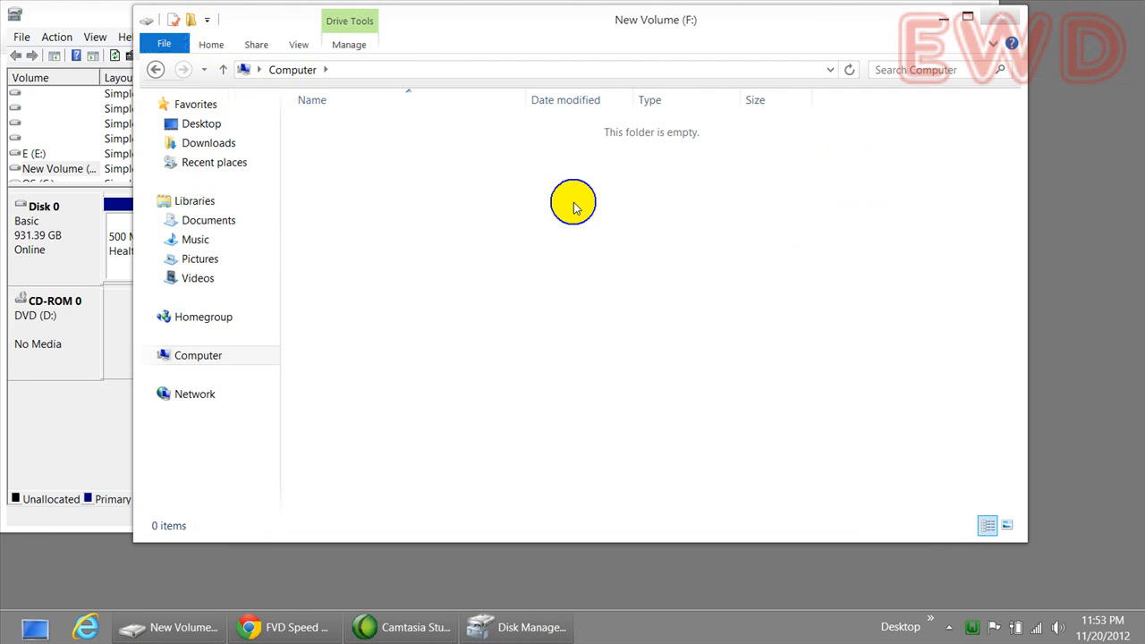
Step: Create testt.txt on F: and write 'asdjposad' into it in Notepad
right_click(573, 200)
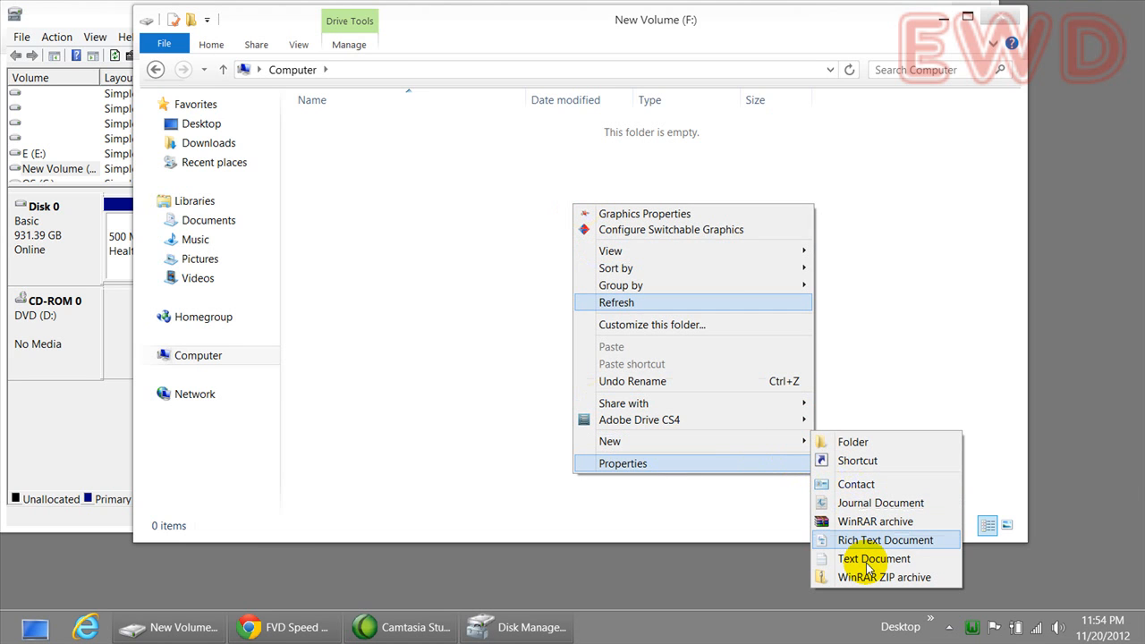
click(873, 558)
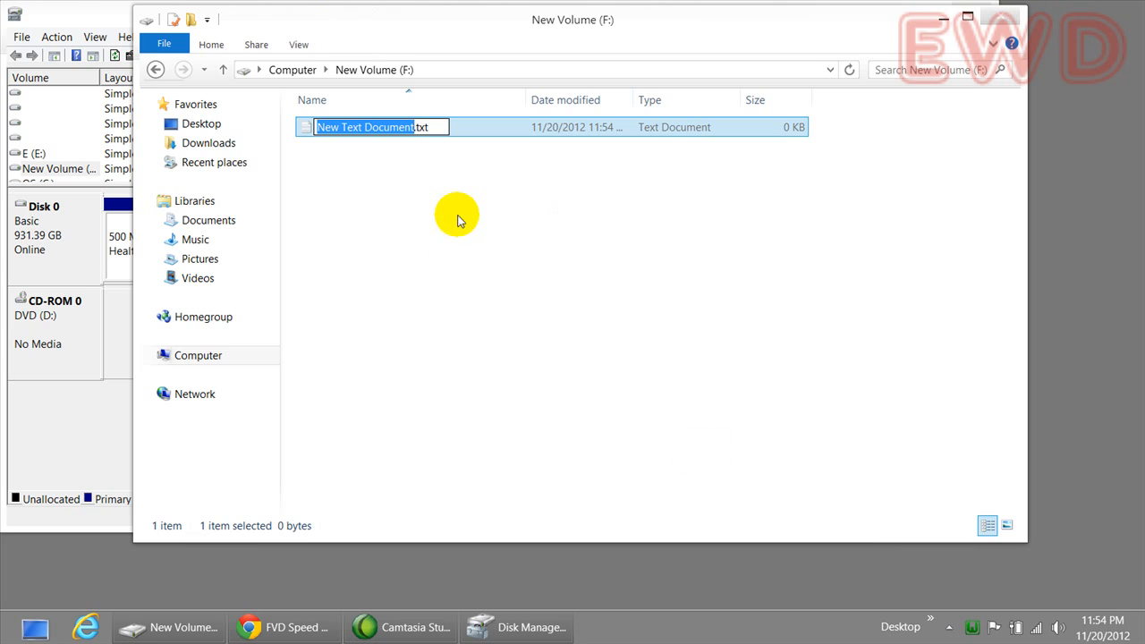
text(testt.txt)
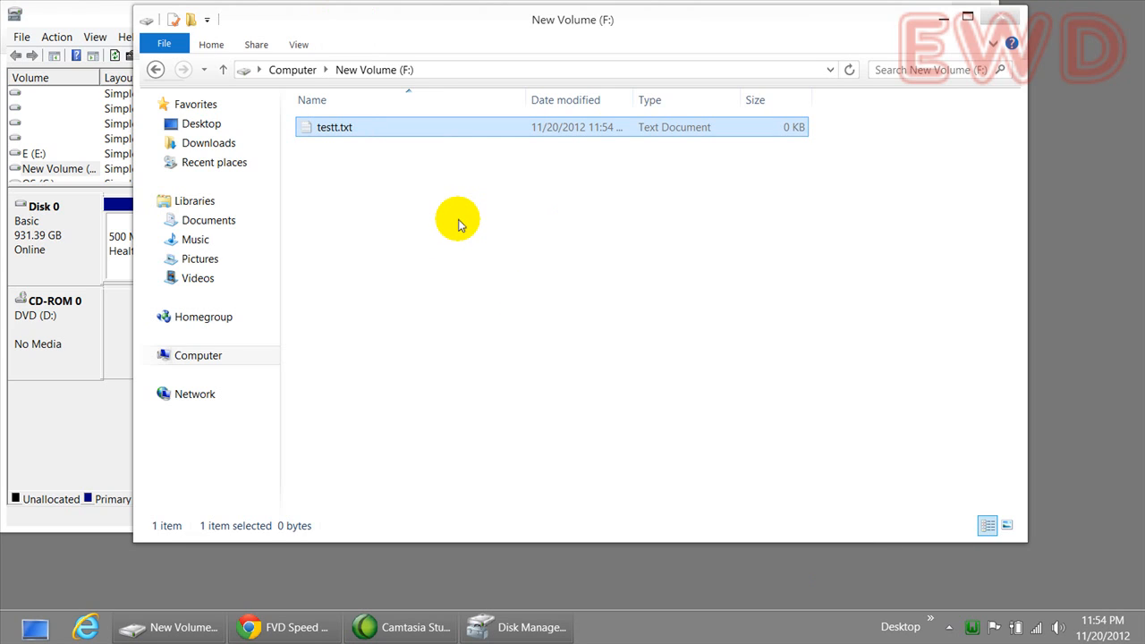
double_click(333, 127)
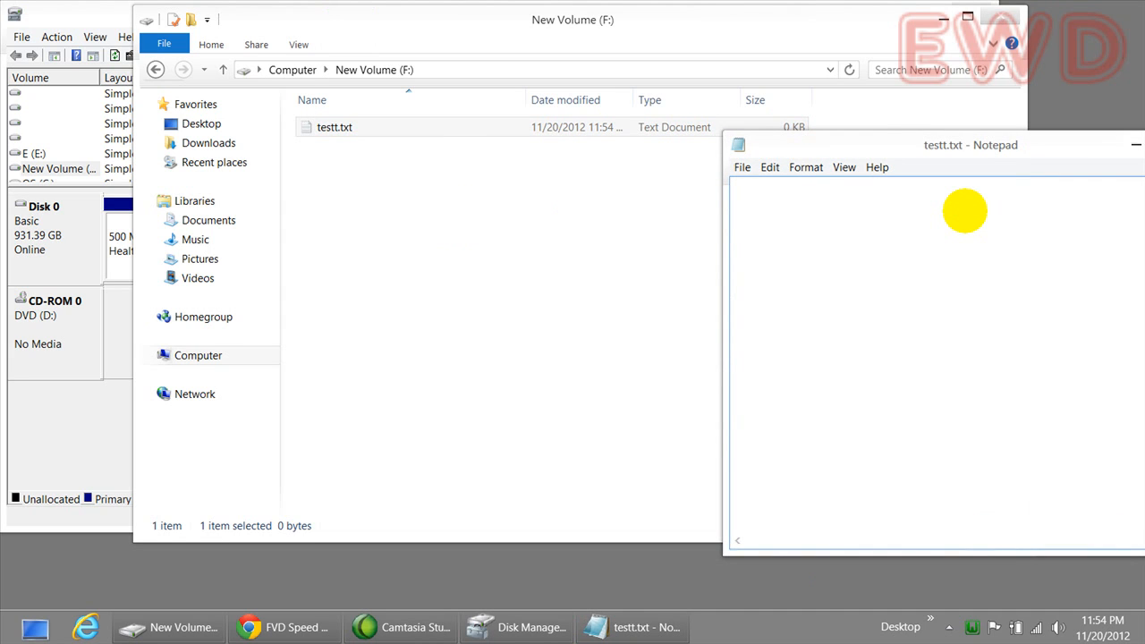
text(asdjposad)
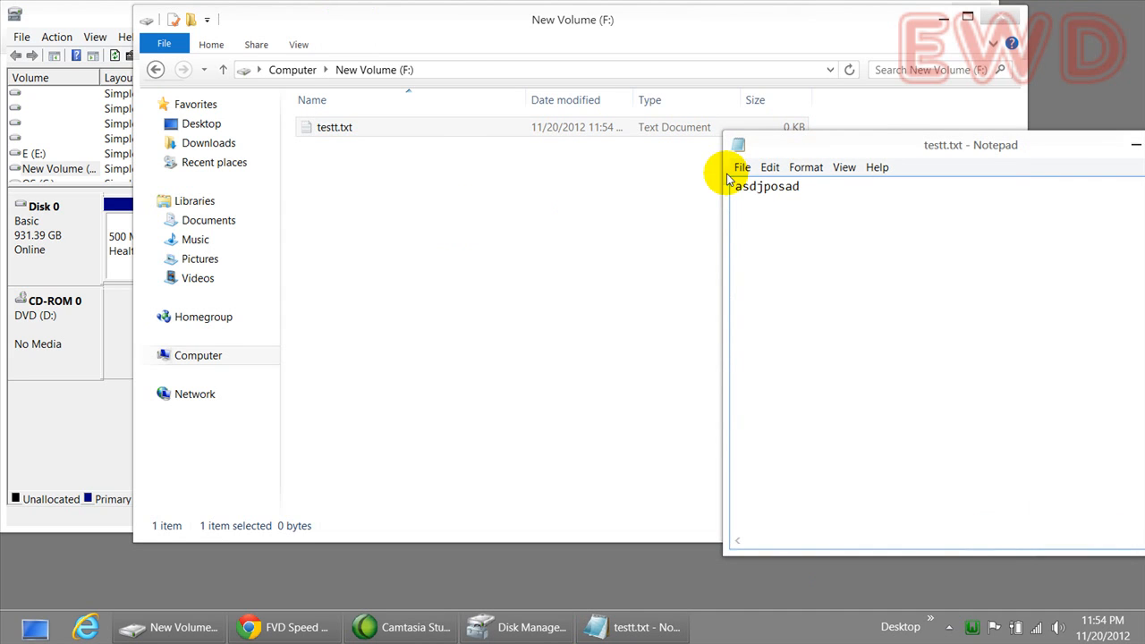
Step: Save and close the file, then reopen testt.txt to confirm the text persisted
click(741, 169)
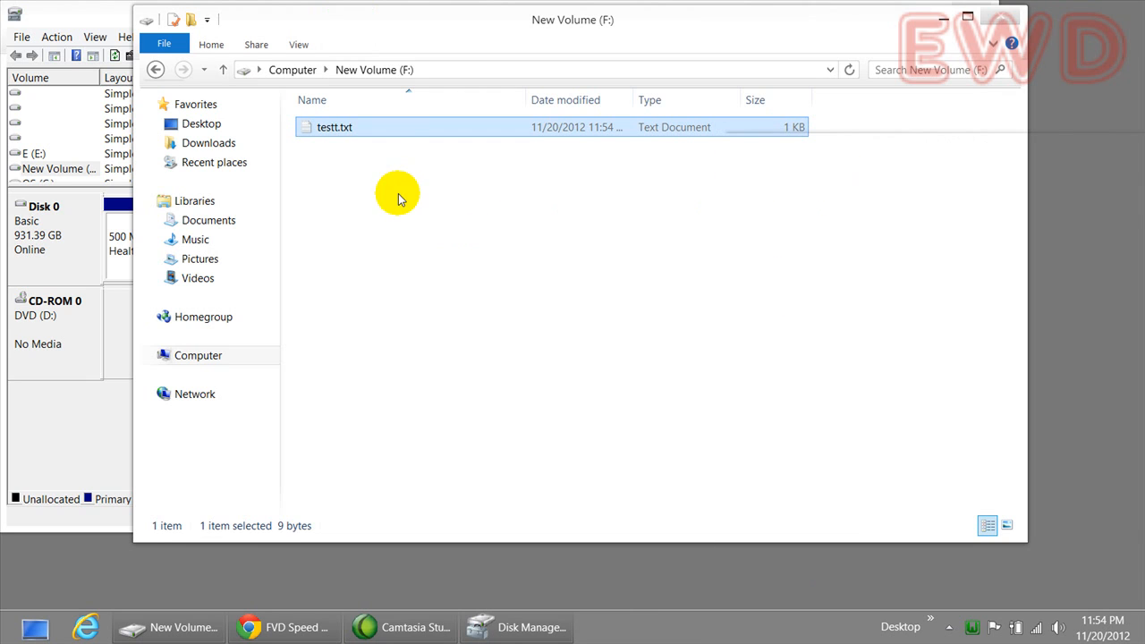
double_click(333, 126)
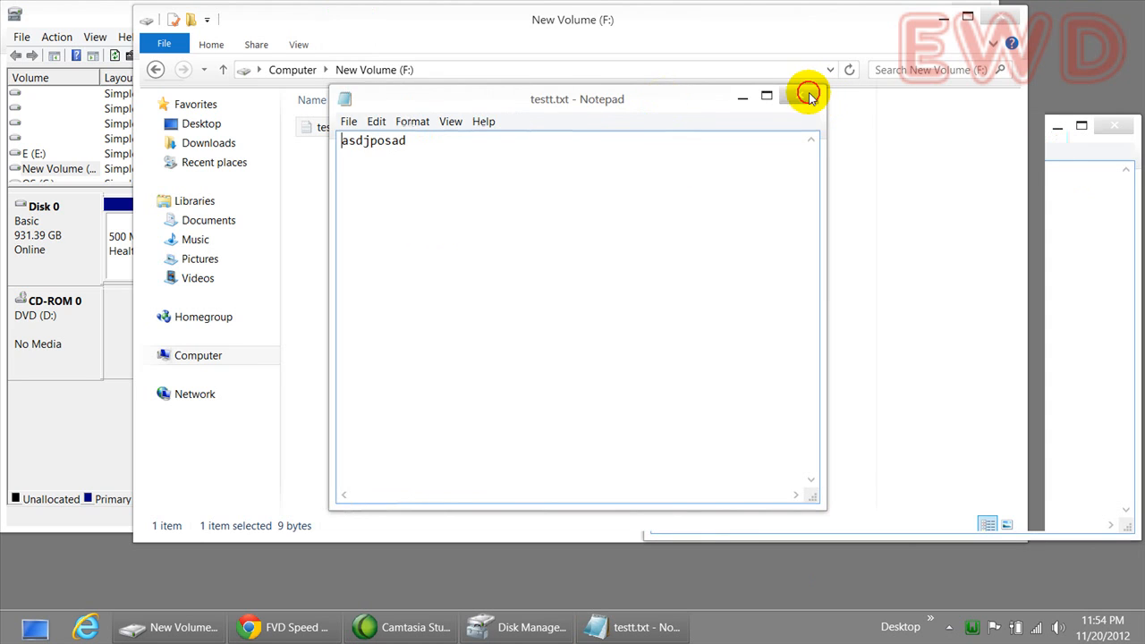
click(809, 97)
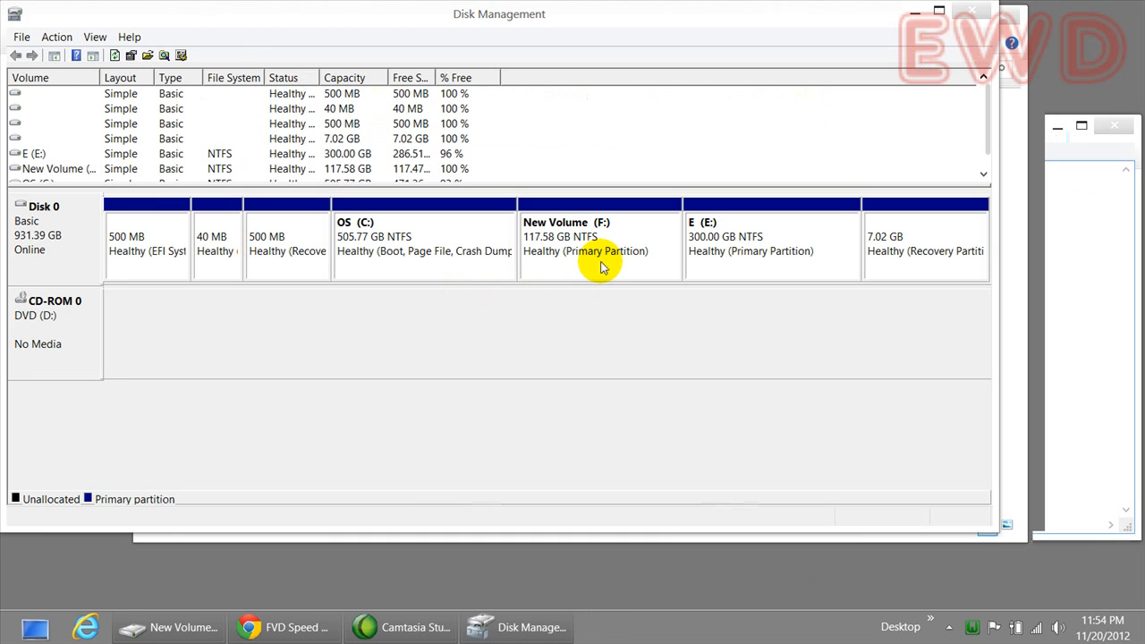
mouse_move(598, 274)
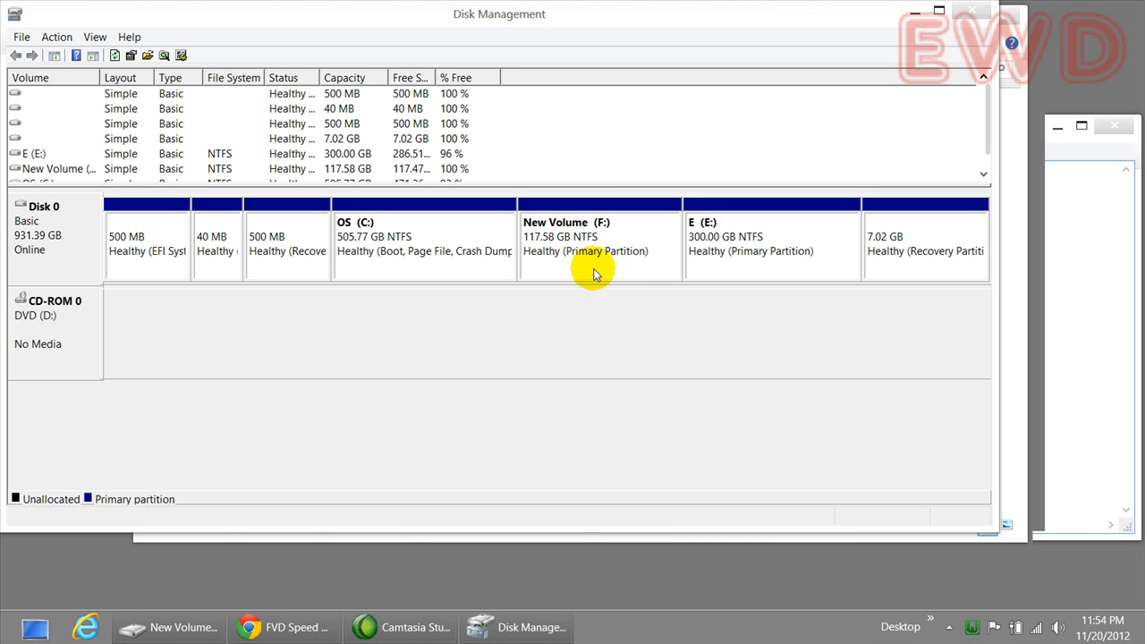
mouse_move(581, 282)
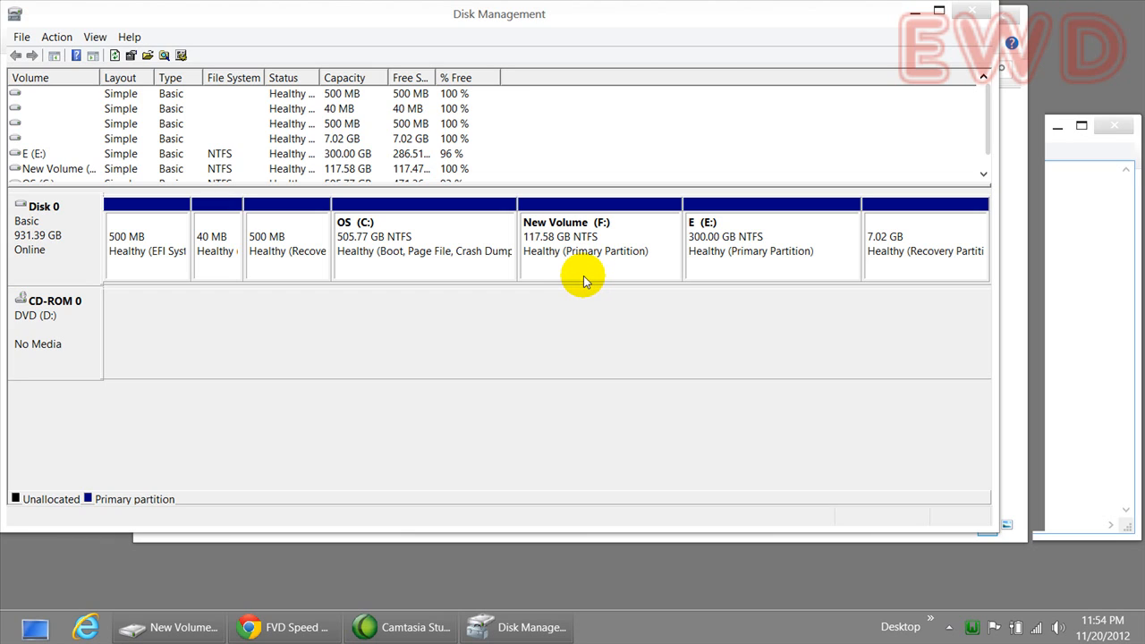
mouse_move(633, 243)
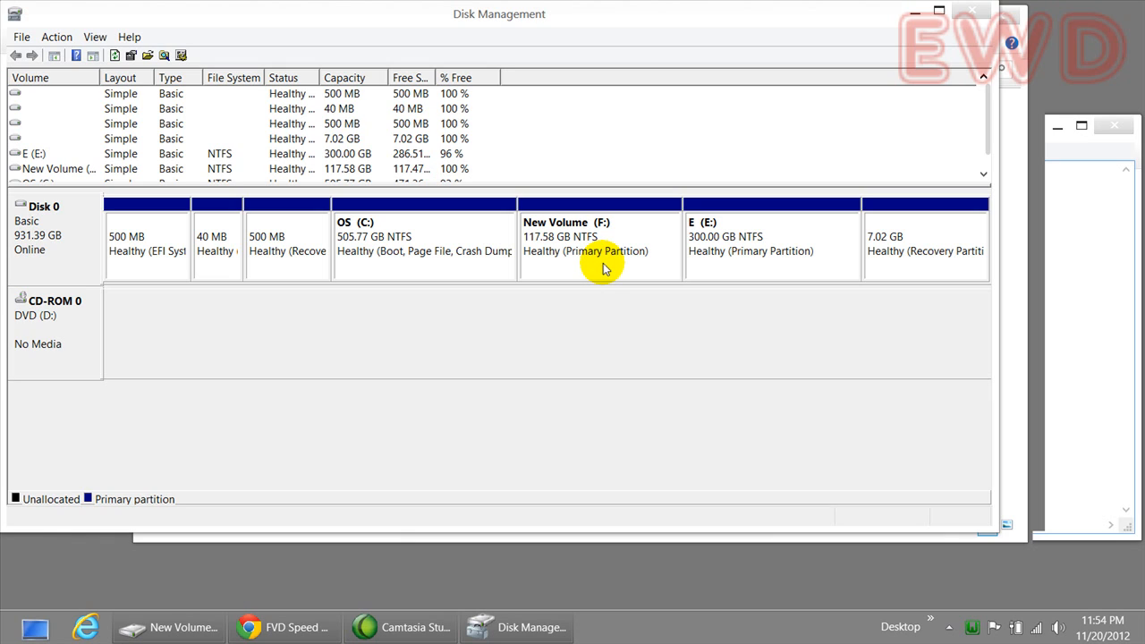
mouse_move(608, 254)
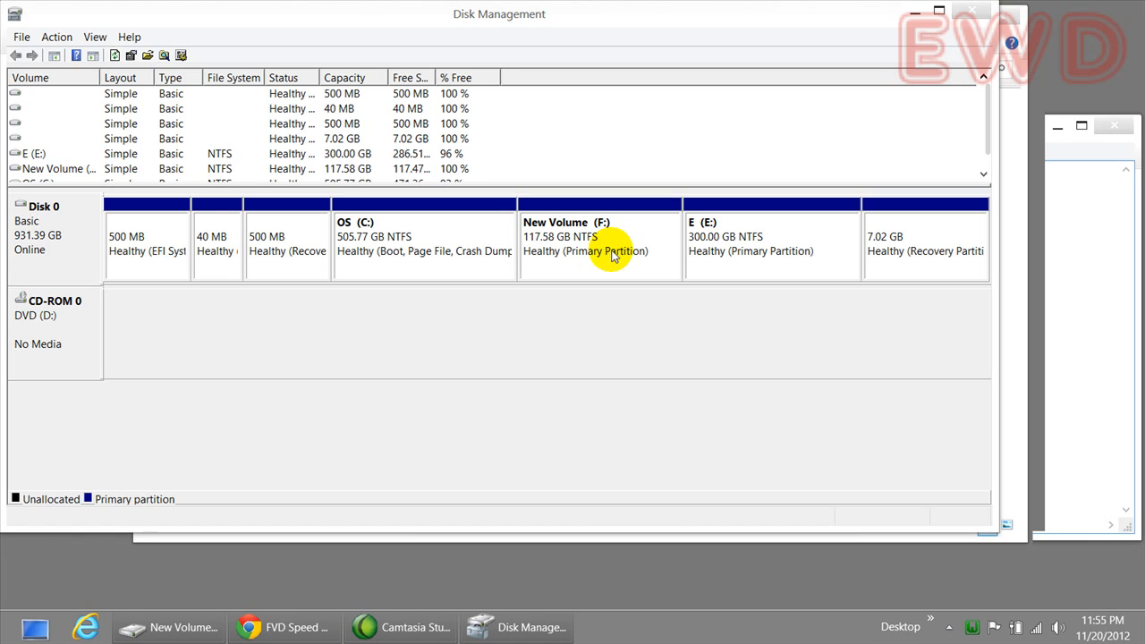
mouse_move(641, 243)
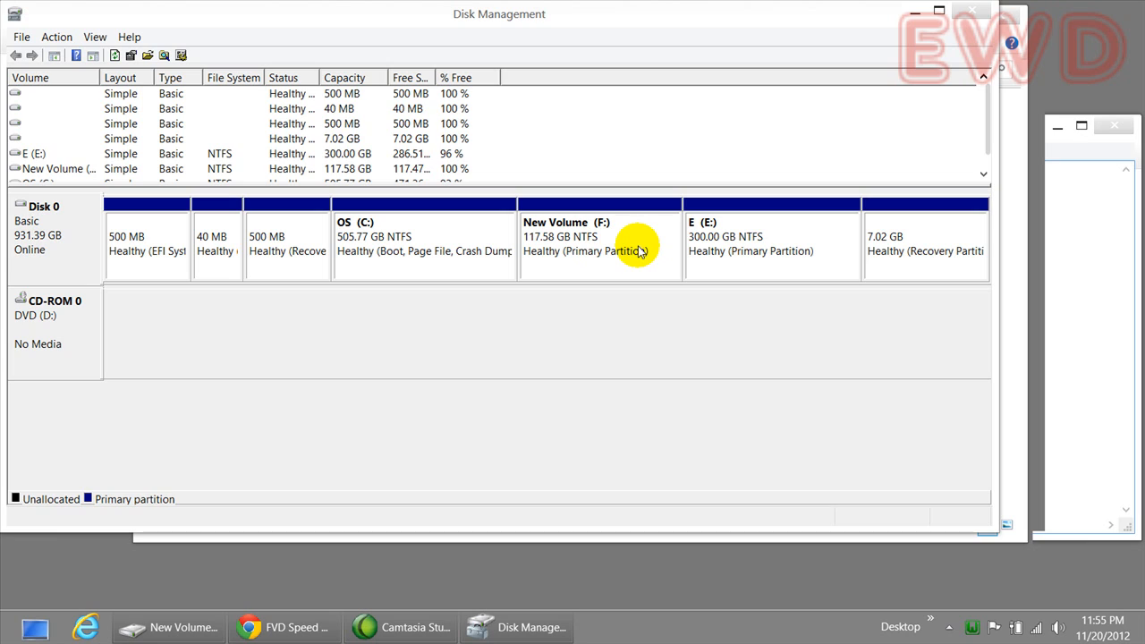
click(599, 242)
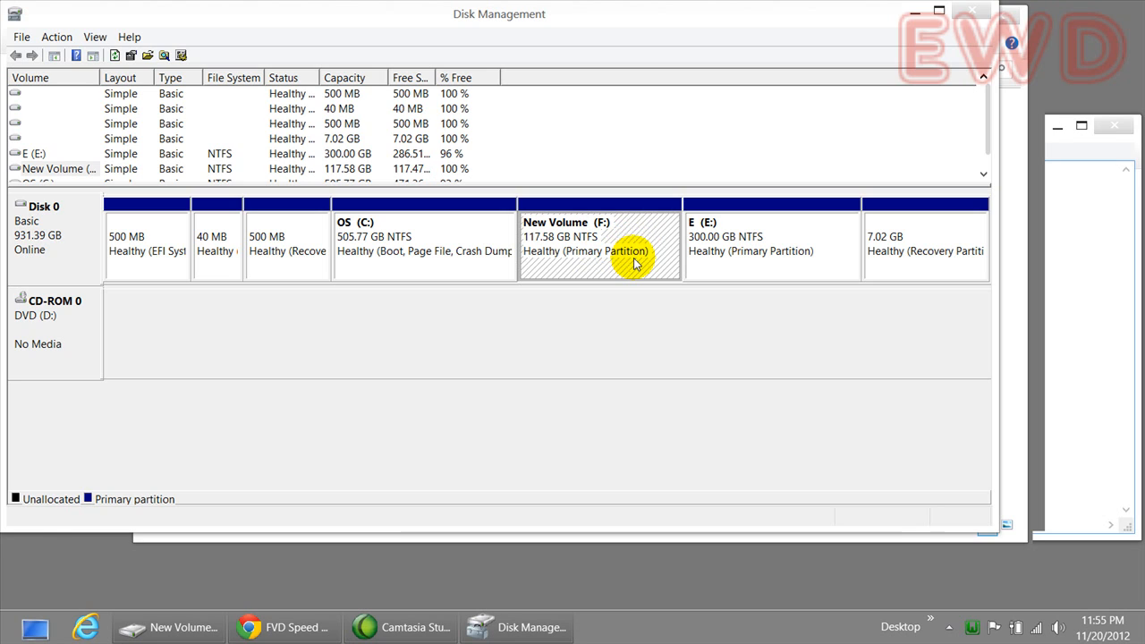
mouse_move(616, 303)
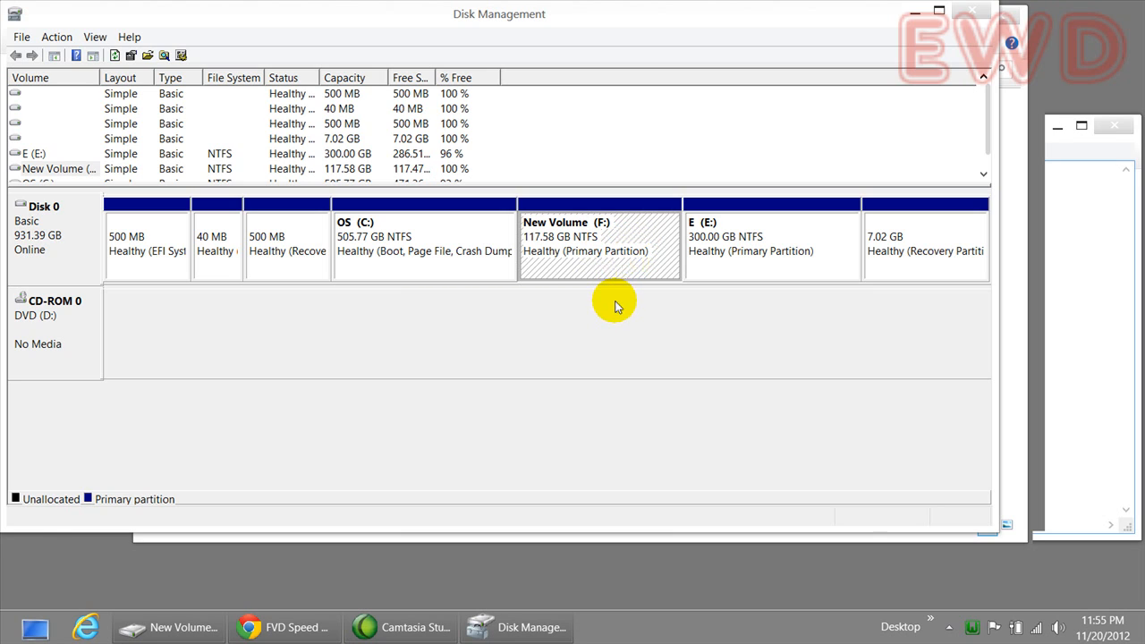
mouse_move(608, 315)
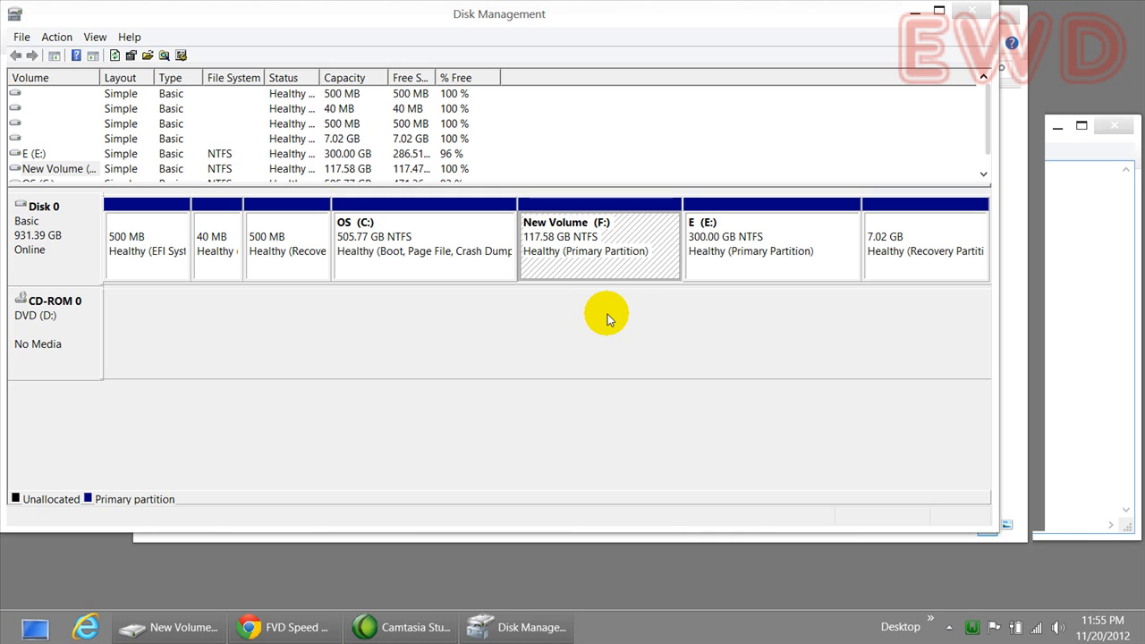
mouse_move(643, 301)
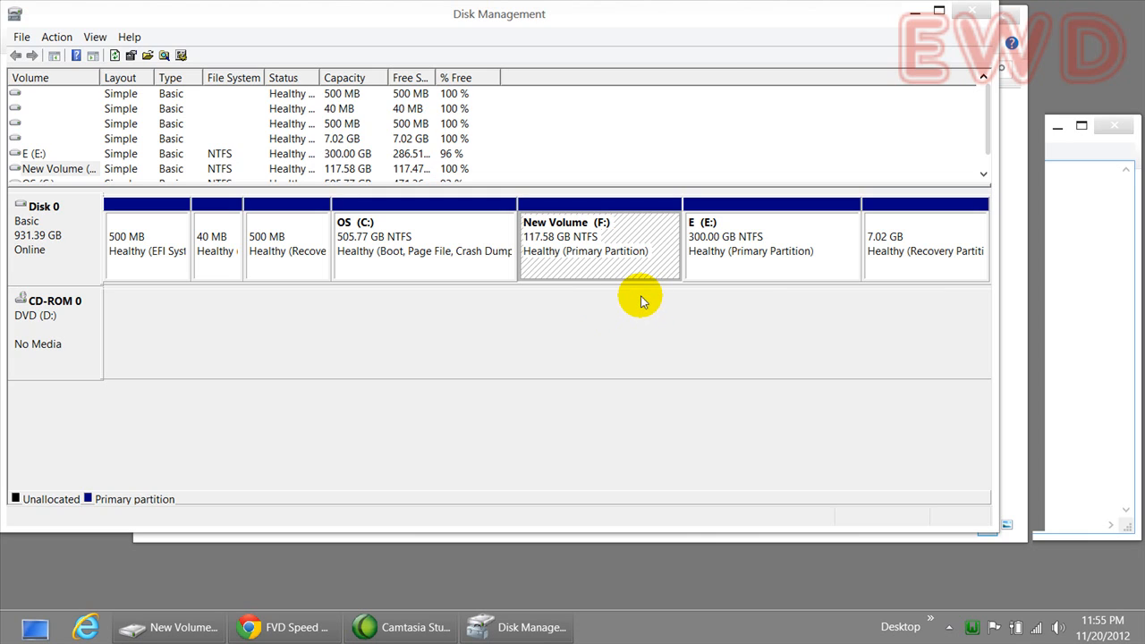
mouse_move(644, 302)
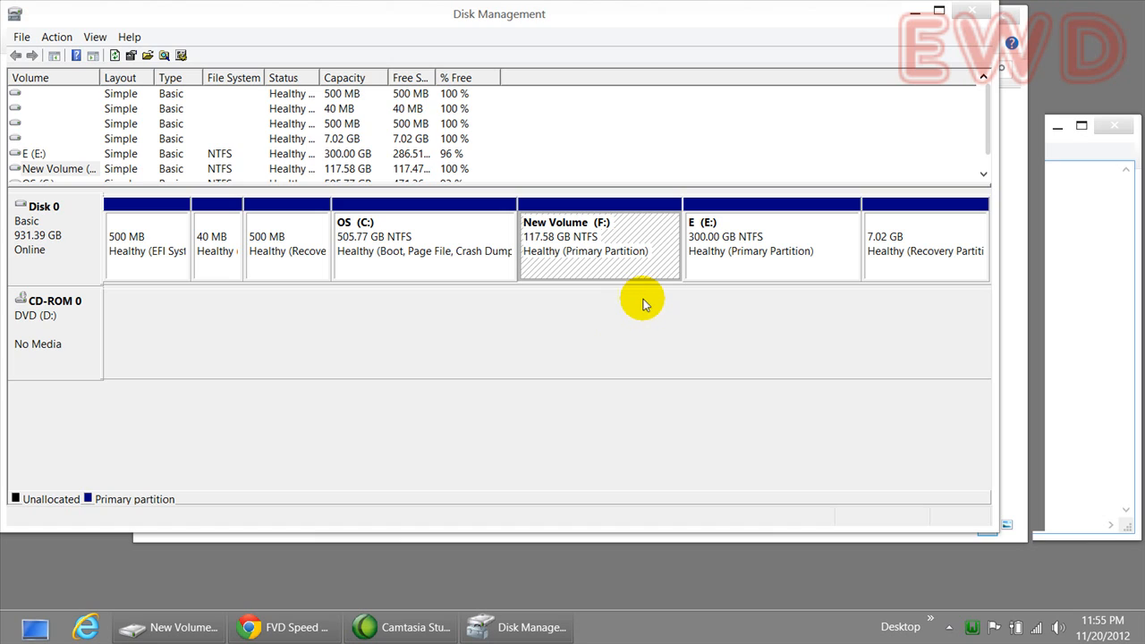
mouse_move(597, 267)
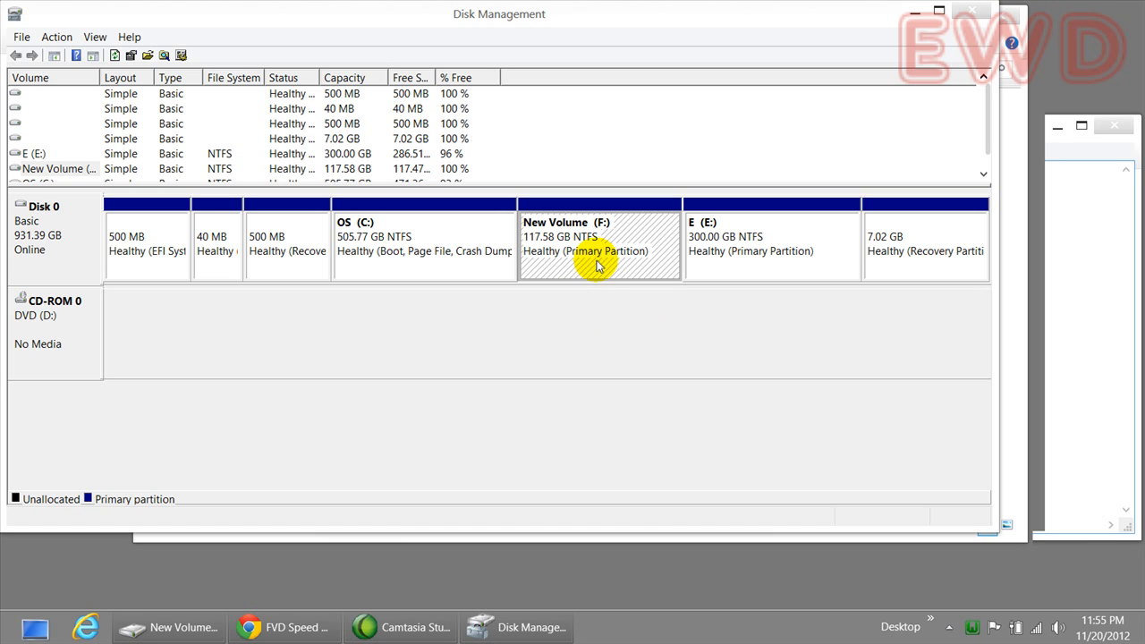
mouse_move(608, 277)
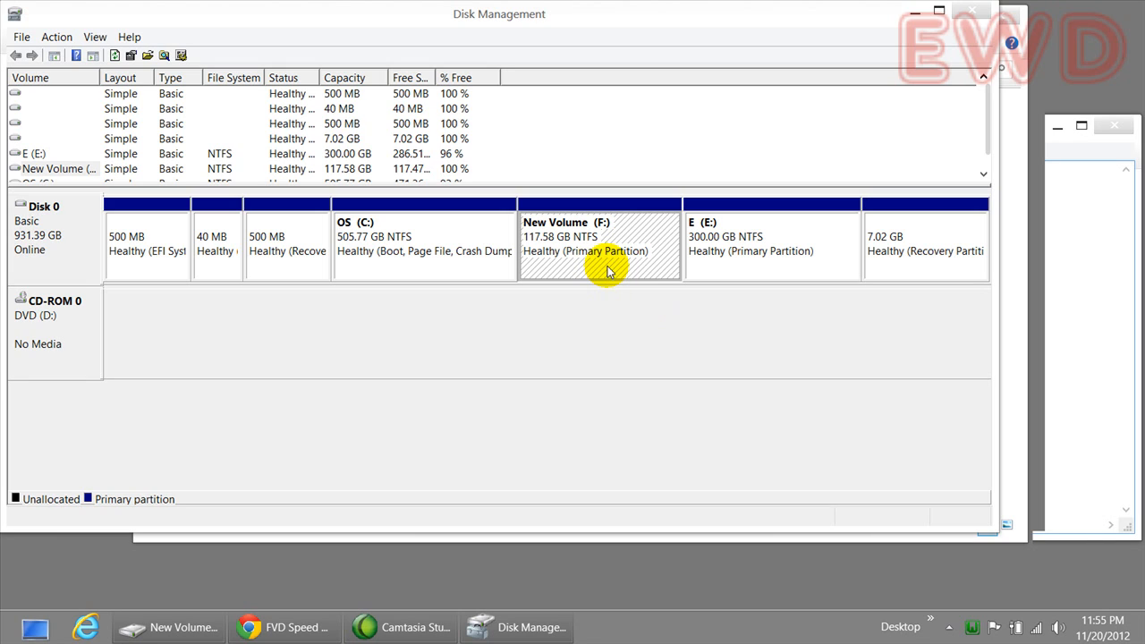
mouse_move(530, 250)
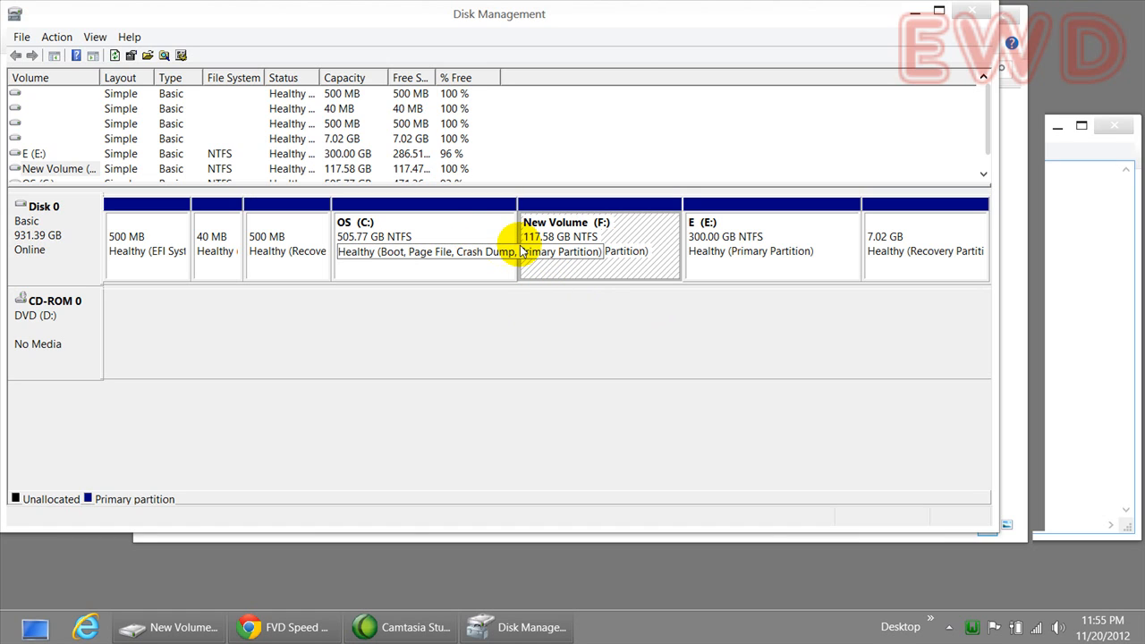
mouse_move(451, 250)
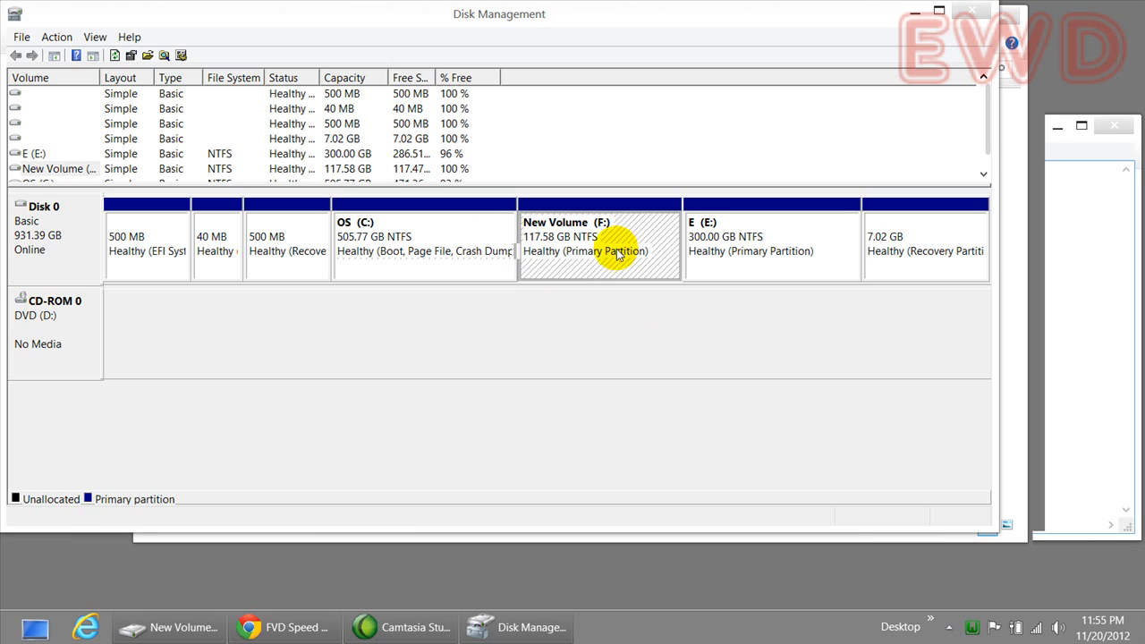
mouse_move(623, 286)
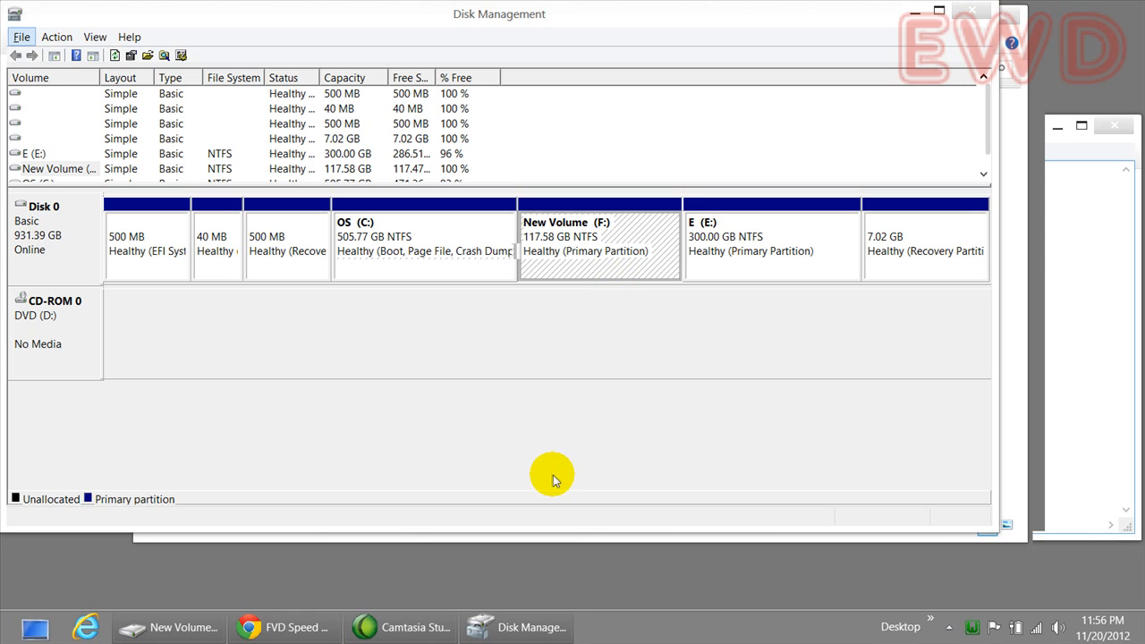
mouse_move(554, 505)
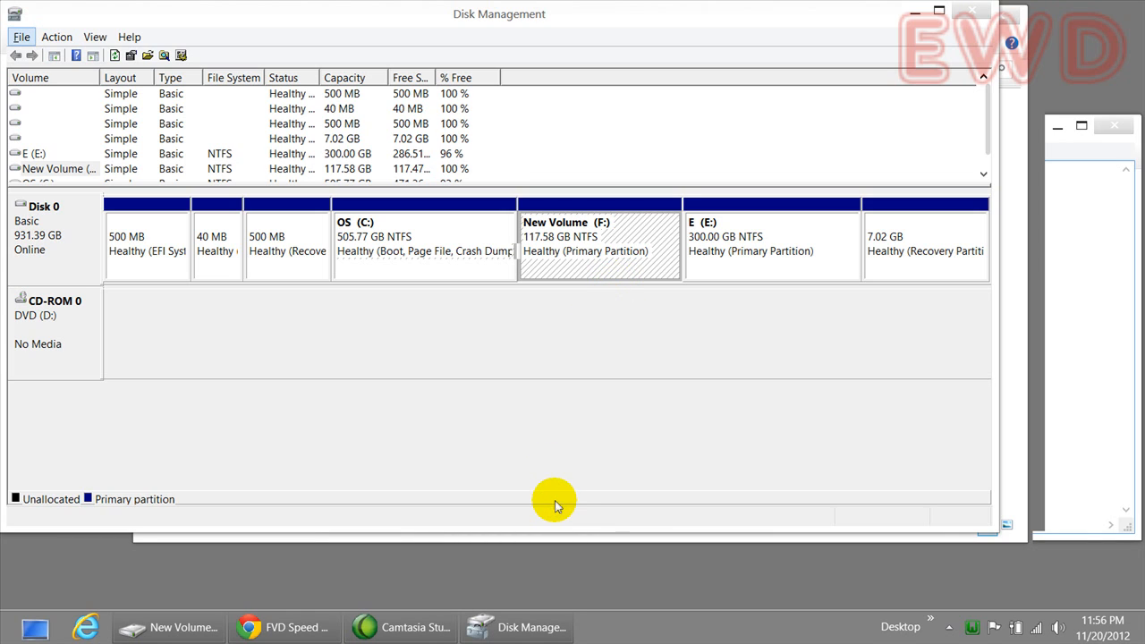
mouse_move(551, 508)
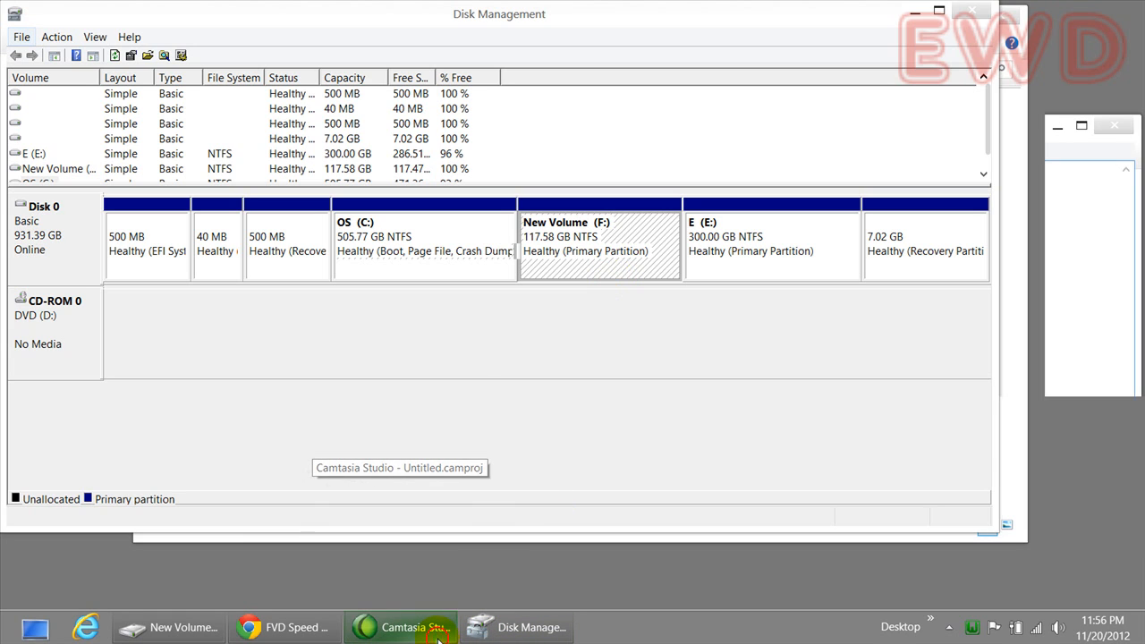
Step: Restore the untitled Camtasia Studio project window from the taskbar
click(401, 626)
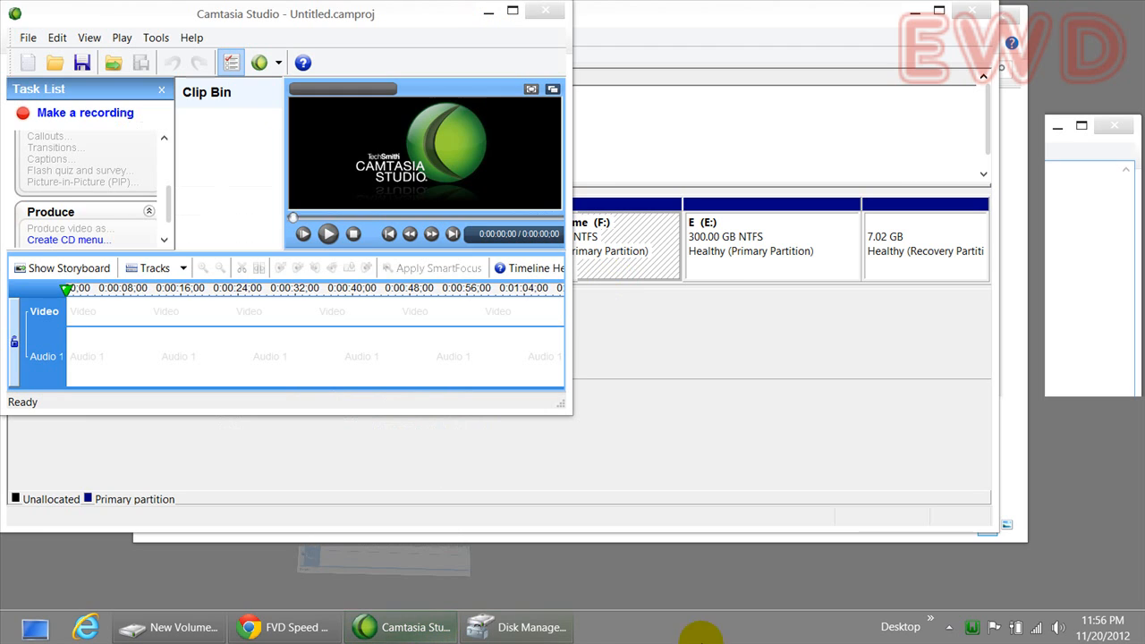
mouse_move(792, 562)
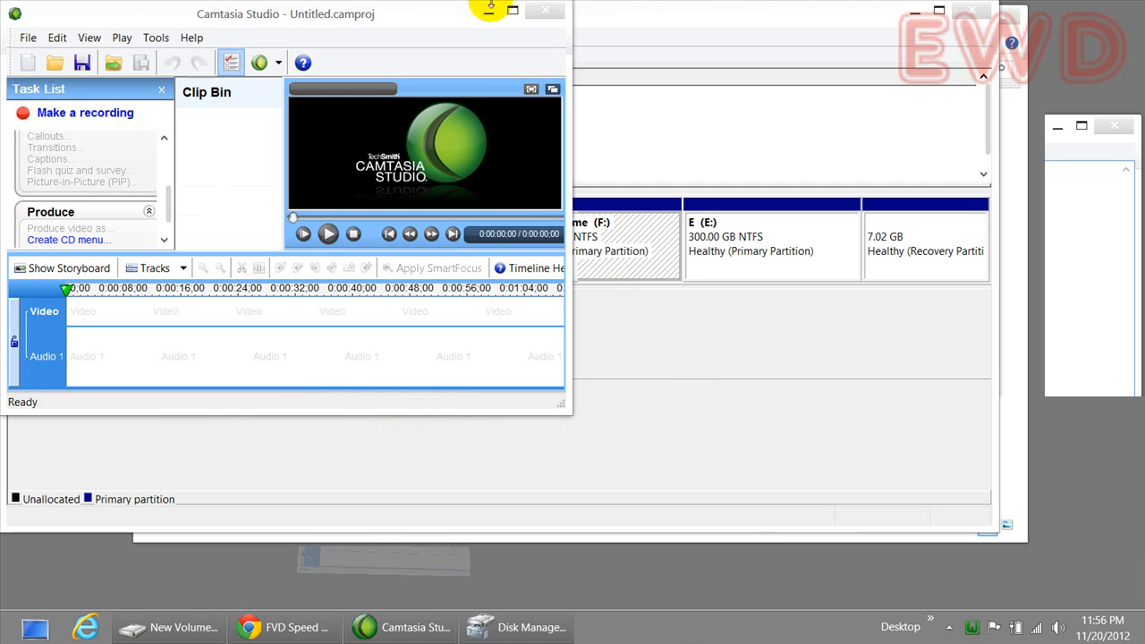
mouse_move(490, 11)
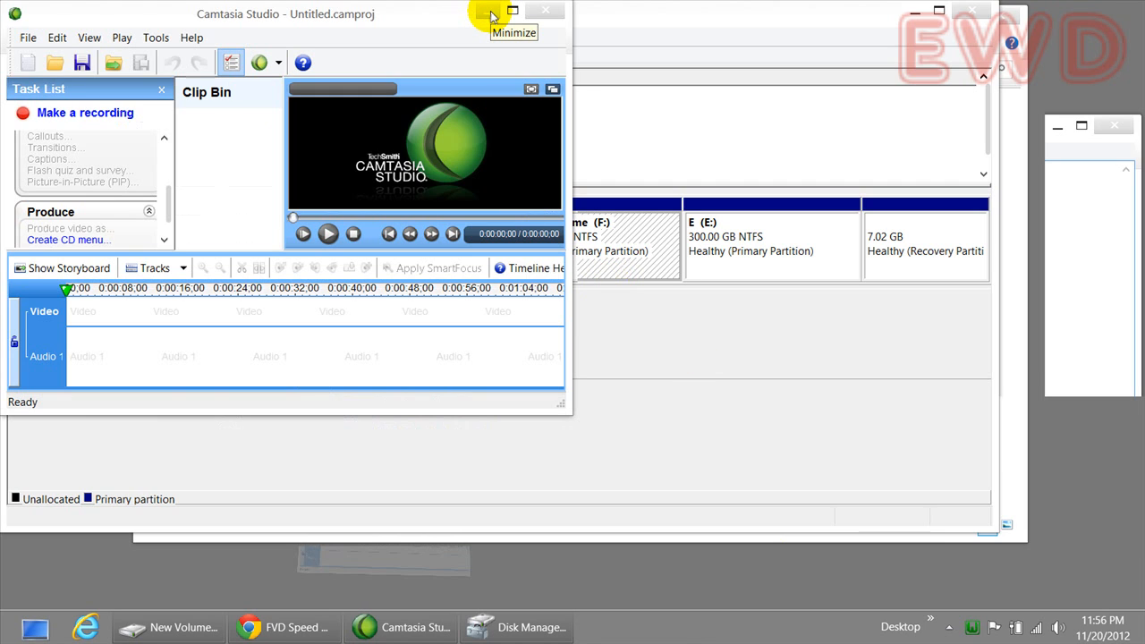